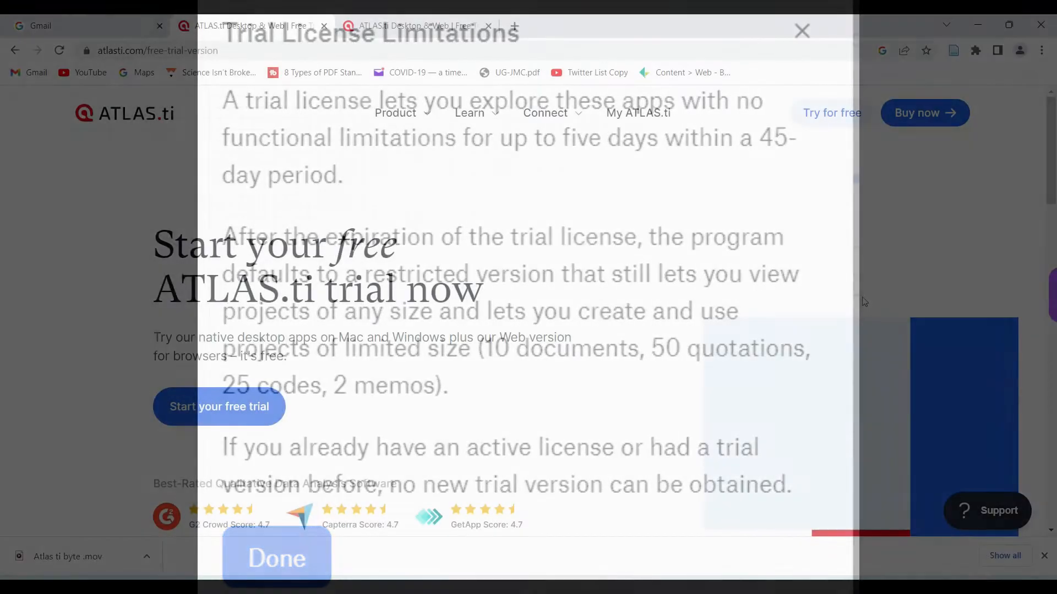
Dismiss the Trial License Limitations notice on the ATLAS.ti free trial page.
{"action": "left_click", "coordinate": [276, 559]}
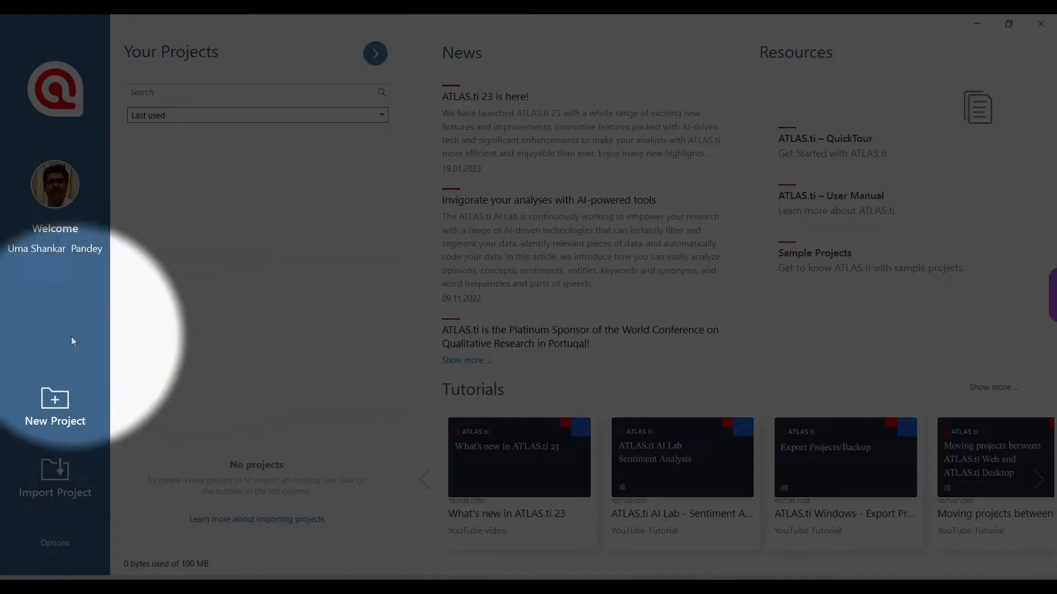
{"action": "mouse_move", "coordinate": [55, 404]}
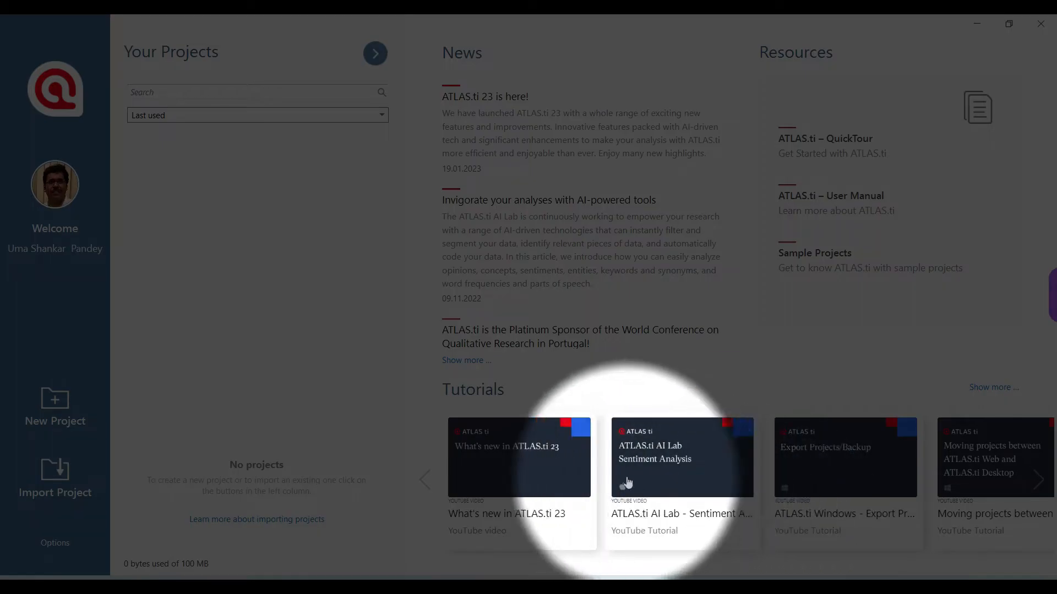
{"action": "mouse_move", "coordinate": [622, 473]}
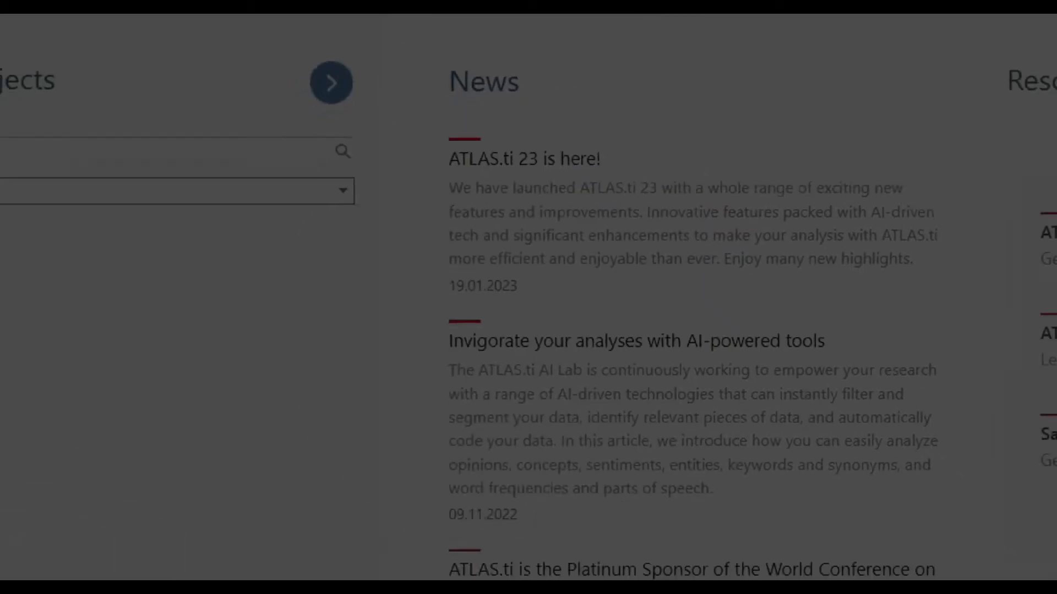
Create a new empty project named 'Newspaper' and open it.
{"action": "left_click", "coordinate": [55, 411]}
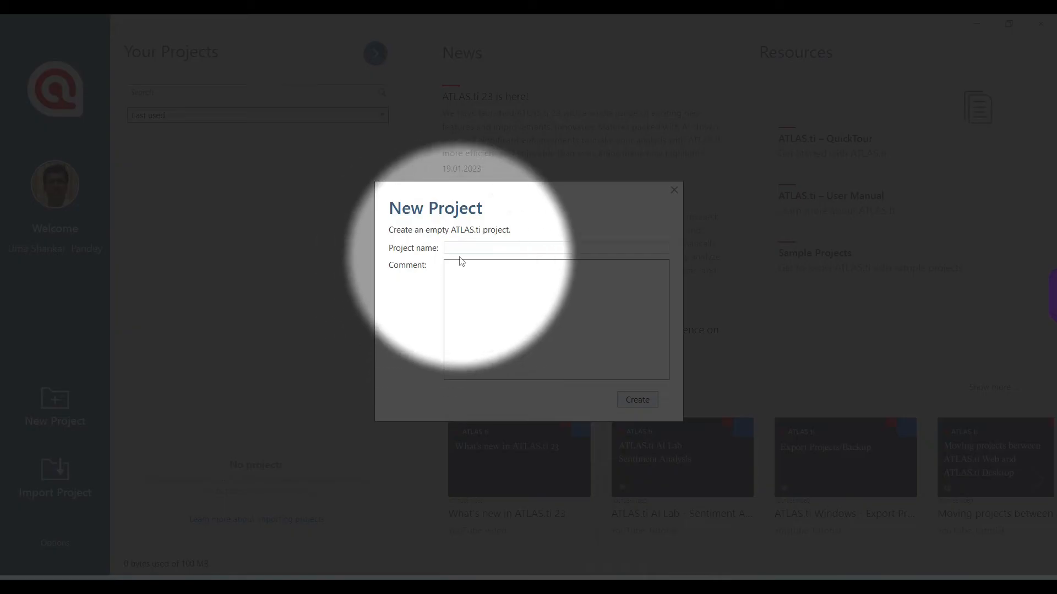
{"action": "left_click", "coordinate": [505, 248]}
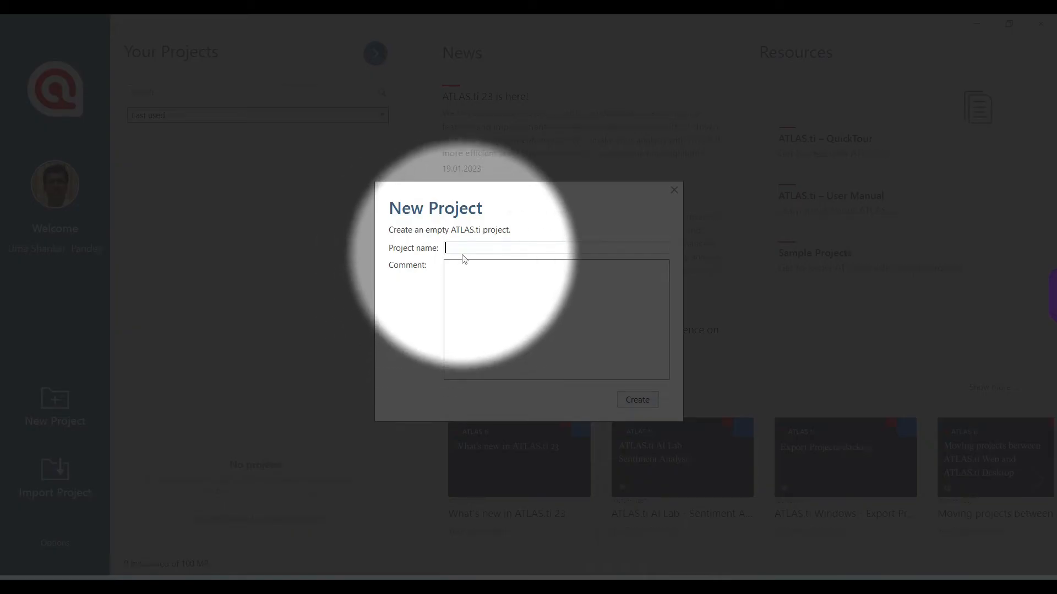
{"action": "type", "text": "Newsp"}
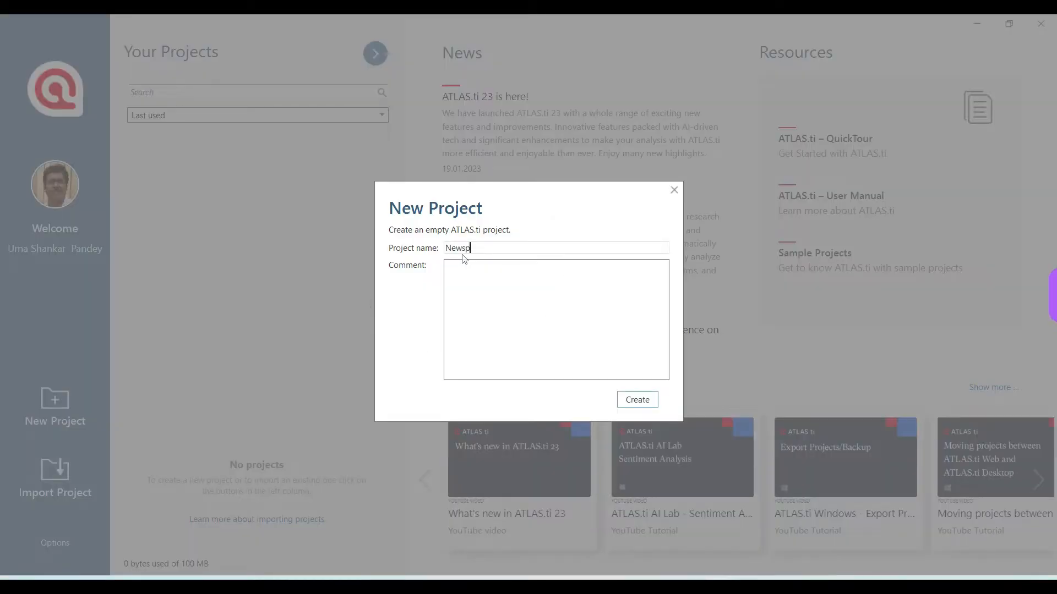
{"action": "type", "text": "aper"}
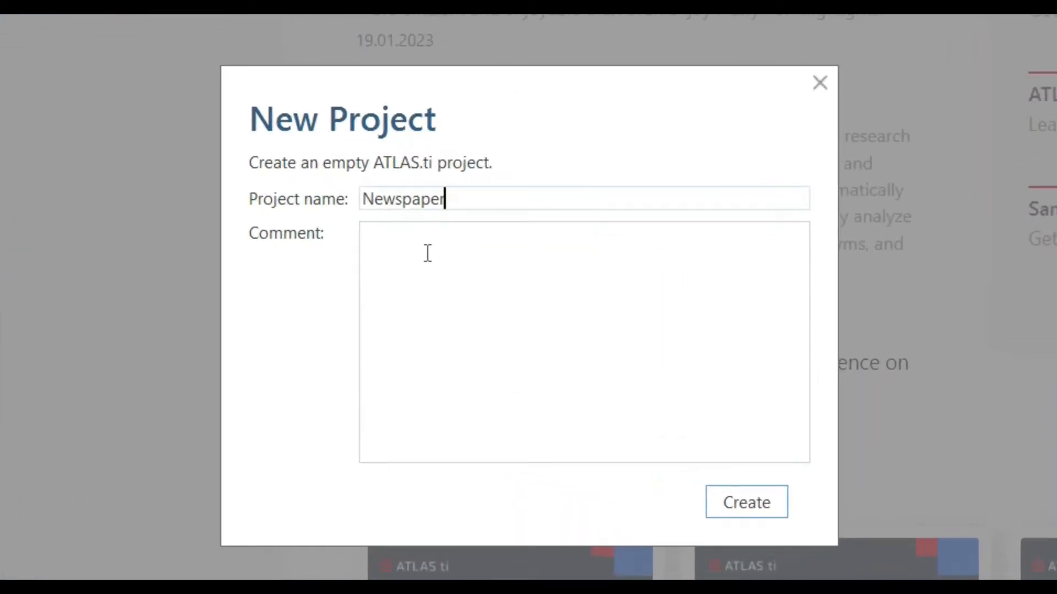
{"action": "left_click", "coordinate": [745, 502]}
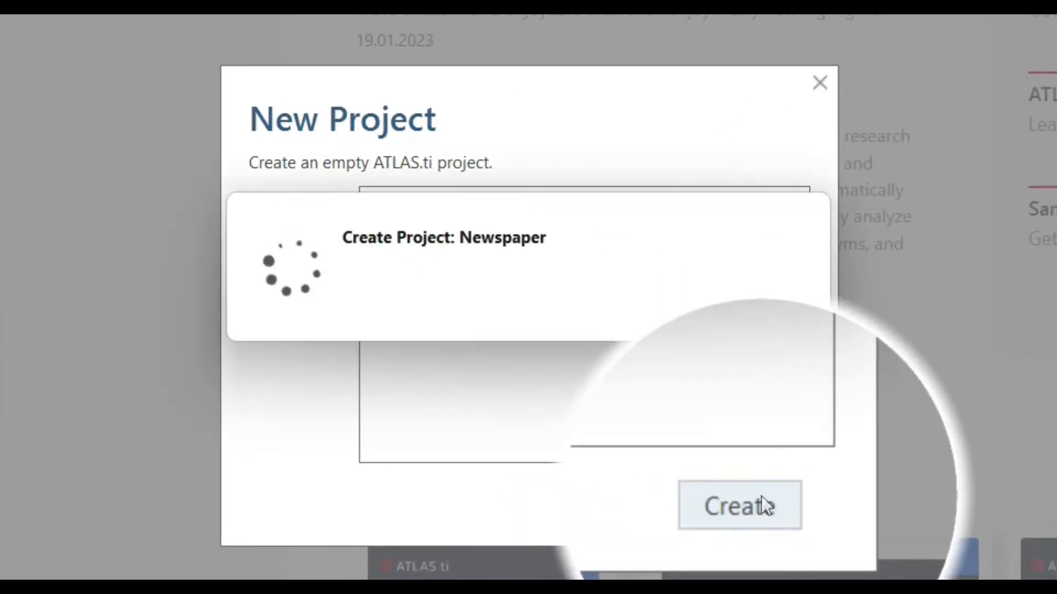
{"action": "left_click", "coordinate": [737, 504]}
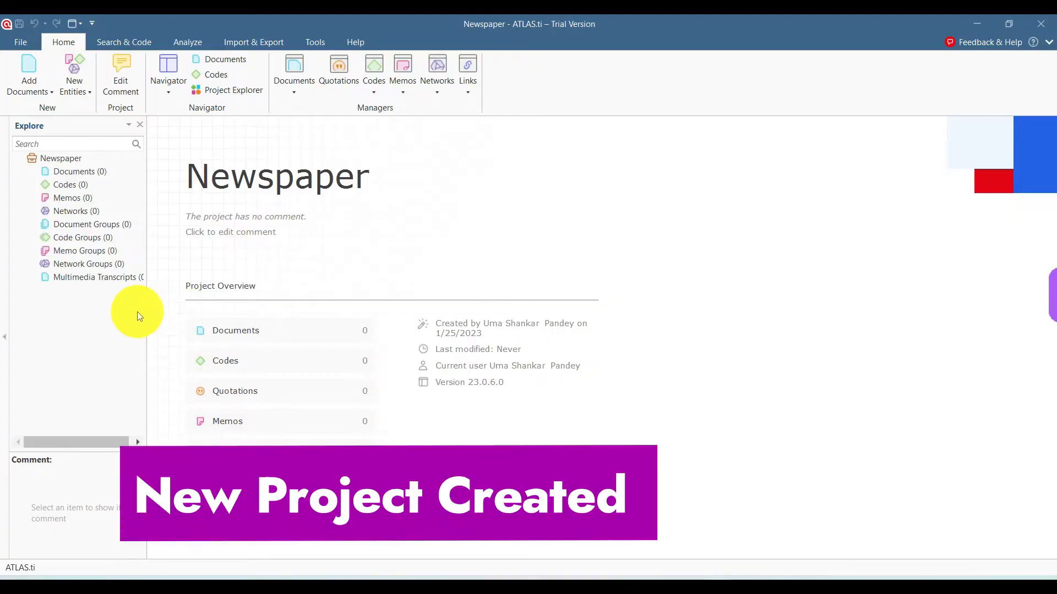
{"action": "mouse_move", "coordinate": [22, 131]}
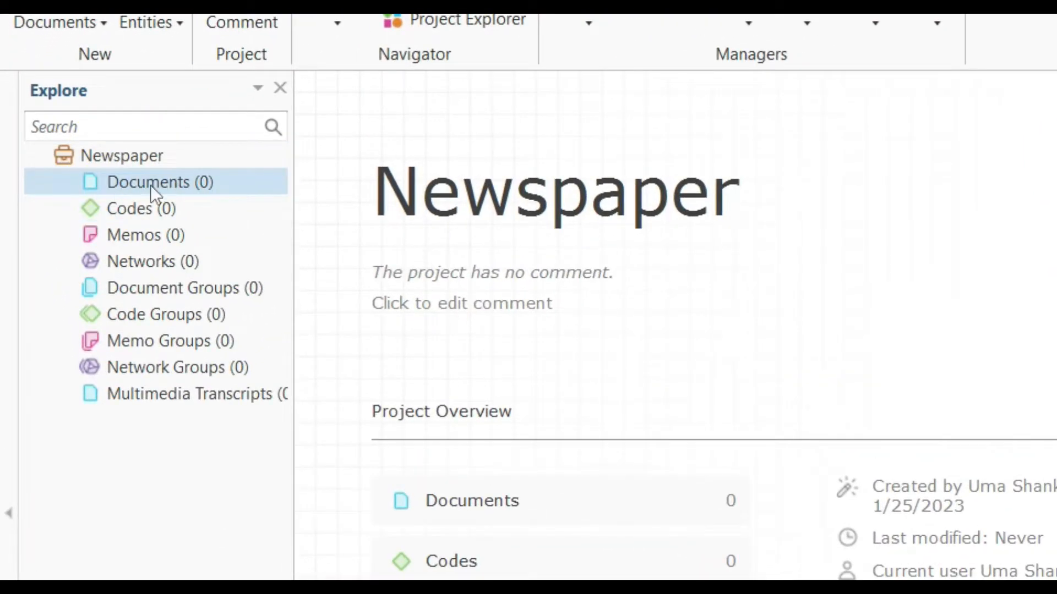
{"action": "left_click", "coordinate": [139, 208]}
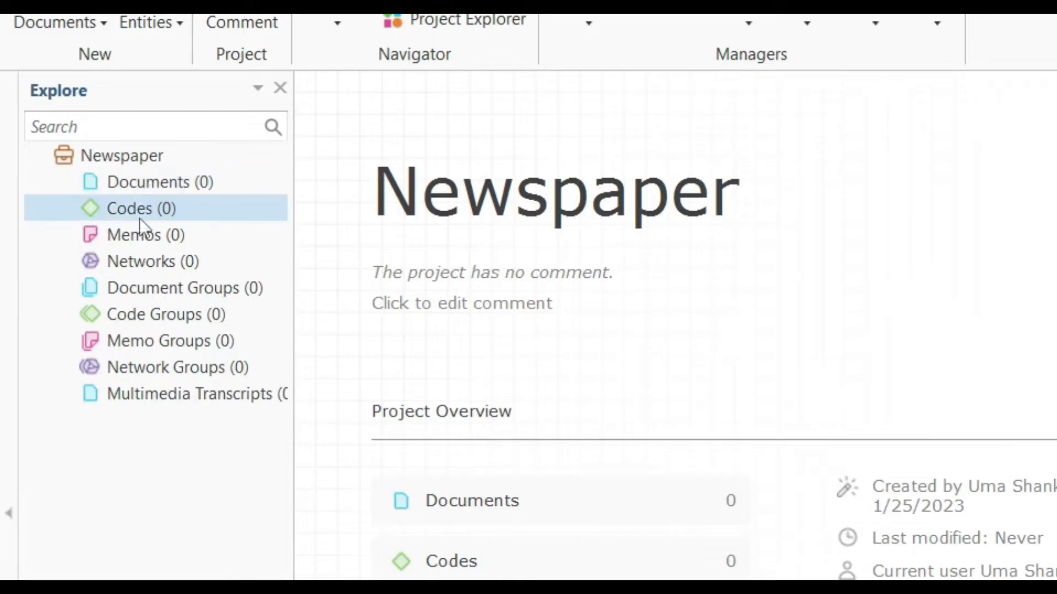
{"action": "left_click", "coordinate": [152, 262]}
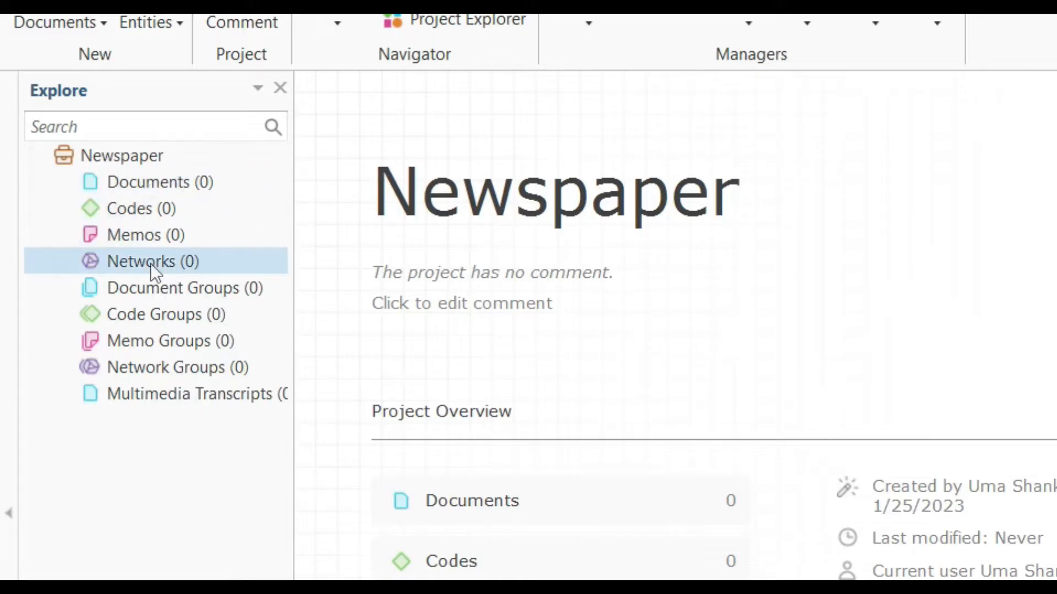
{"action": "left_click", "coordinate": [182, 287]}
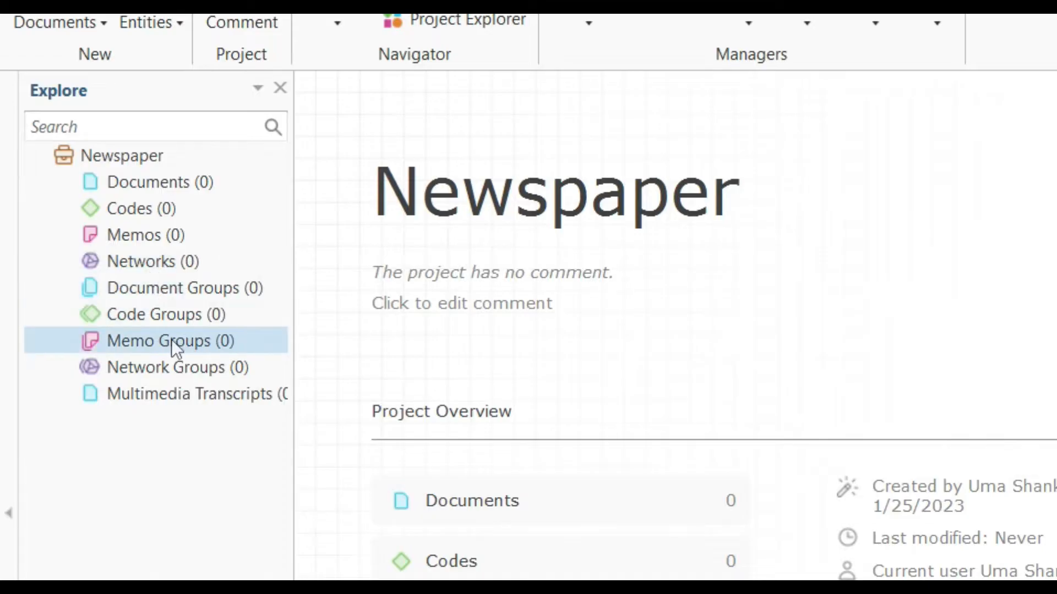
{"action": "left_click", "coordinate": [177, 366]}
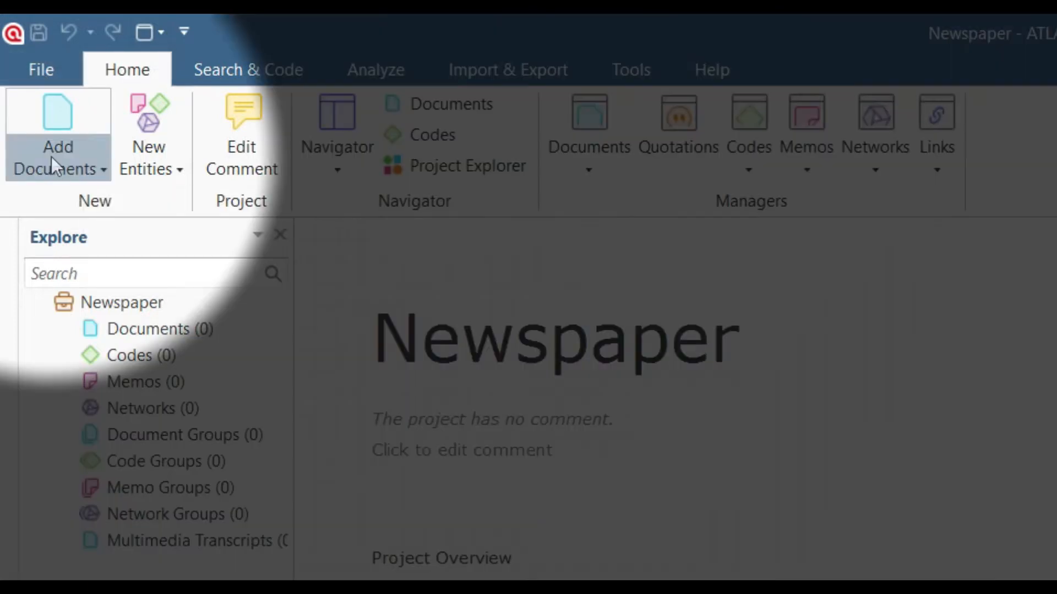
{"action": "mouse_move", "coordinate": [59, 146]}
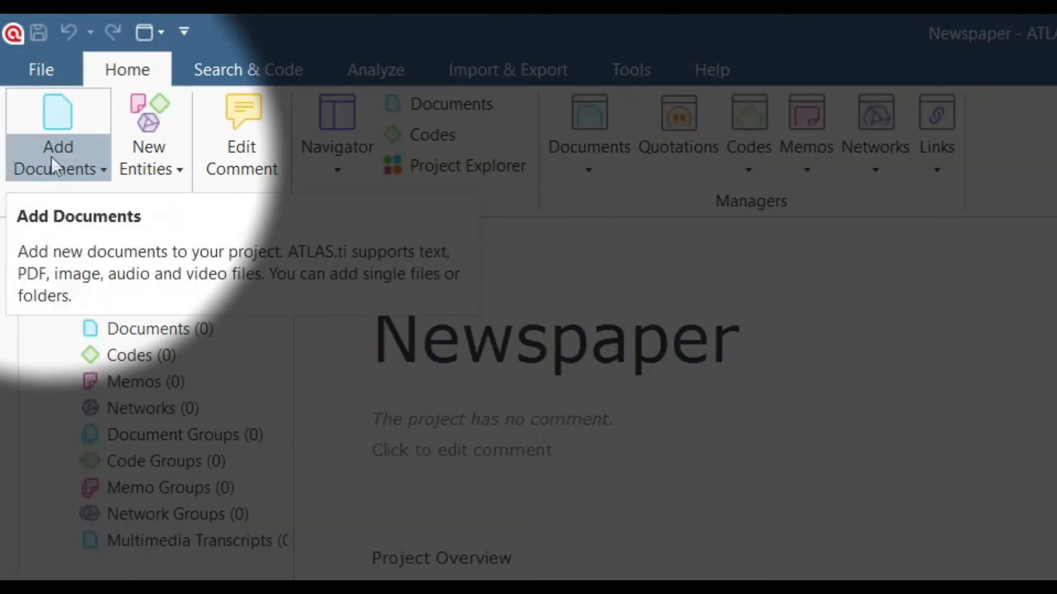
{"action": "mouse_move", "coordinate": [148, 149]}
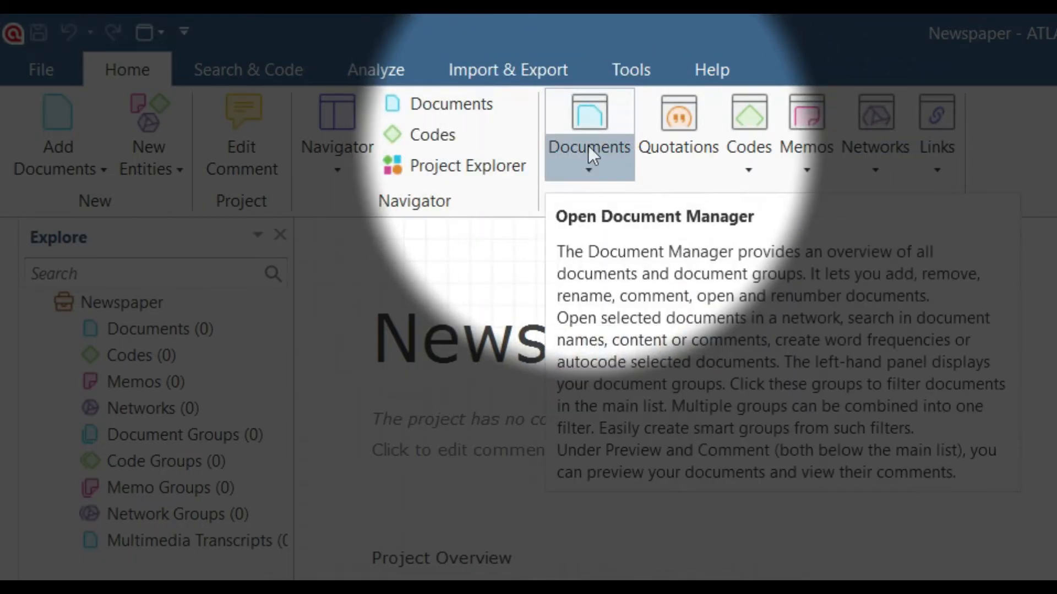
{"action": "mouse_move", "coordinate": [677, 121]}
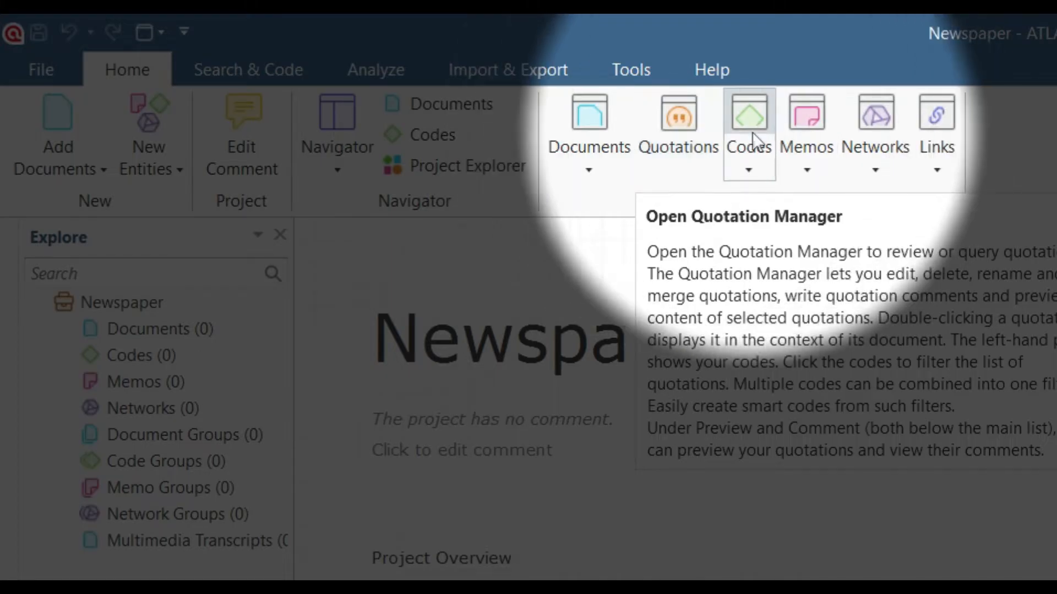
{"action": "mouse_move", "coordinate": [806, 121]}
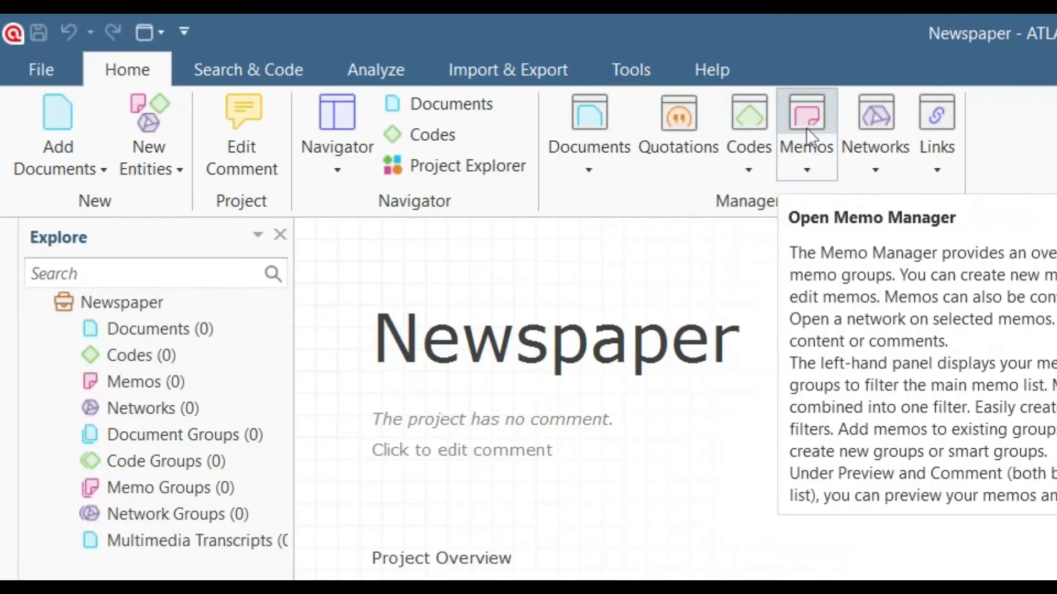
{"action": "mouse_move", "coordinate": [875, 125]}
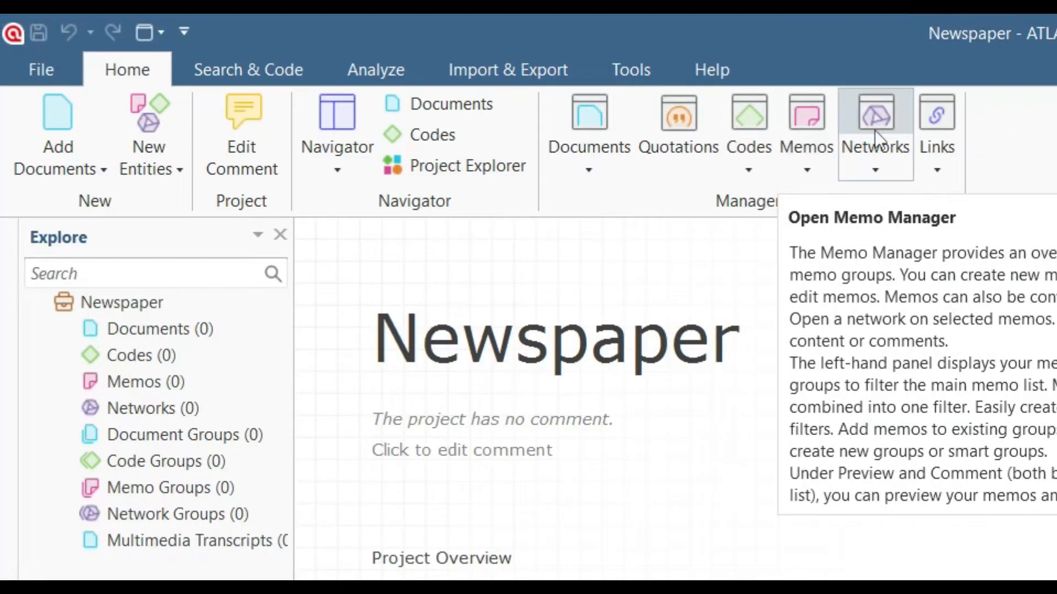
{"action": "mouse_move", "coordinate": [485, 295]}
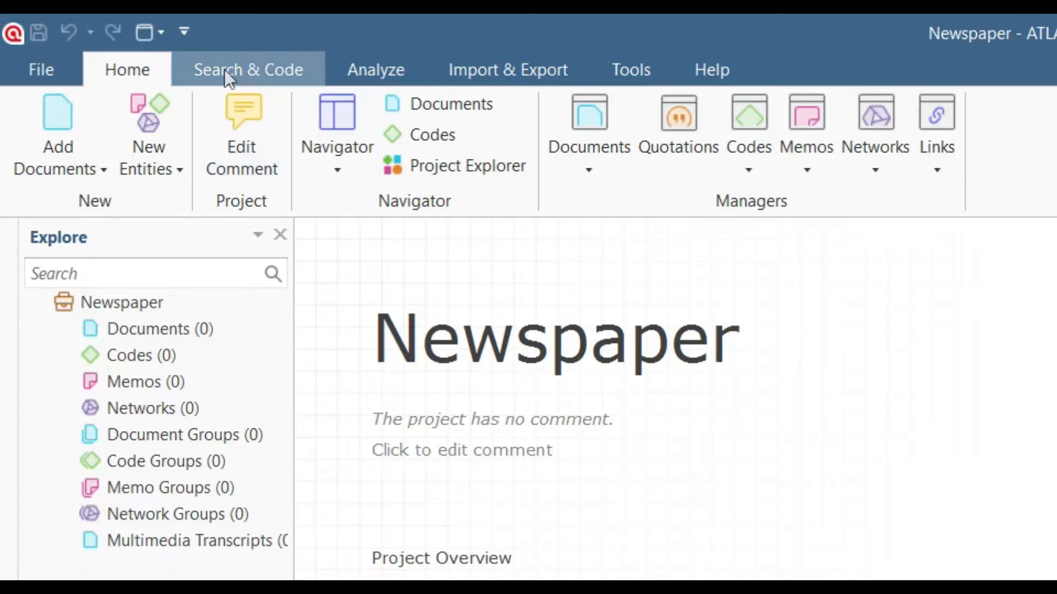
Browse the Search & Code, Analyze and Import & Export ribbons to view their tools.
{"action": "left_click", "coordinate": [247, 69]}
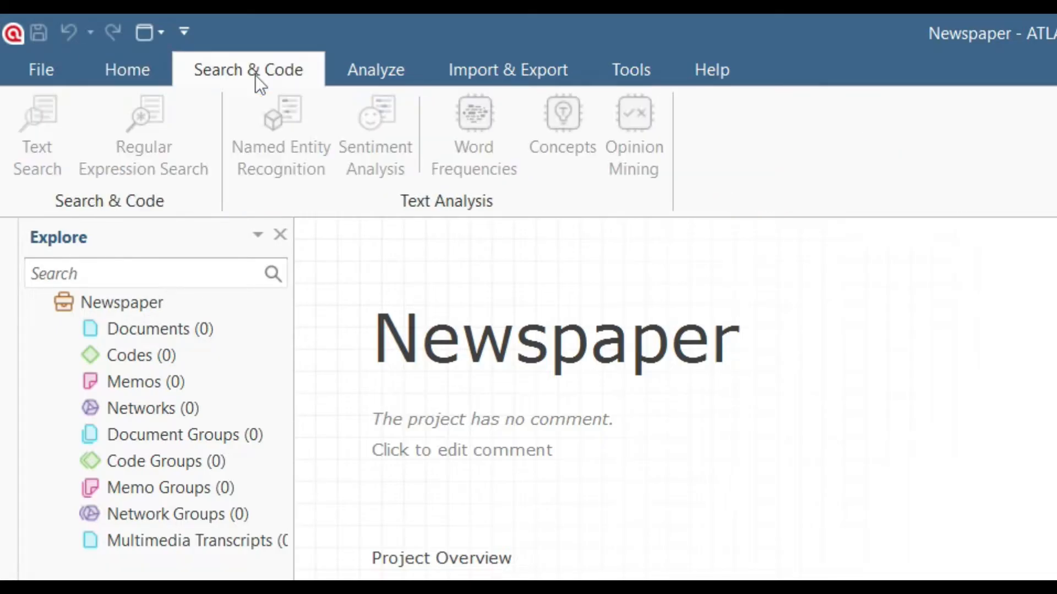
{"action": "left_click", "coordinate": [374, 69]}
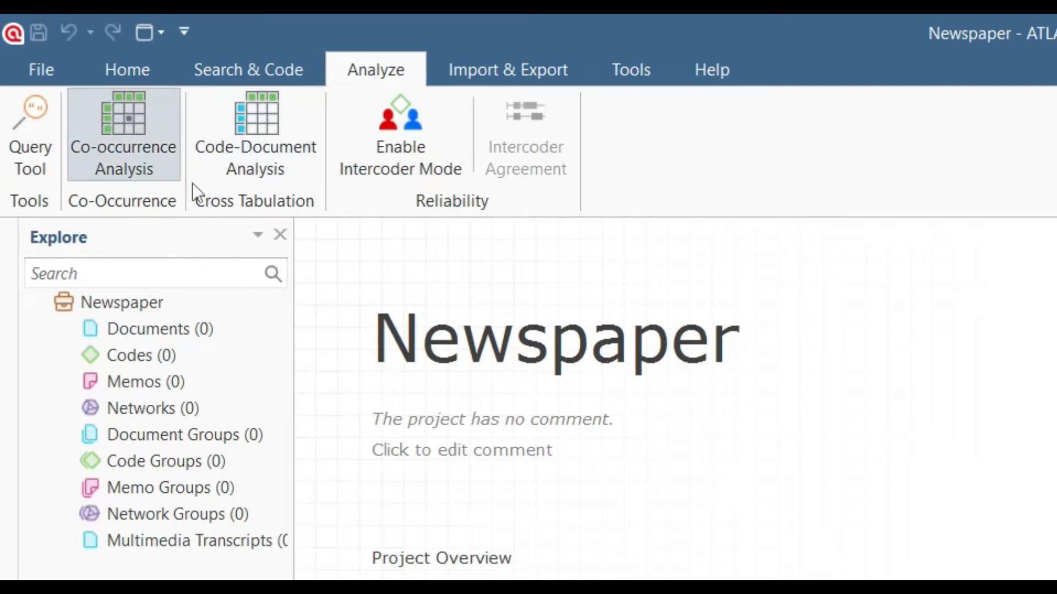
{"action": "left_click", "coordinate": [507, 70]}
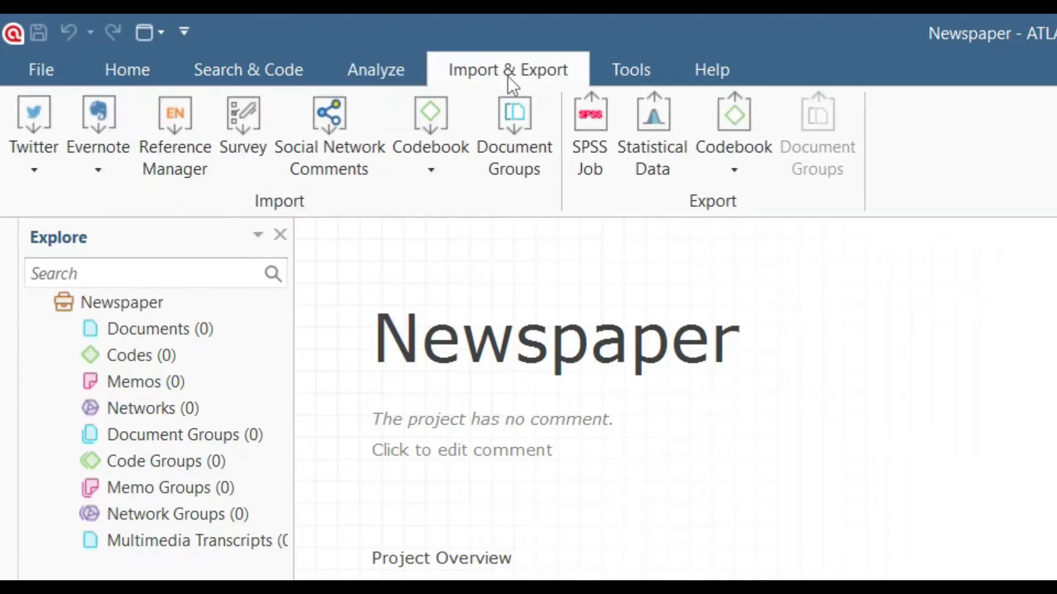
{"action": "mouse_move", "coordinate": [73, 194]}
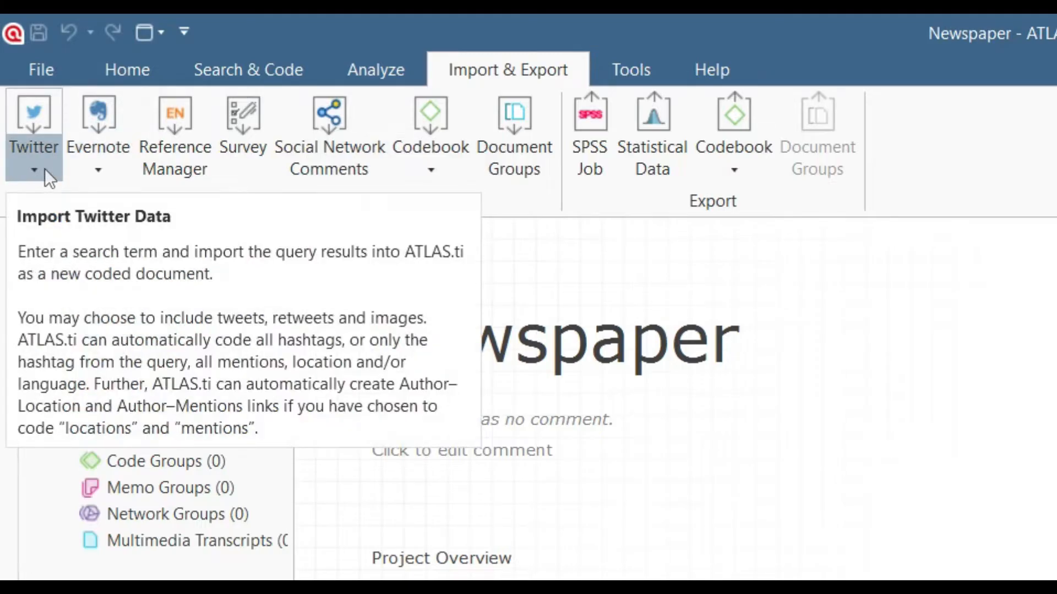
{"action": "mouse_move", "coordinate": [175, 142]}
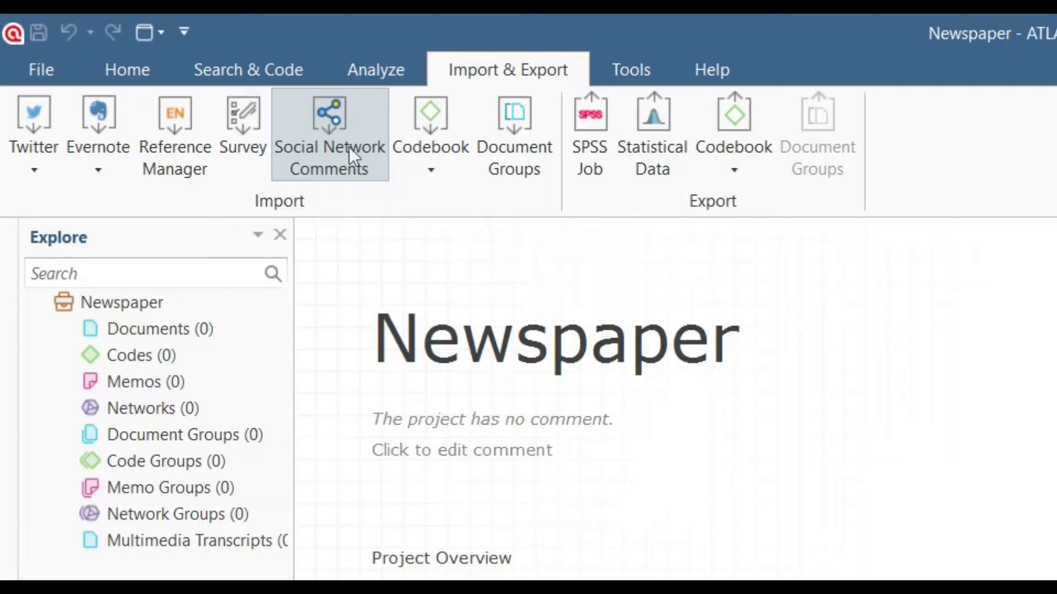
{"action": "mouse_move", "coordinate": [430, 127]}
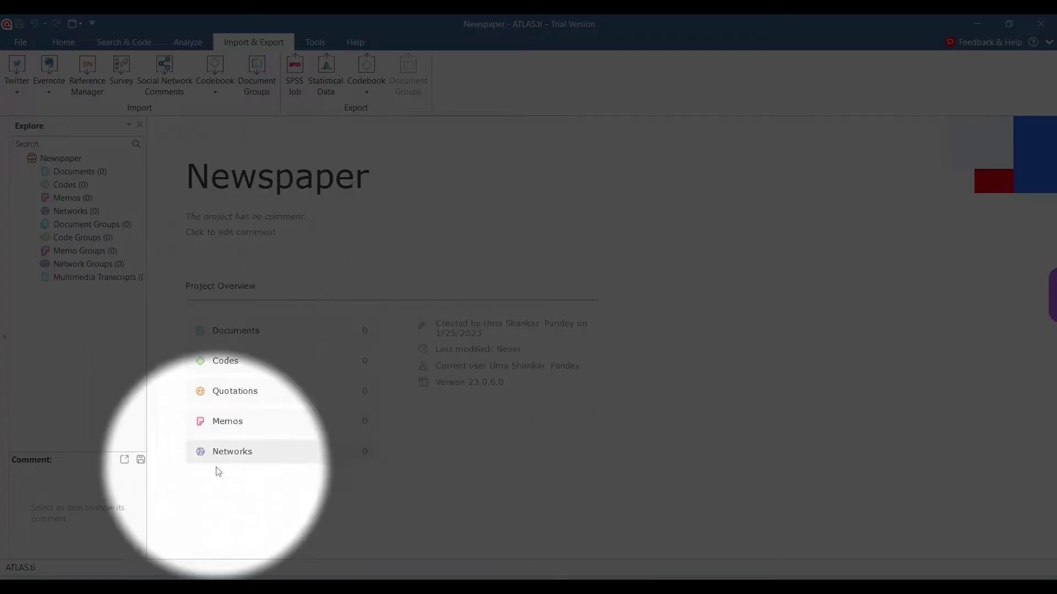
From the Home ribbon, choose Add Documents > Add File(s) to bring up the file picker.
{"action": "left_click", "coordinate": [63, 41]}
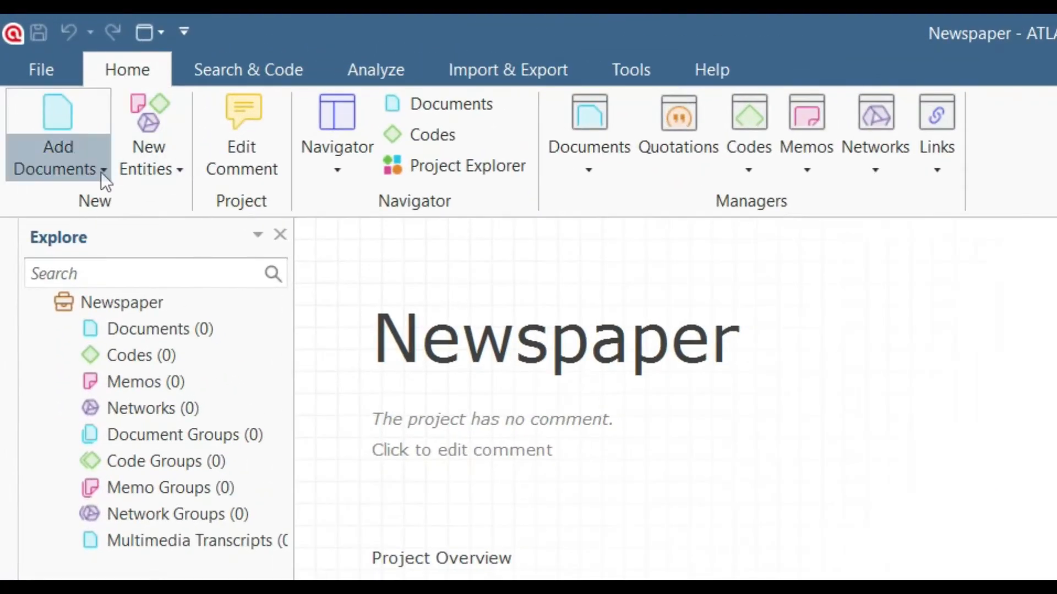
{"action": "left_click", "coordinate": [58, 152]}
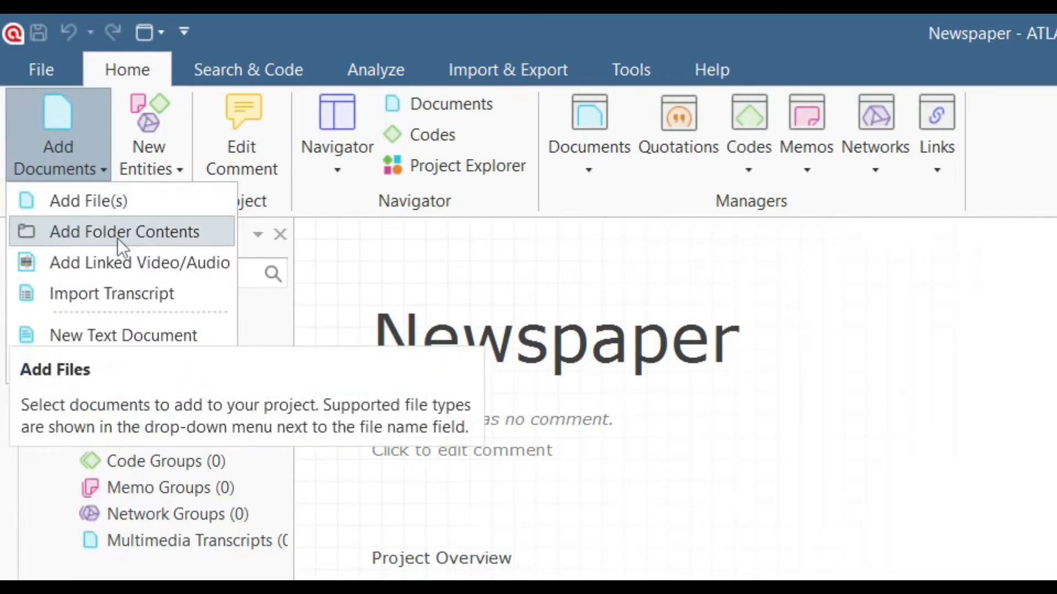
{"action": "mouse_move", "coordinate": [139, 263]}
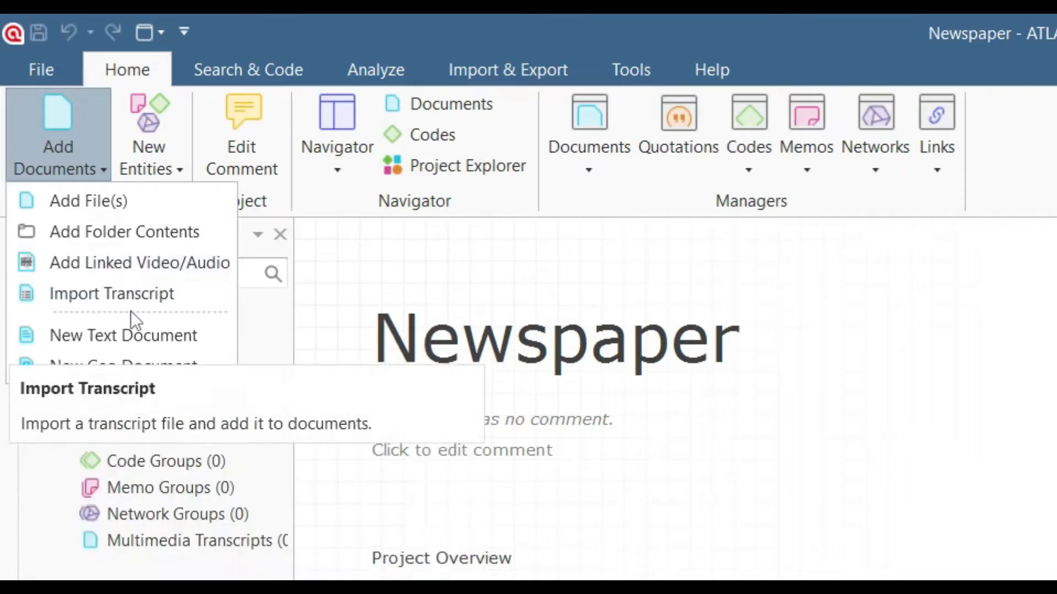
{"action": "mouse_move", "coordinate": [122, 335]}
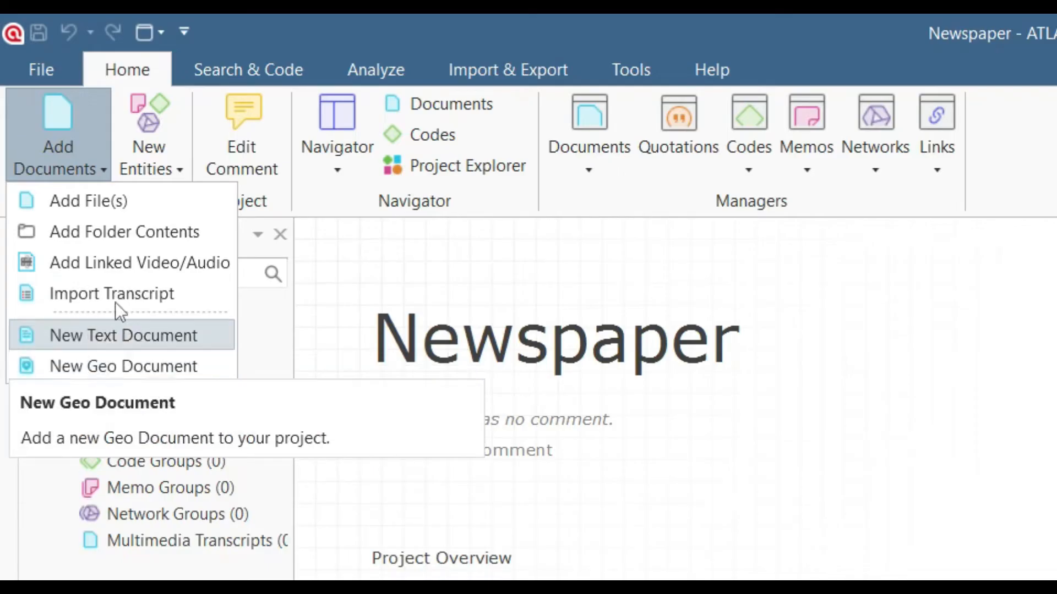
{"action": "left_click", "coordinate": [88, 200]}
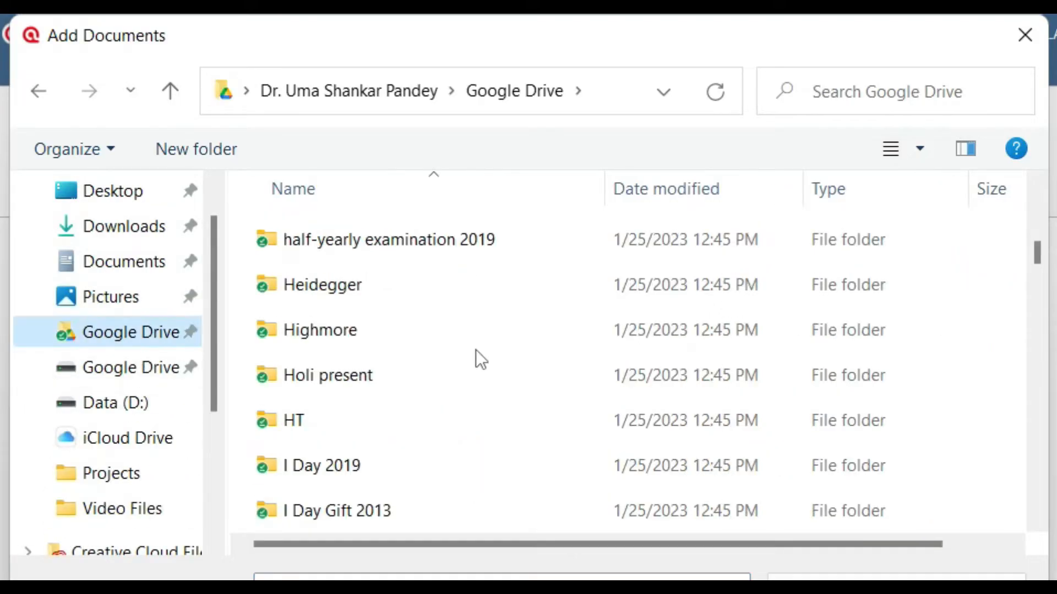
Add the four Hindustan Times PDFs from the HT folder to the project.
{"action": "double_click", "coordinate": [293, 419]}
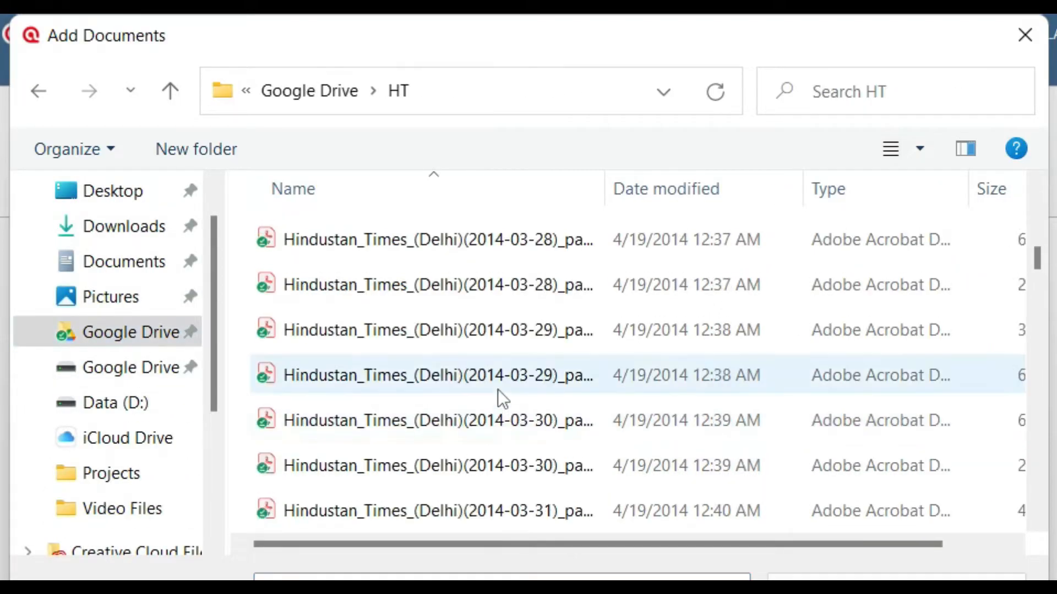
{"action": "scroll", "scroll_direction": "down", "scroll_amount": 3}
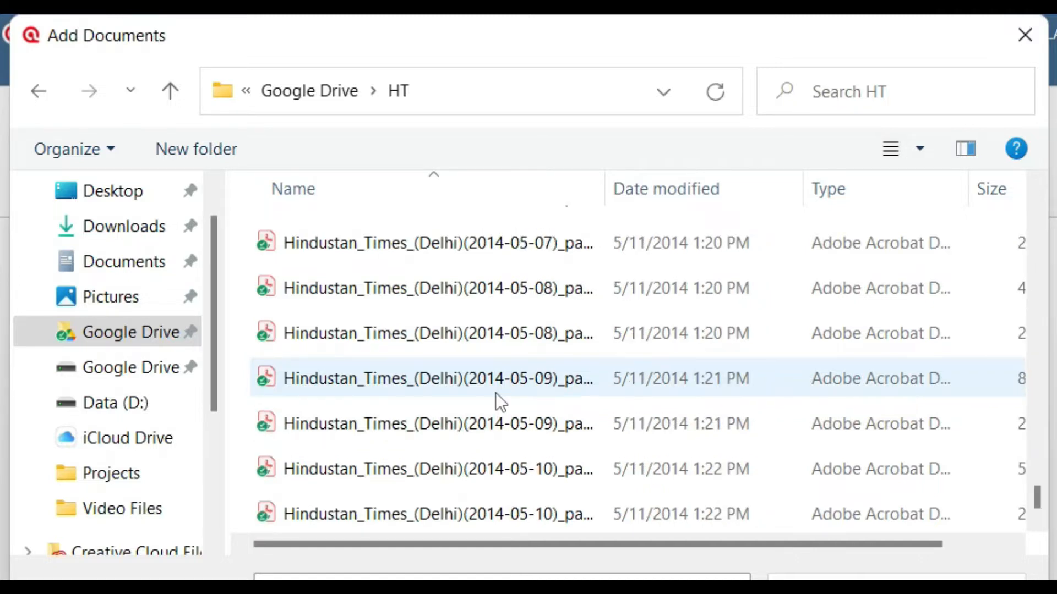
{"action": "left_click", "coordinate": [438, 514]}
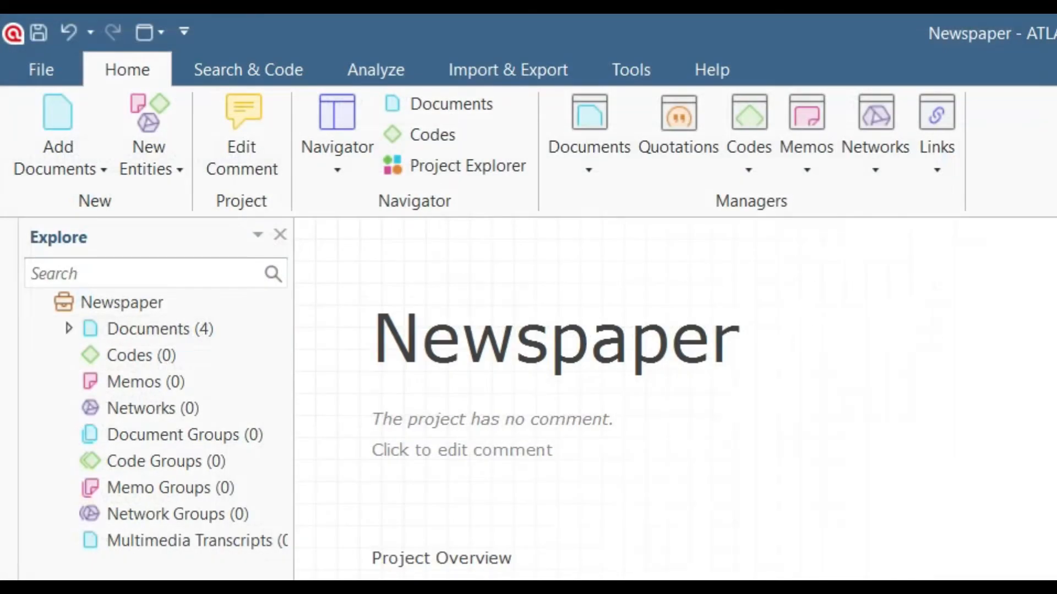
Add the five TOIM PDFs from the TOIM folder, bringing the project to nine documents.
{"action": "left_click", "coordinate": [157, 329]}
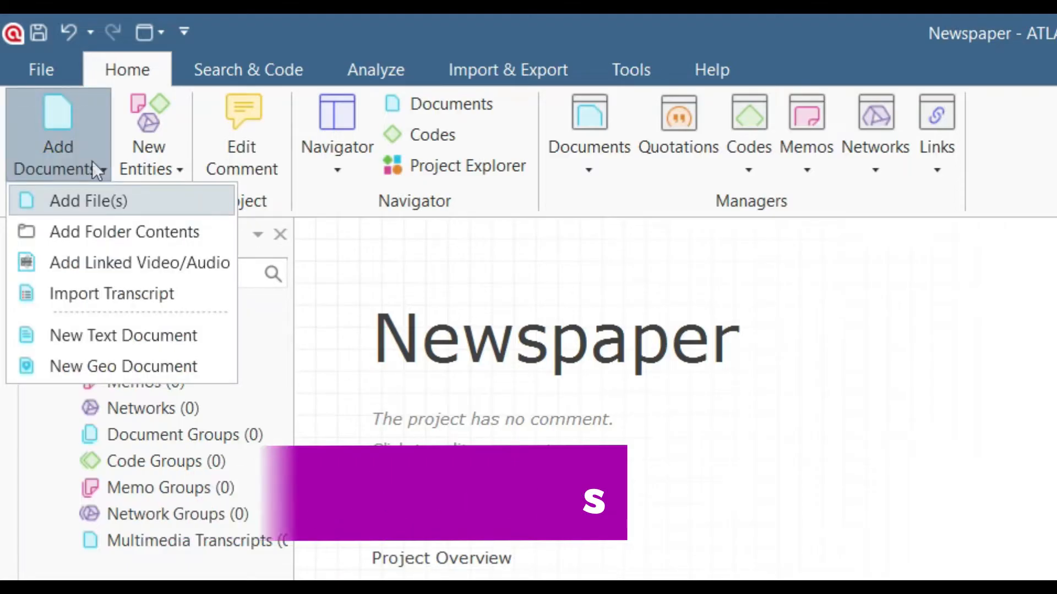
{"action": "left_click", "coordinate": [88, 201]}
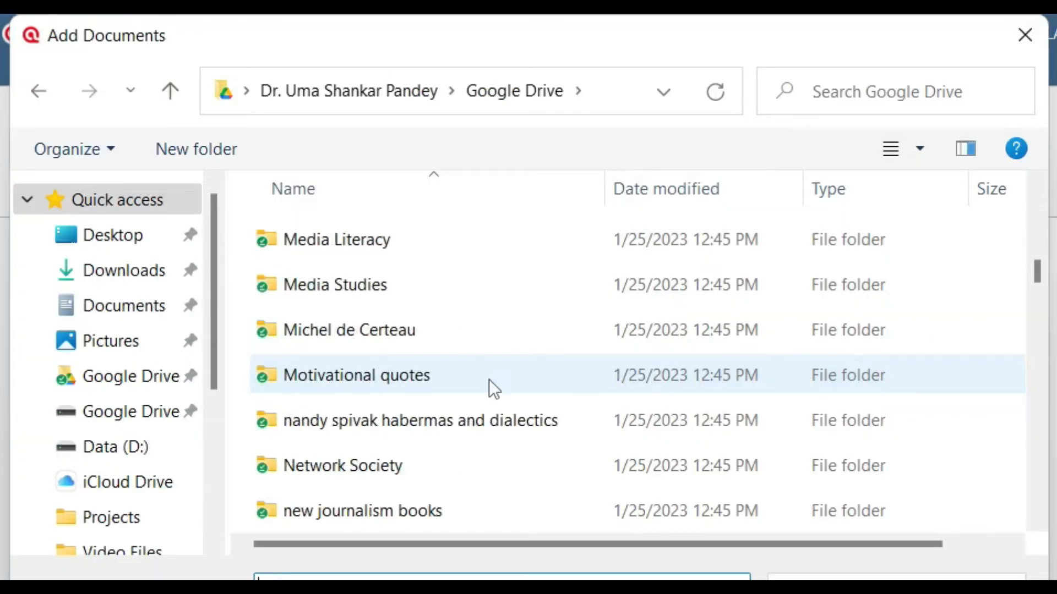
{"action": "scroll", "scroll_direction": "down", "scroll_amount": 3}
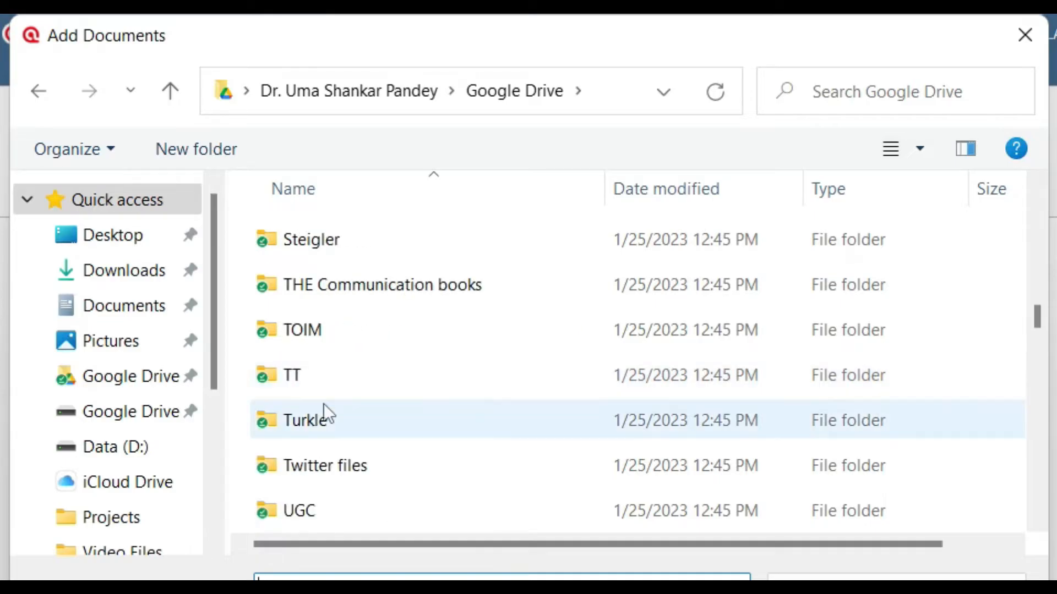
{"action": "double_click", "coordinate": [302, 329]}
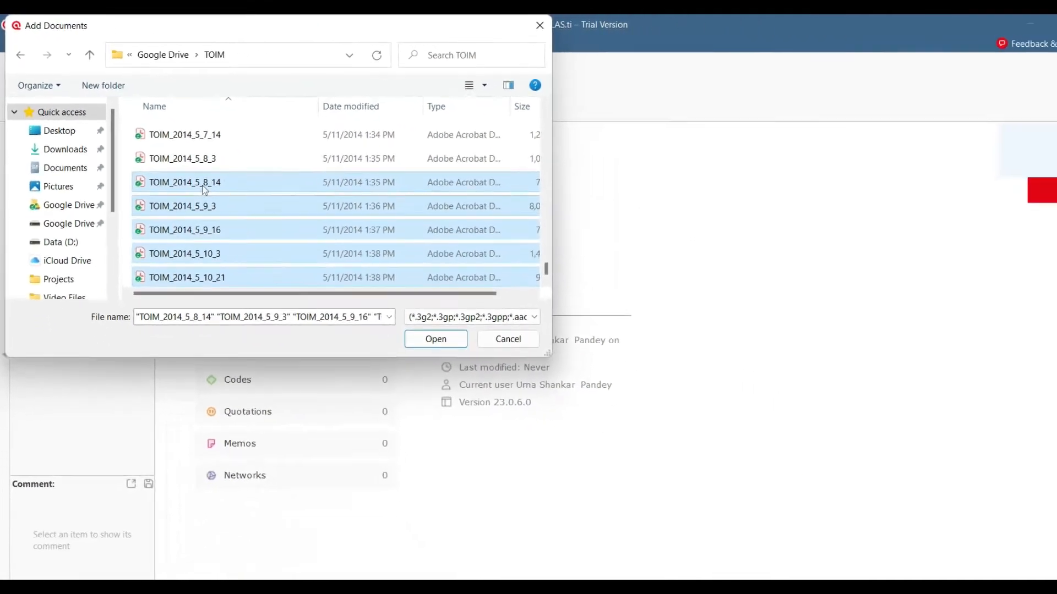
{"action": "left_click", "coordinate": [436, 339]}
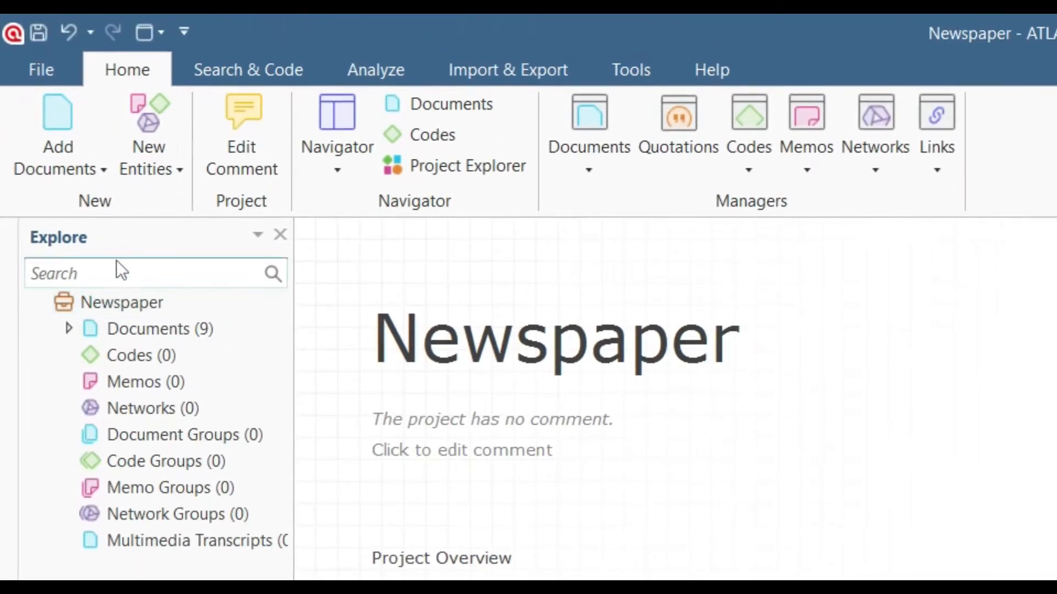
Use Add Folder Contents to import every PDF in the TT folder, reaching 15 documents.
{"action": "left_click", "coordinate": [59, 134]}
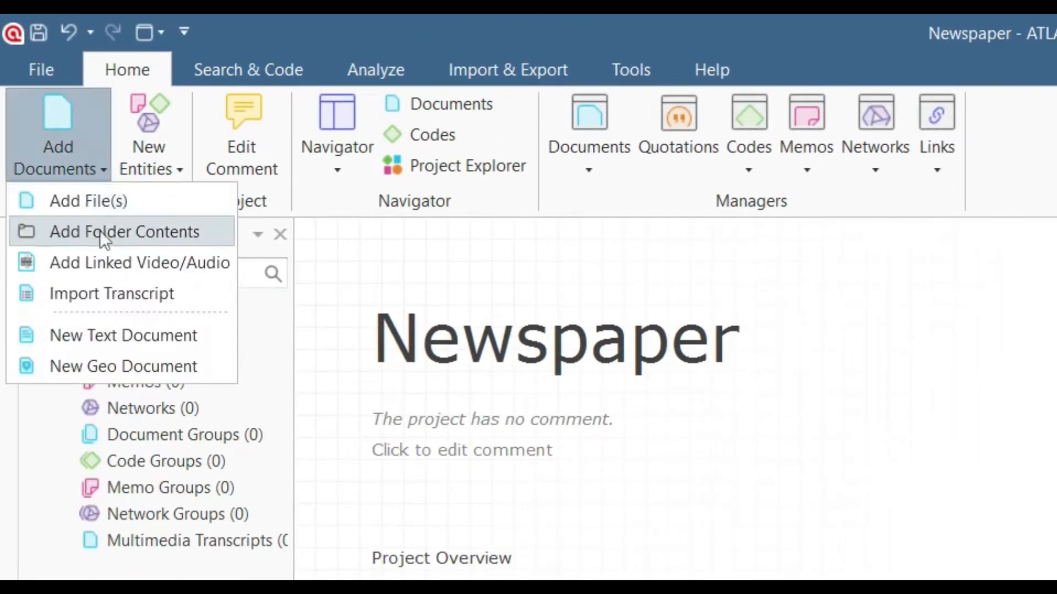
{"action": "left_click", "coordinate": [123, 232]}
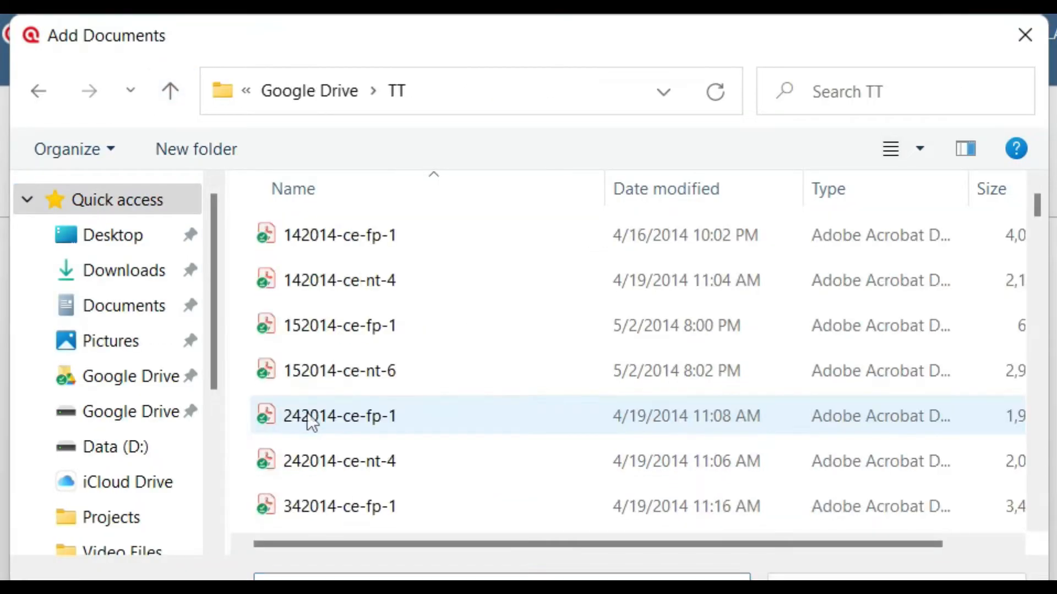
{"action": "scroll", "scroll_direction": "down", "scroll_amount": 3}
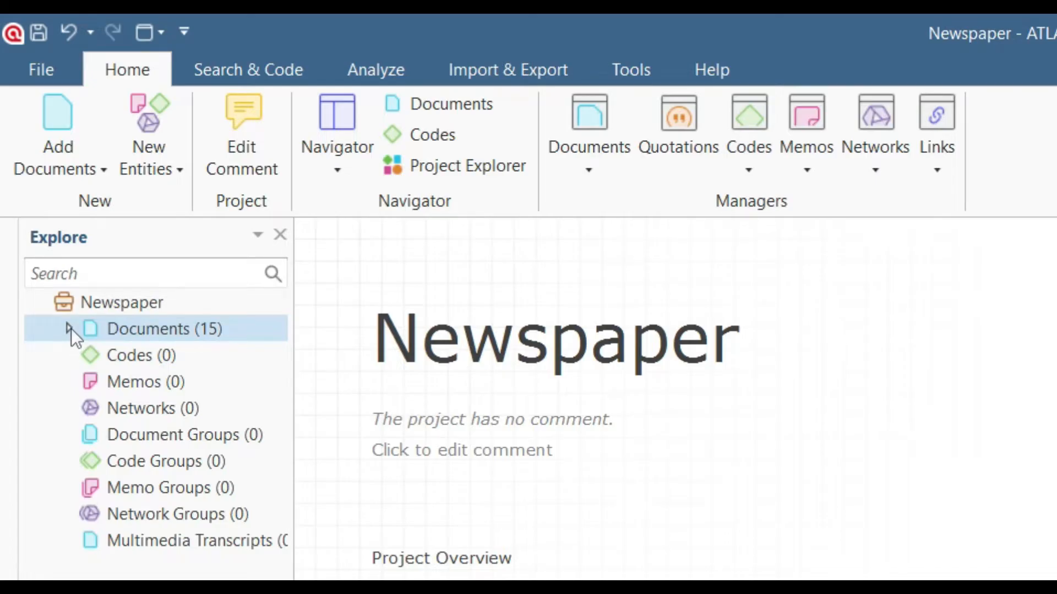
{"action": "left_click", "coordinate": [66, 329]}
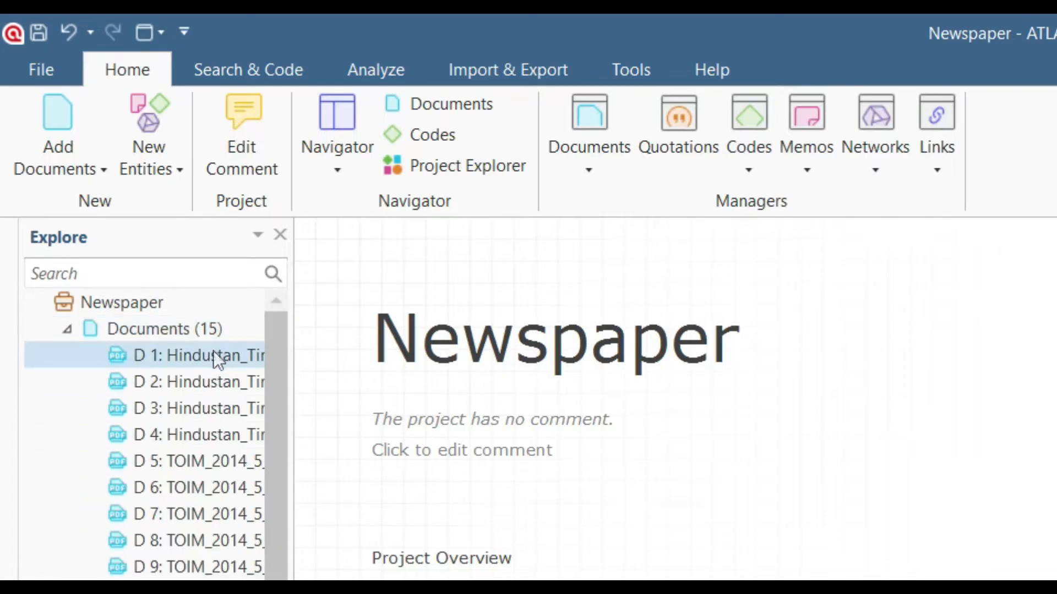
{"action": "left_click", "coordinate": [200, 408]}
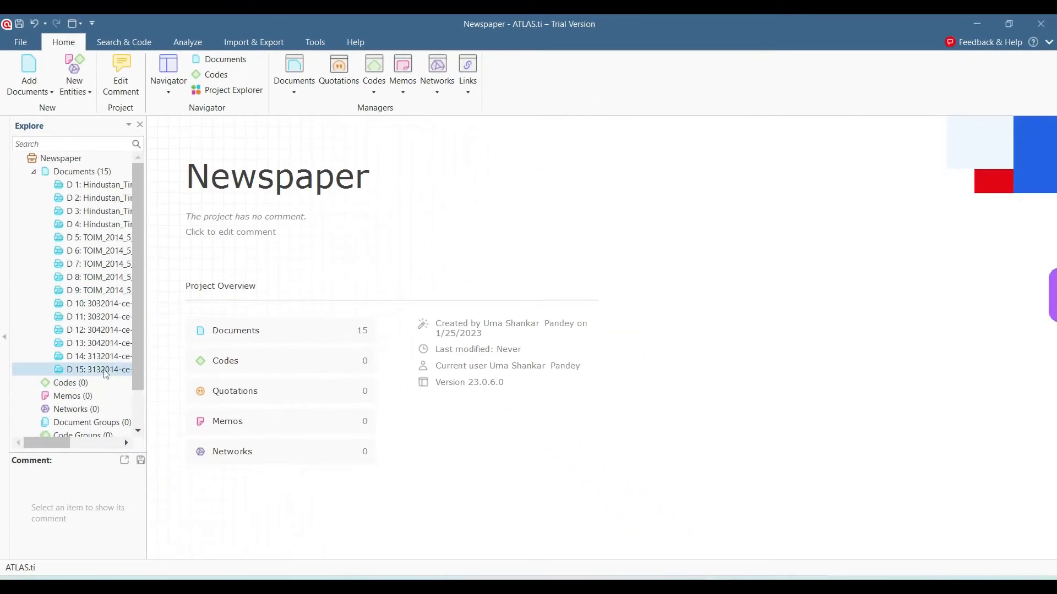
{"action": "left_click", "coordinate": [33, 171]}
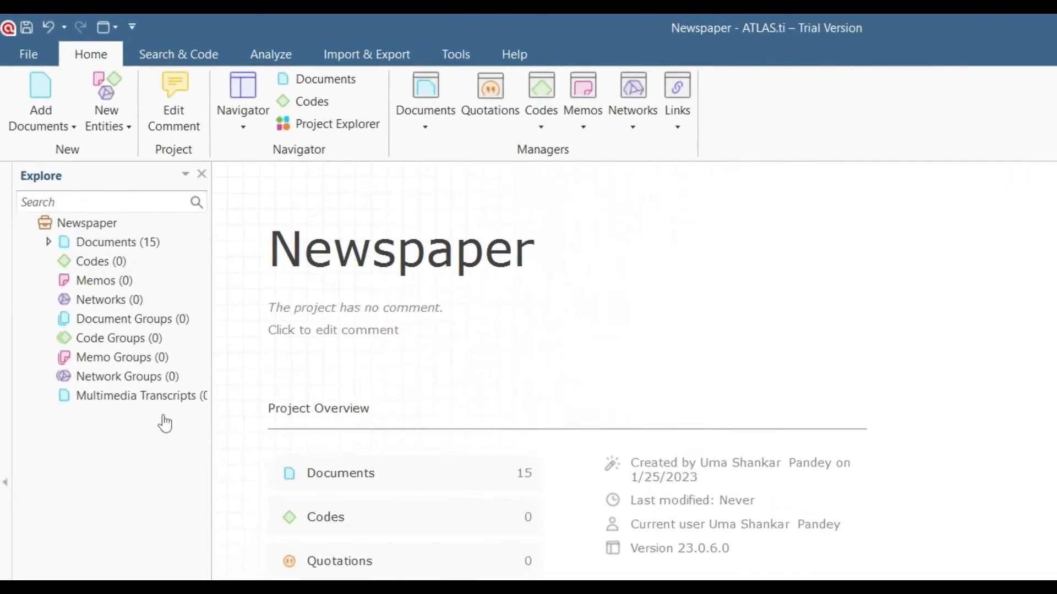
Add the Cancel Culture Byte video as a linked document, then start adding an image file.
{"action": "left_click", "coordinate": [41, 101]}
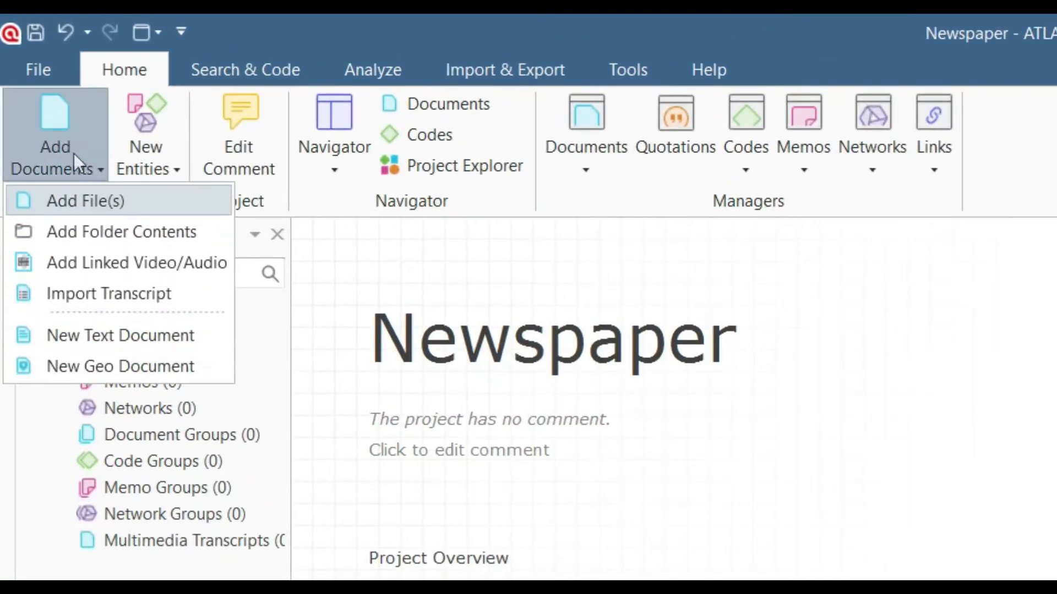
{"action": "mouse_move", "coordinate": [137, 262]}
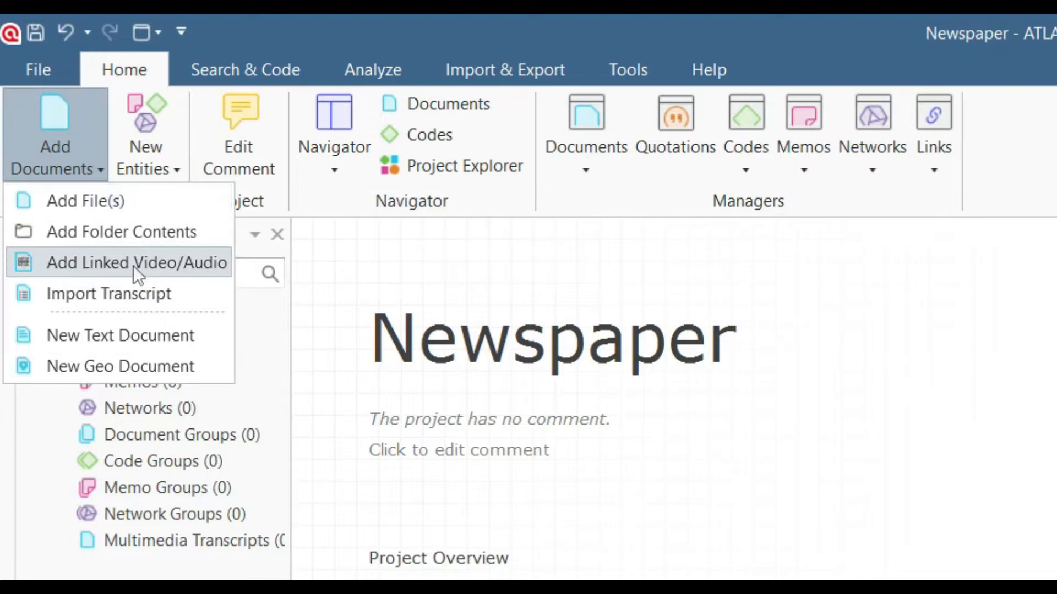
{"action": "left_click", "coordinate": [136, 262]}
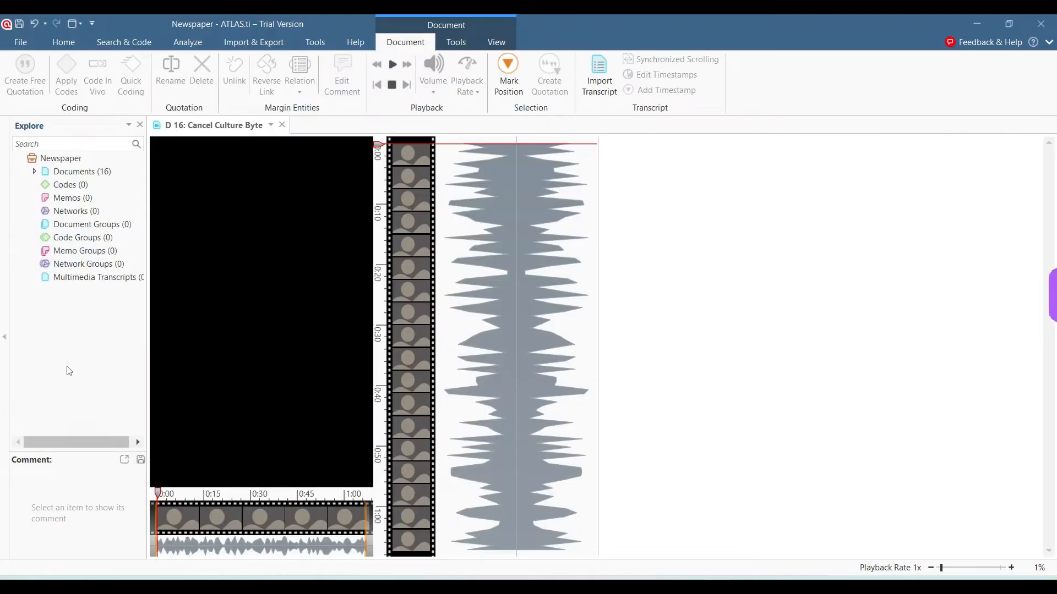
{"action": "left_click", "coordinate": [81, 172]}
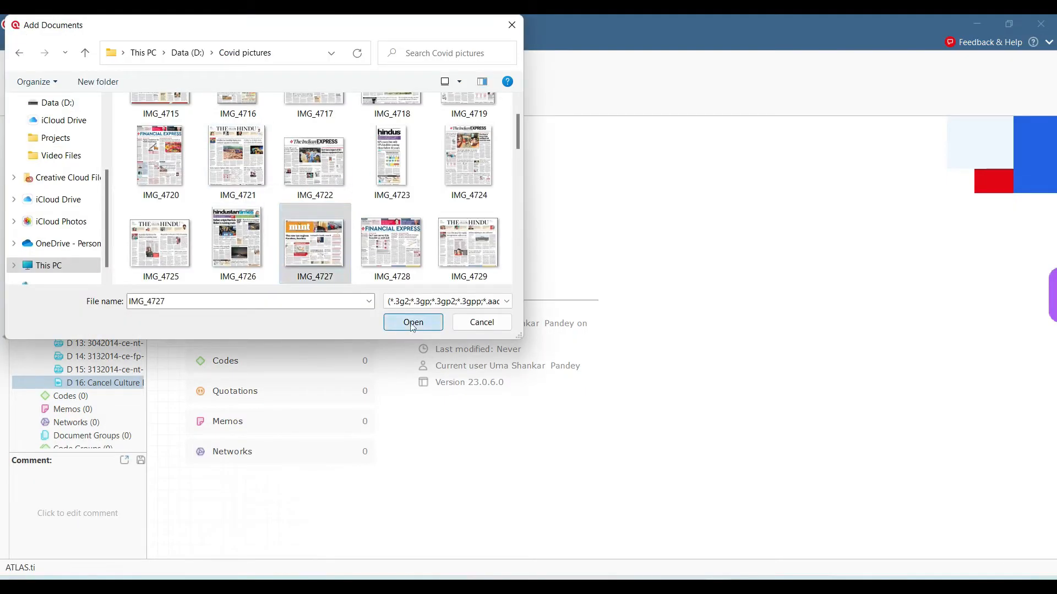
Import newspaper image IMG_4727 from Covid pictures as document 17.
{"action": "left_click", "coordinate": [413, 322]}
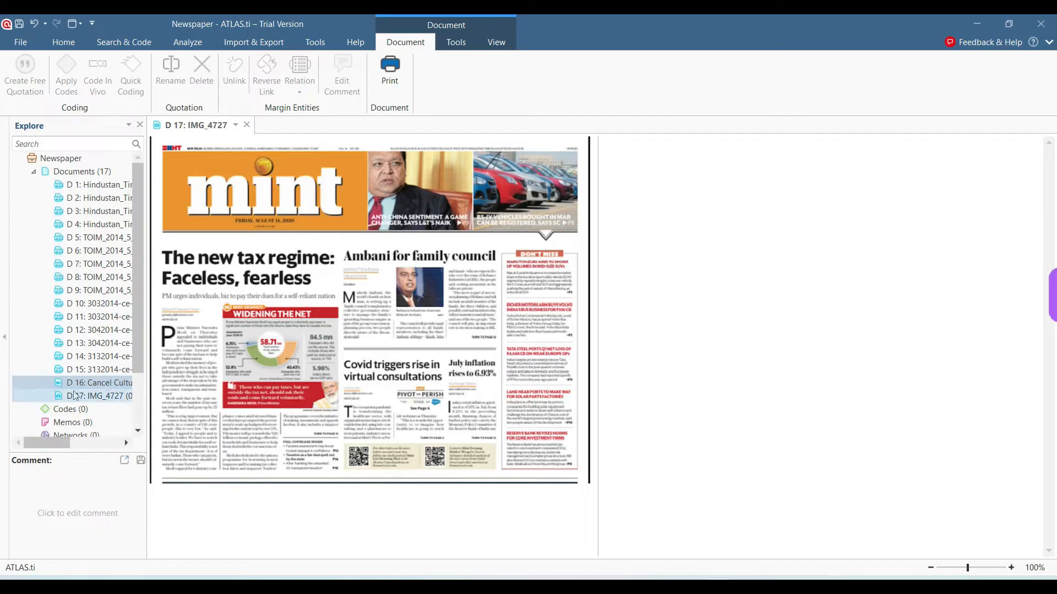
{"action": "double_click", "coordinate": [104, 185]}
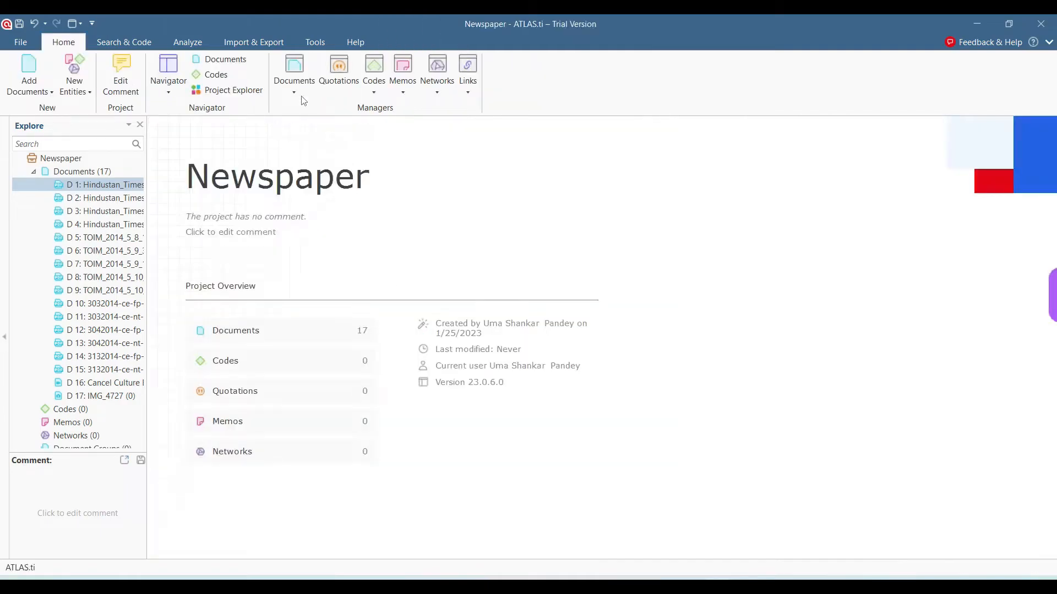
In the Document Manager, select the four Hindustan Times documents D1–D4.
{"action": "left_click", "coordinate": [293, 91]}
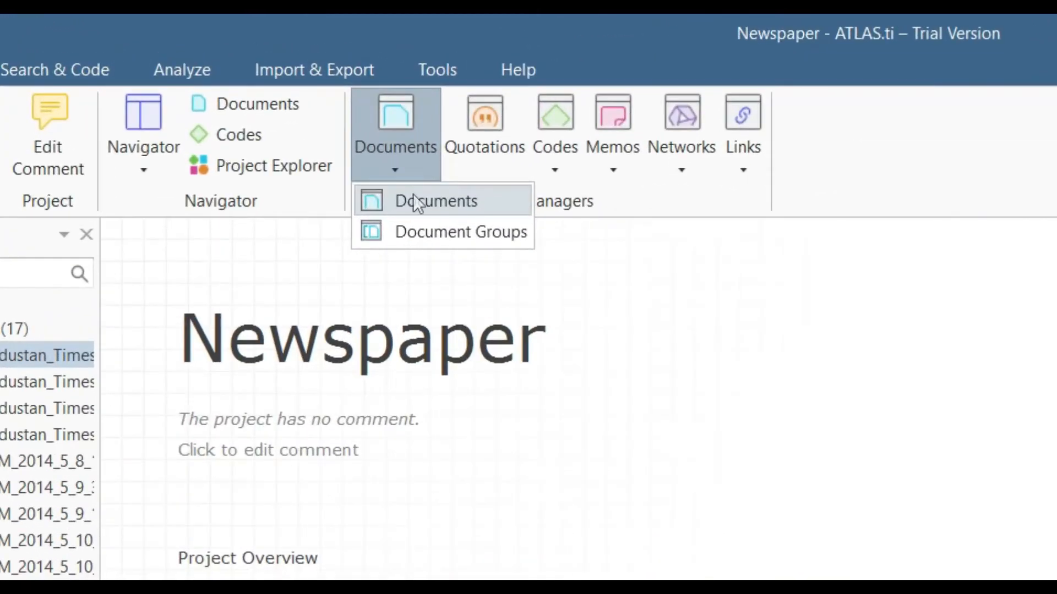
{"action": "left_click", "coordinate": [436, 201]}
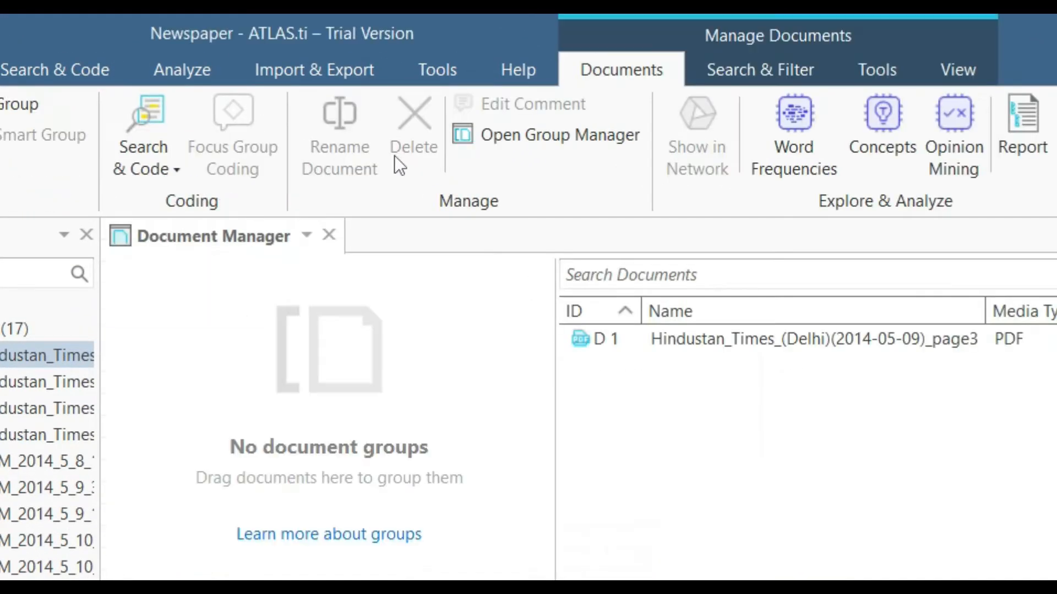
{"action": "left_click", "coordinate": [741, 338]}
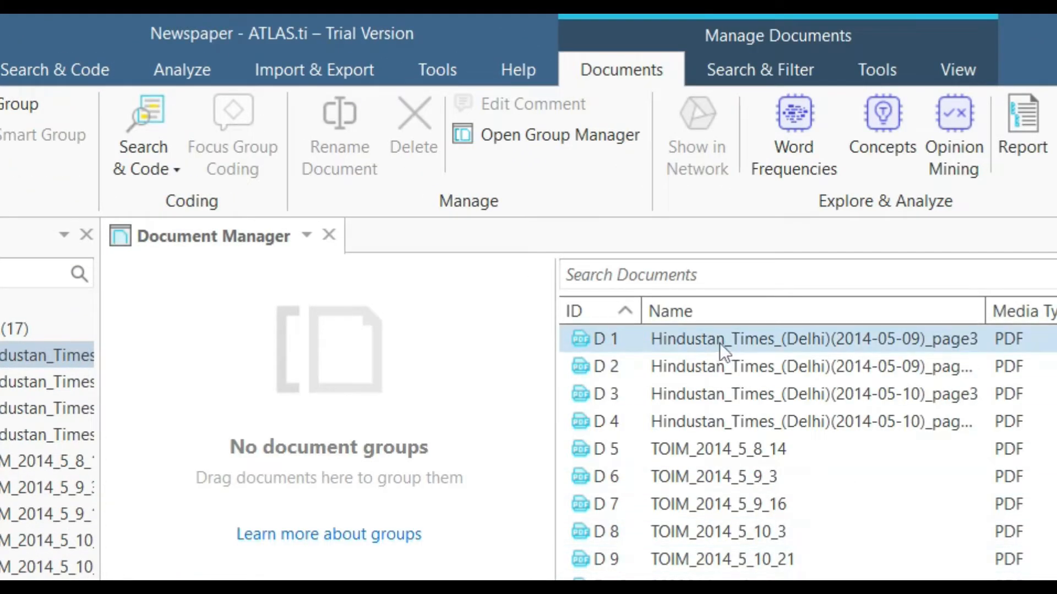
{"action": "left_click", "coordinate": [740, 422]}
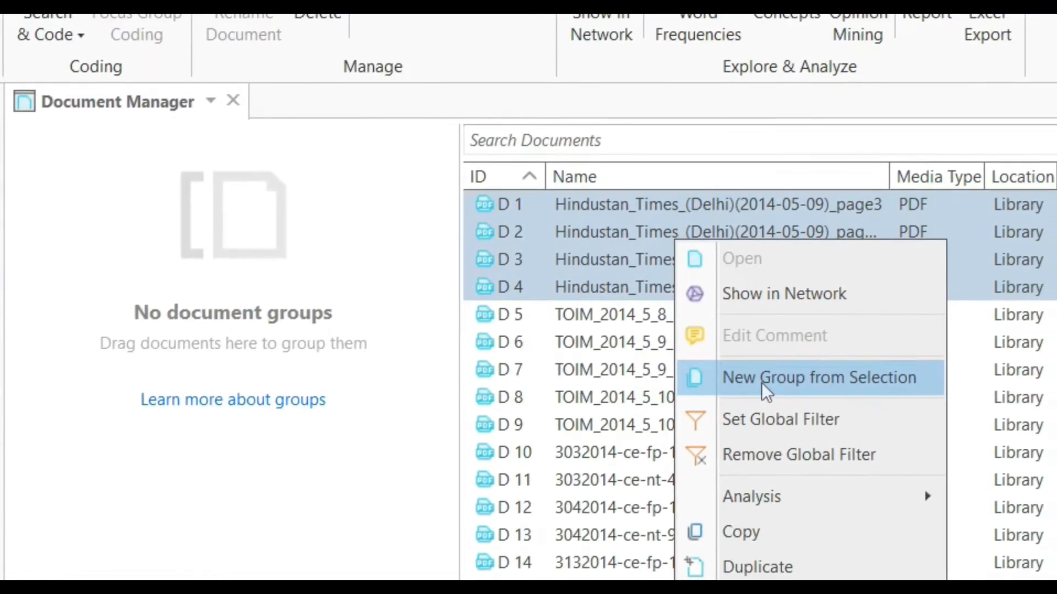
Create a document group named 'HT' from the selected documents.
{"action": "left_click", "coordinate": [818, 377]}
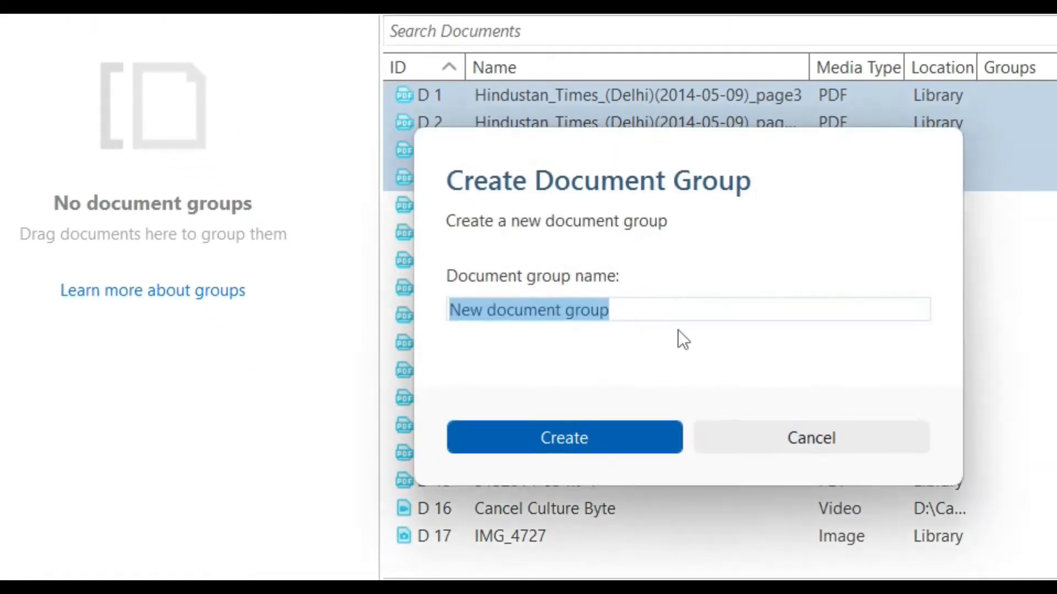
{"action": "type", "text": "HT"}
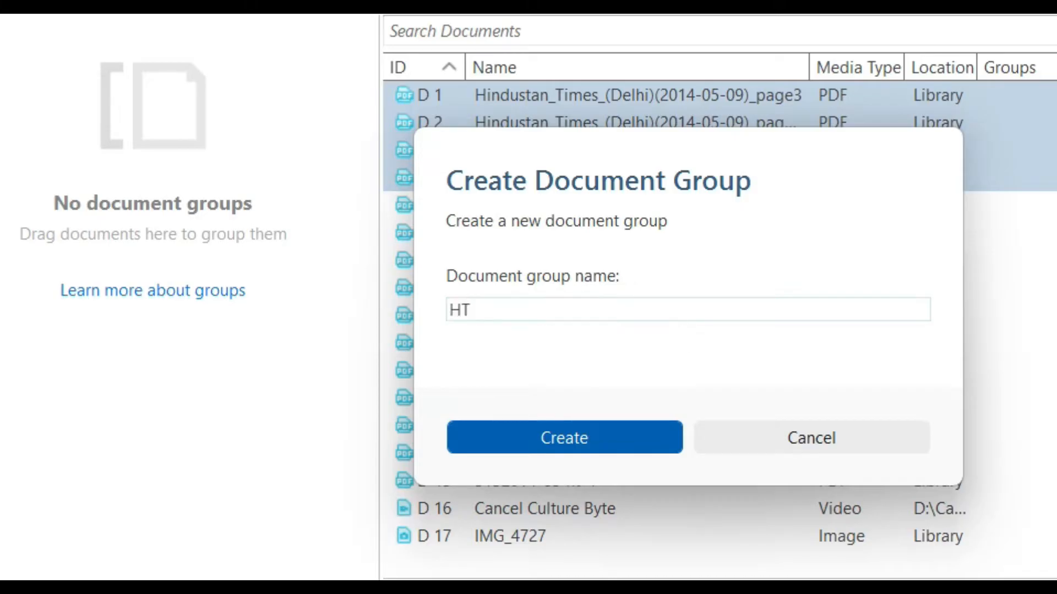
{"action": "left_click", "coordinate": [564, 437]}
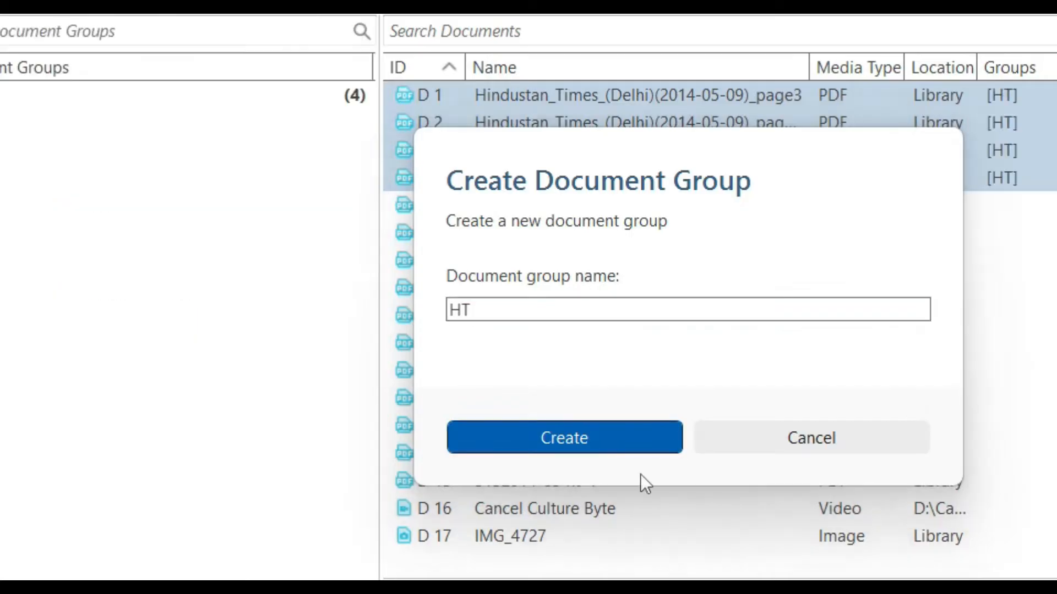
{"action": "left_click", "coordinate": [564, 437]}
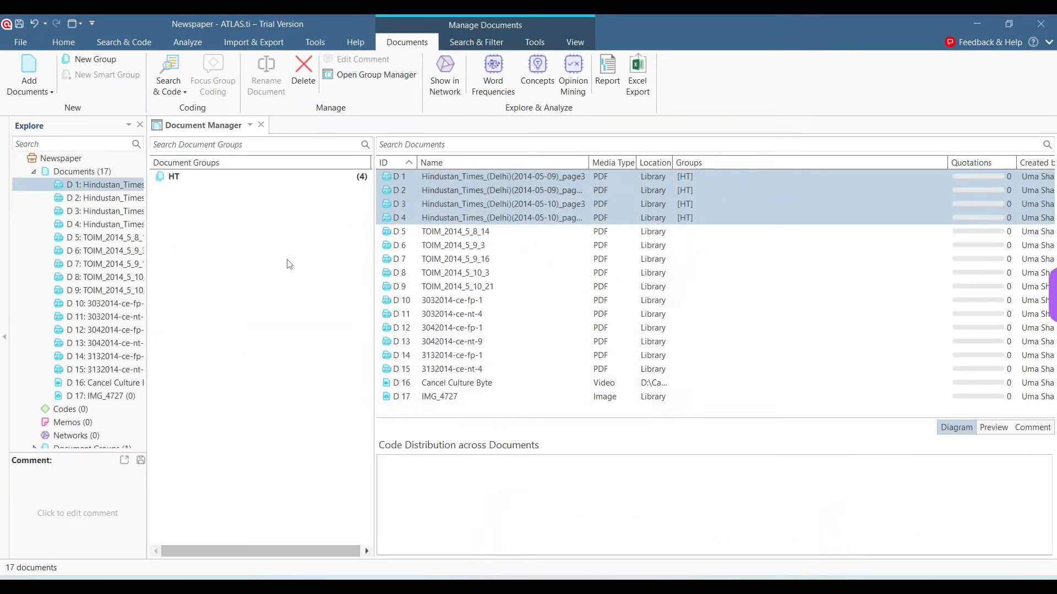
{"action": "mouse_move", "coordinate": [254, 348]}
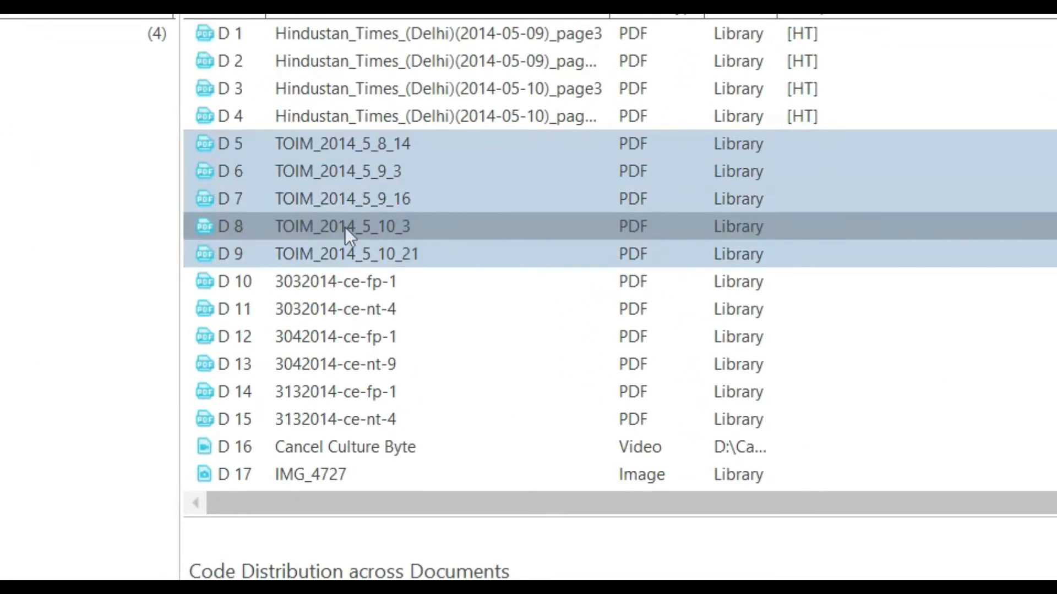
Create a TOI document group from the five selected TOIM documents D5–D9.
{"action": "right_click", "coordinate": [344, 226]}
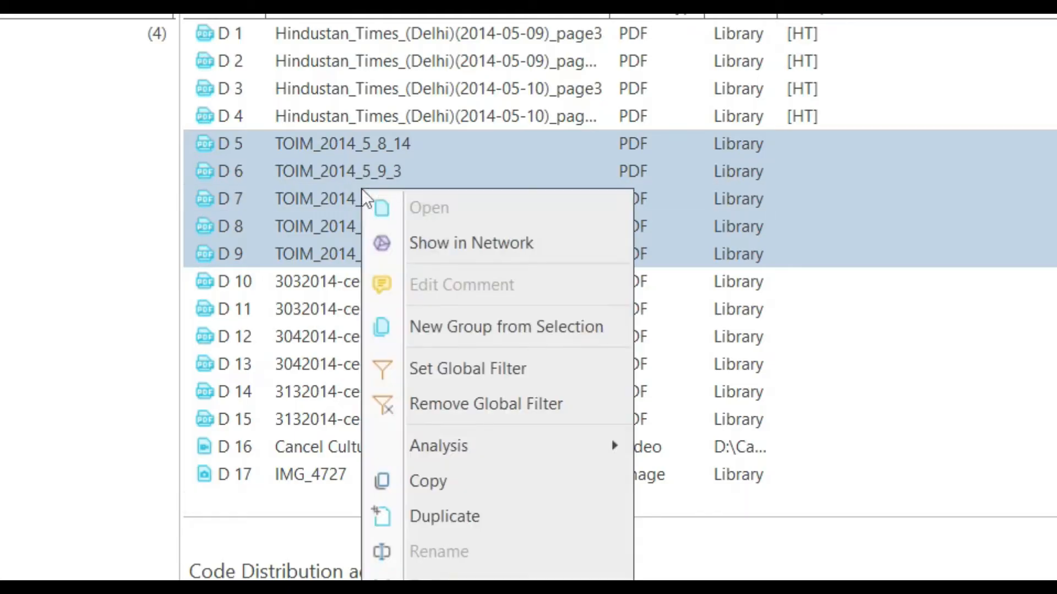
{"action": "left_click", "coordinate": [506, 327]}
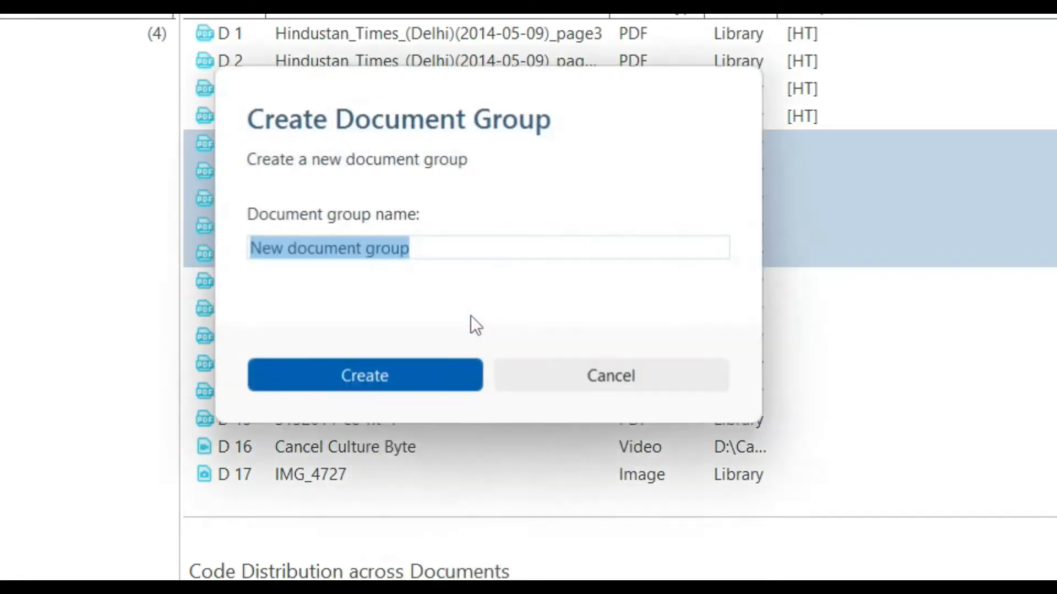
{"action": "type", "text": "T"}
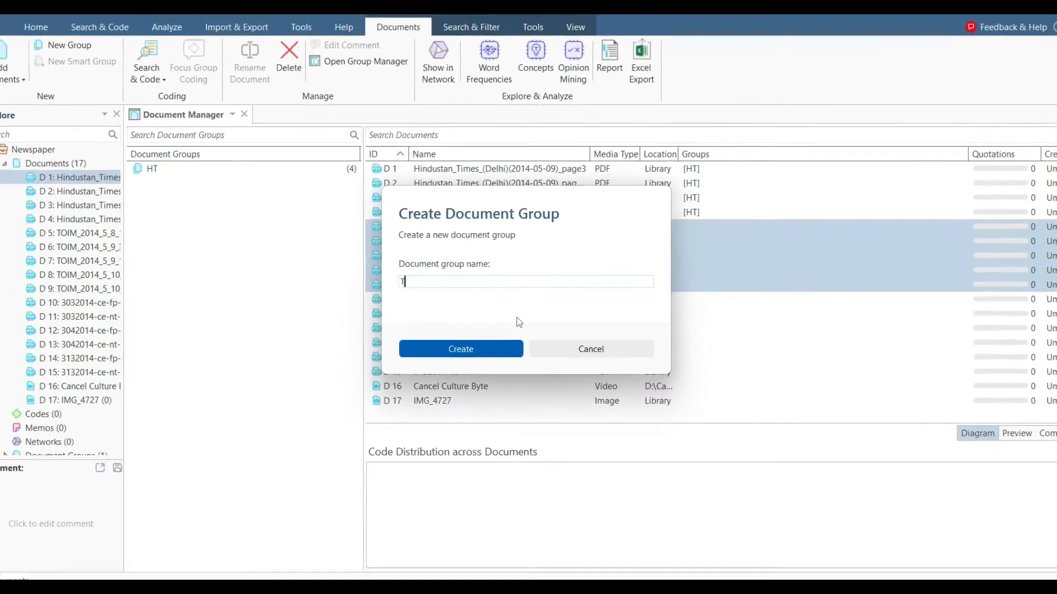
{"action": "type", "text": "OI"}
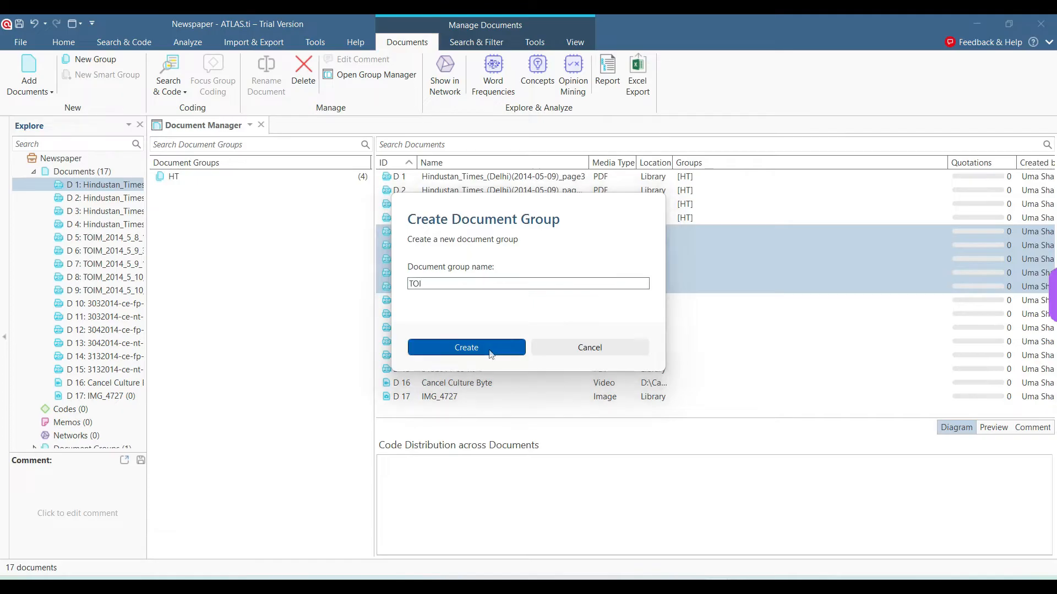
{"action": "left_click", "coordinate": [466, 347]}
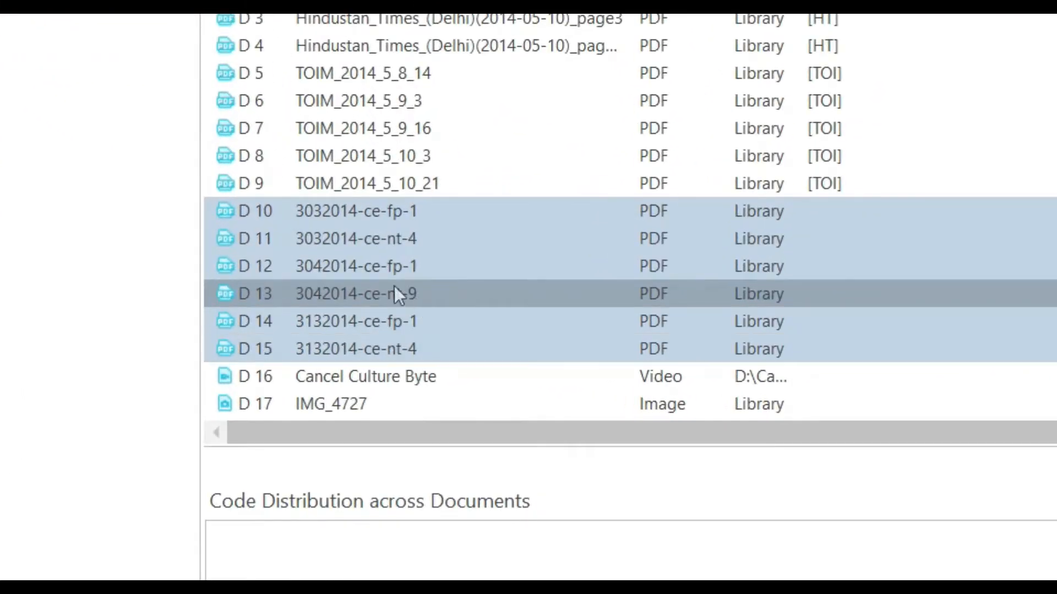
Create a TT document group from the six selected documents D10–D15.
{"action": "right_click", "coordinate": [398, 293]}
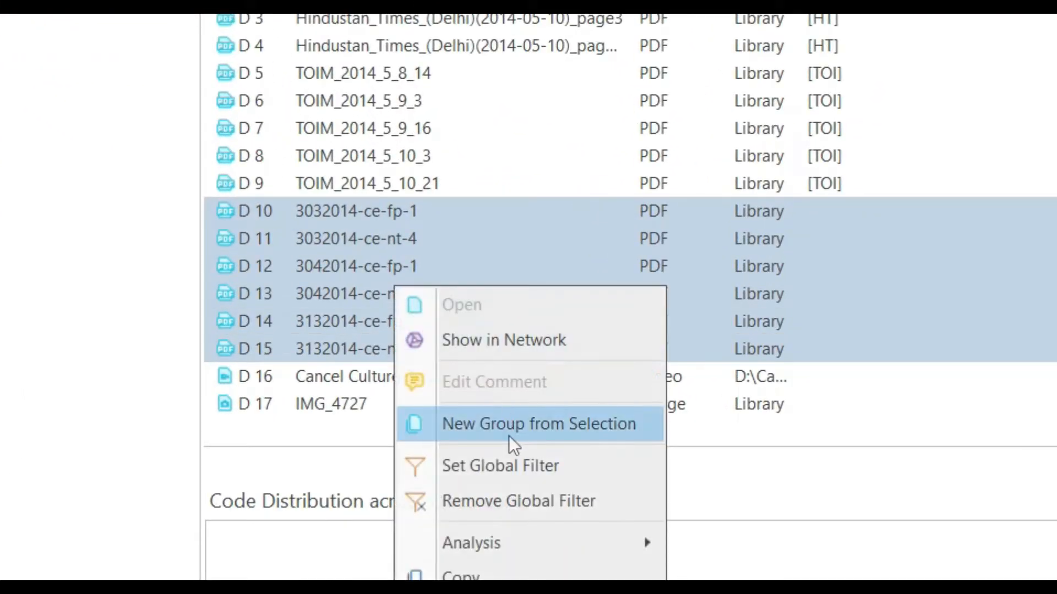
{"action": "left_click", "coordinate": [538, 422]}
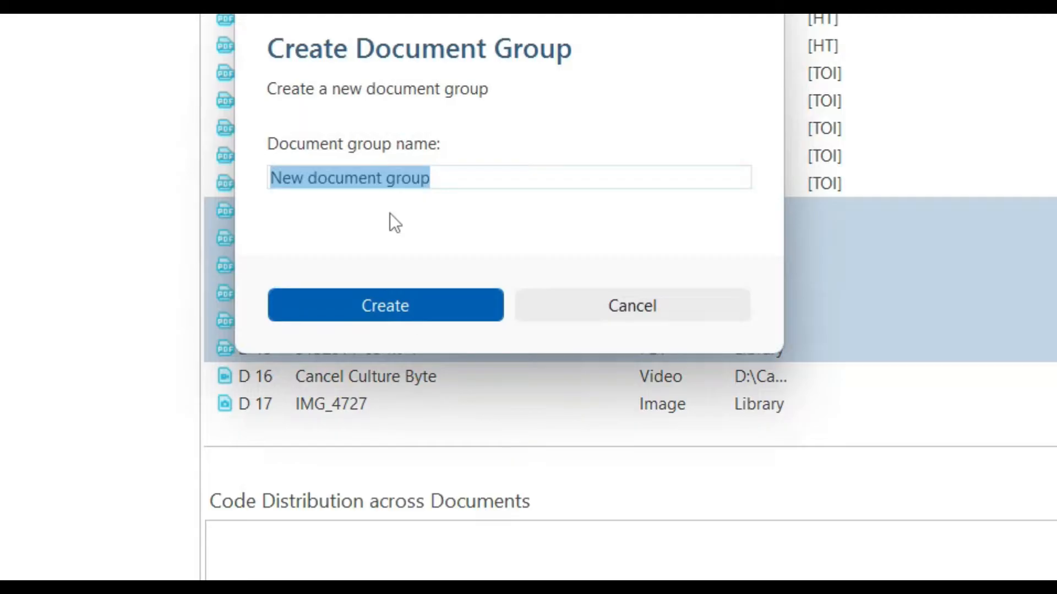
{"action": "type", "text": "TT"}
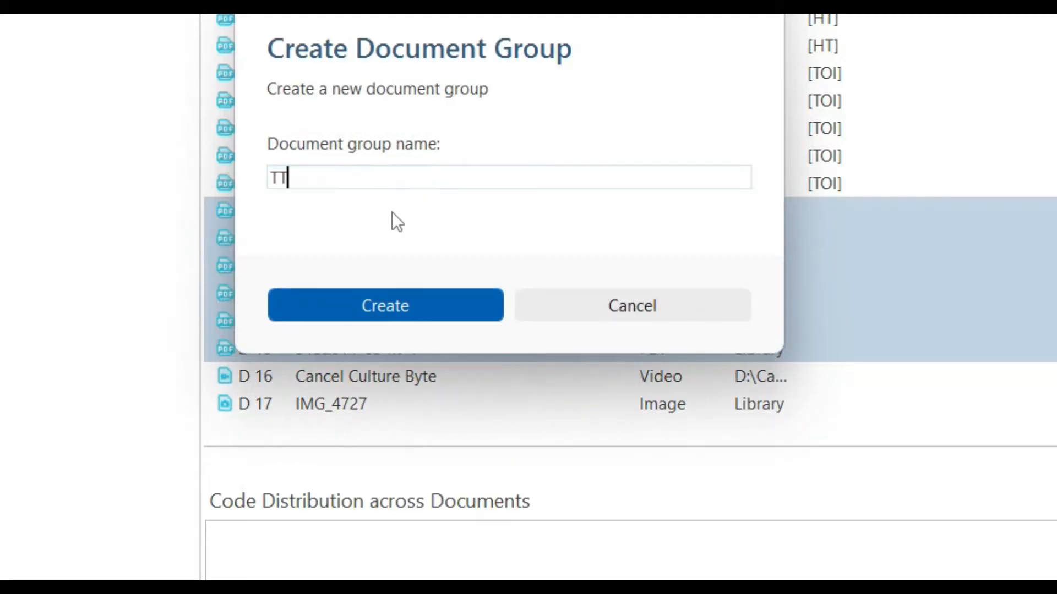
{"action": "left_click", "coordinate": [385, 305]}
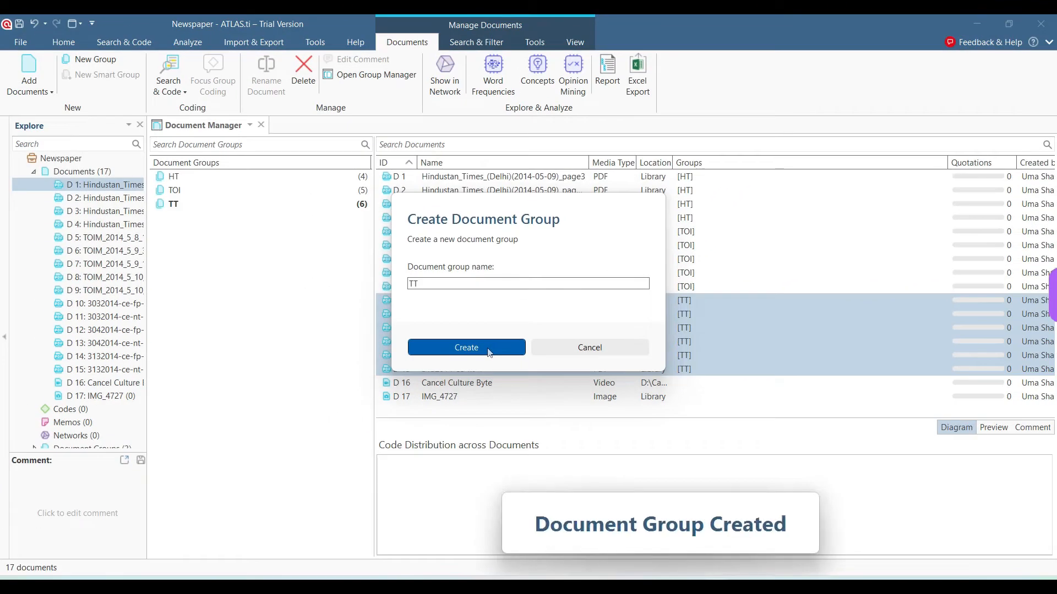
Create a Video document group holding D16 Cancel Culture Byte, then start selecting the PDFs.
{"action": "right_click", "coordinate": [456, 383]}
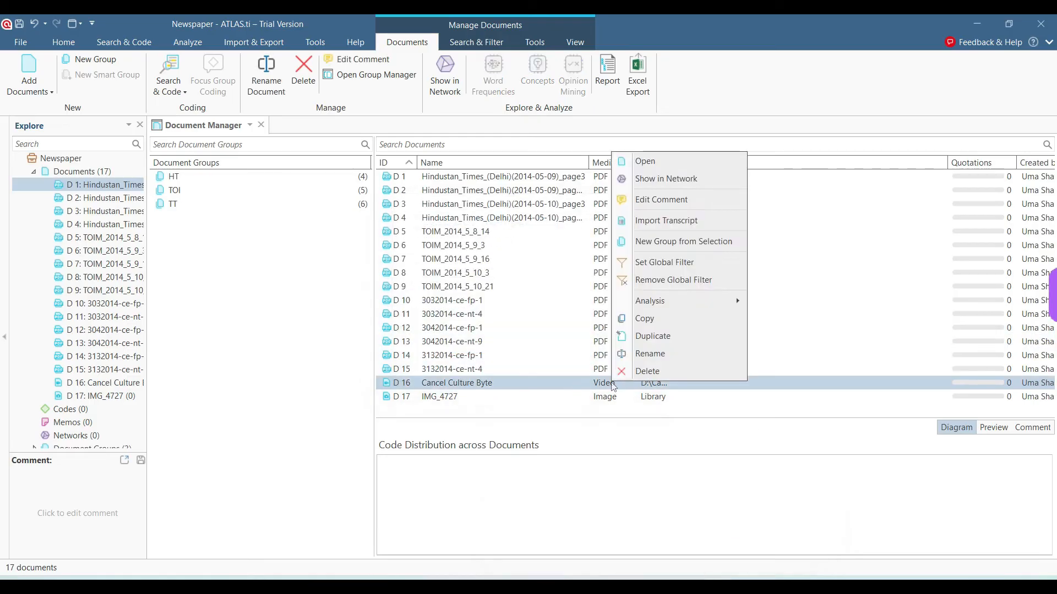
{"action": "mouse_move", "coordinate": [675, 245]}
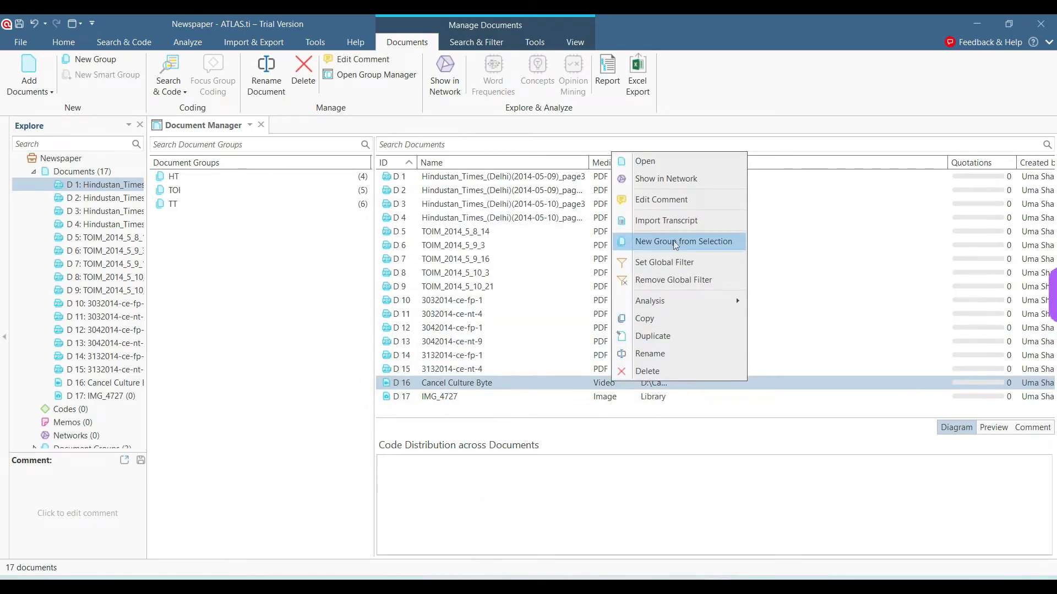
{"action": "left_click", "coordinate": [683, 241]}
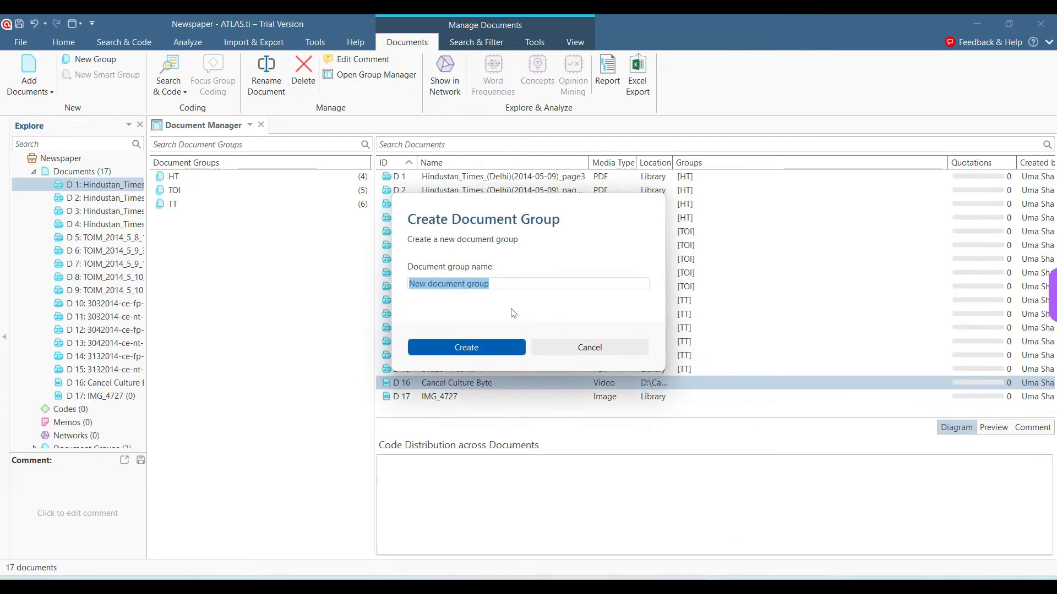
{"action": "type", "text": "Video"}
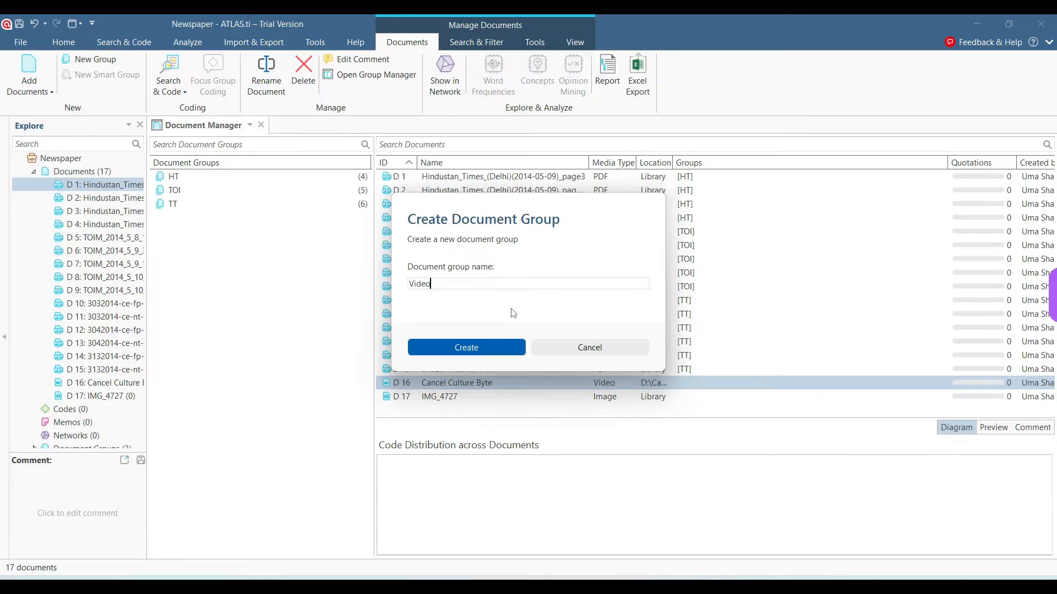
{"action": "left_click", "coordinate": [466, 346]}
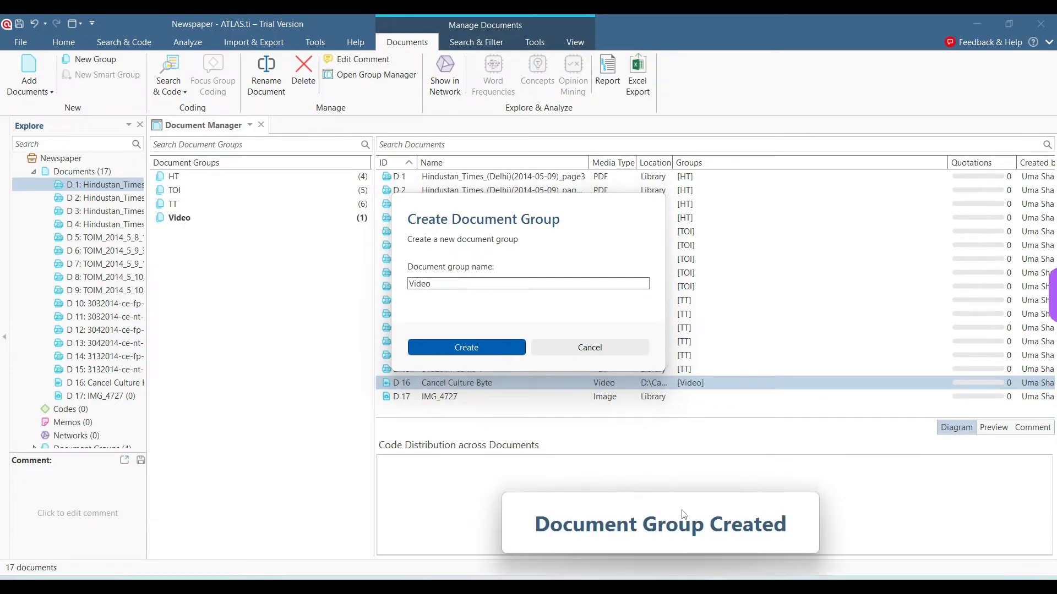
{"action": "left_click", "coordinate": [465, 347]}
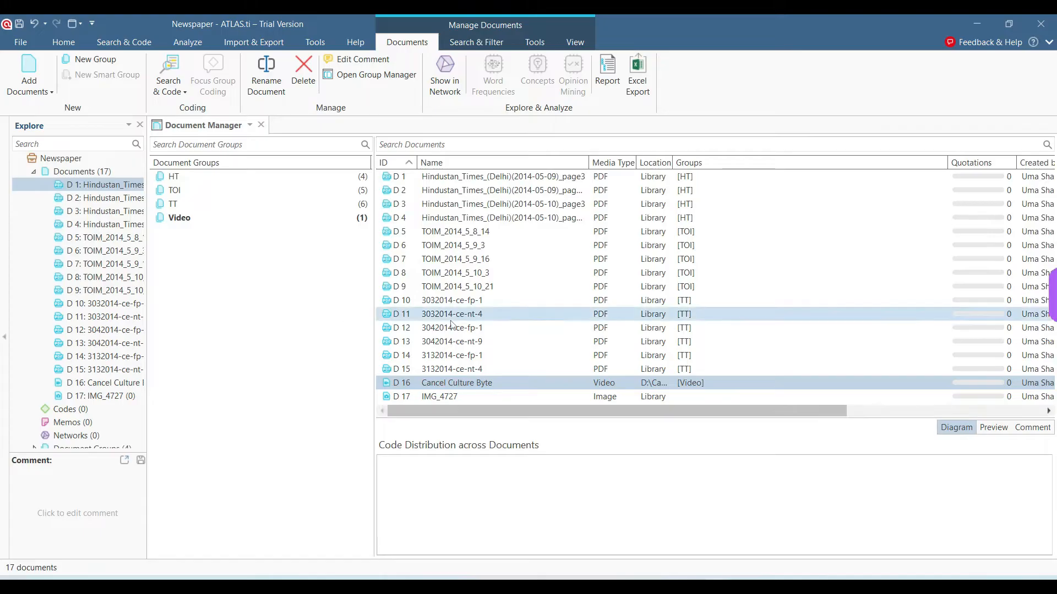
{"action": "left_click", "coordinate": [454, 232]}
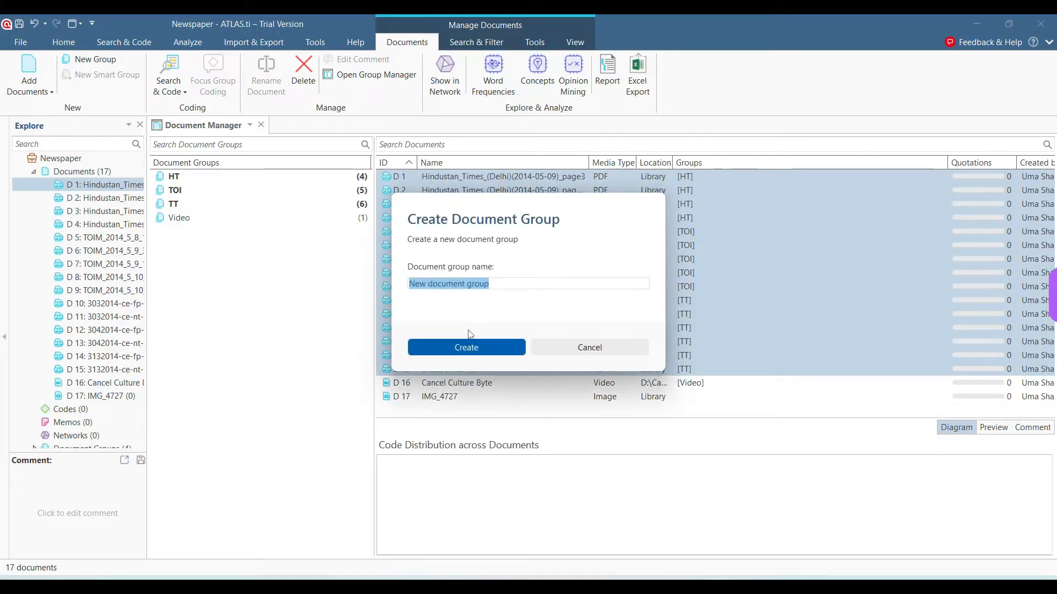
Create a Print document group from D1–D15 and filter the document list to that group.
{"action": "left_click", "coordinate": [466, 347]}
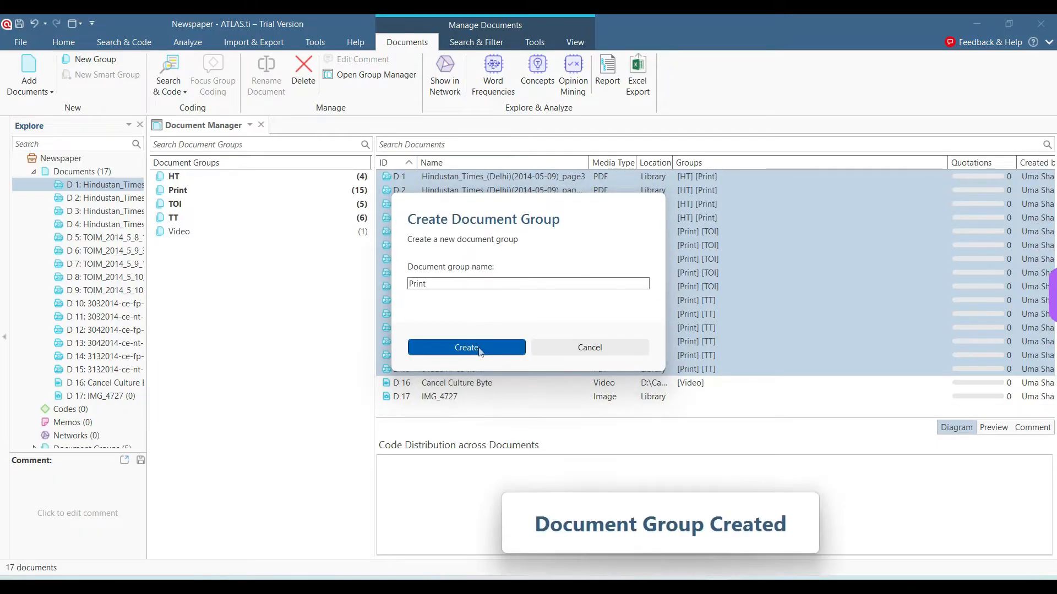
{"action": "left_click", "coordinate": [467, 347]}
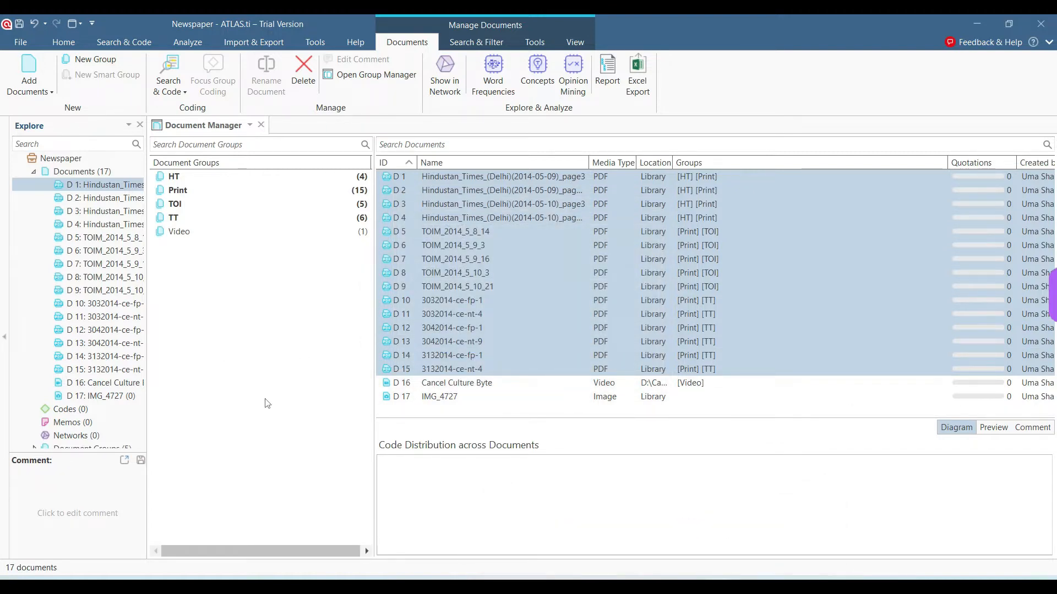
{"action": "mouse_move", "coordinate": [265, 311]}
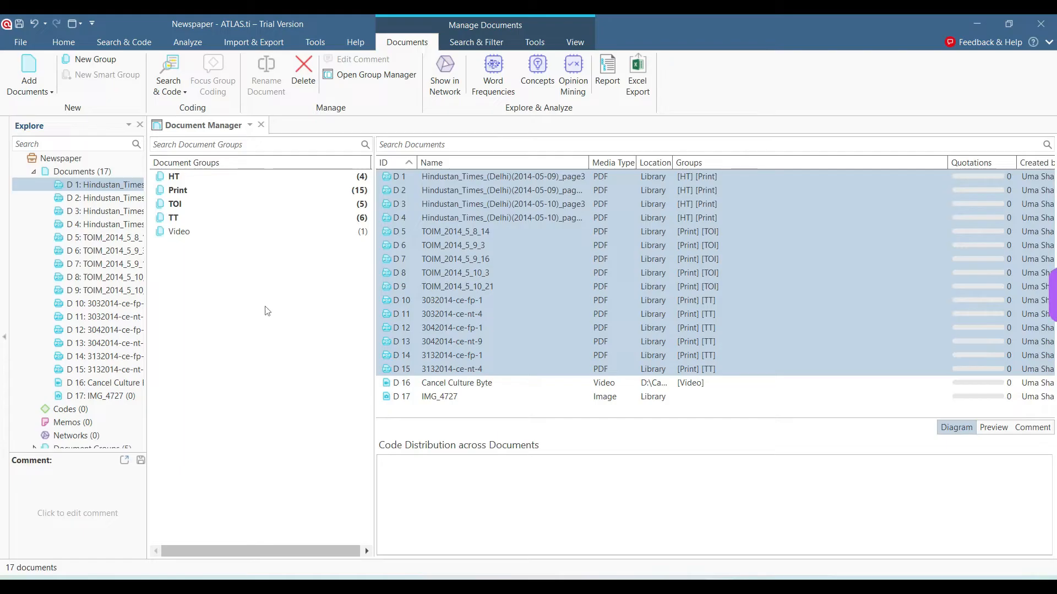
{"action": "left_click", "coordinate": [455, 259]}
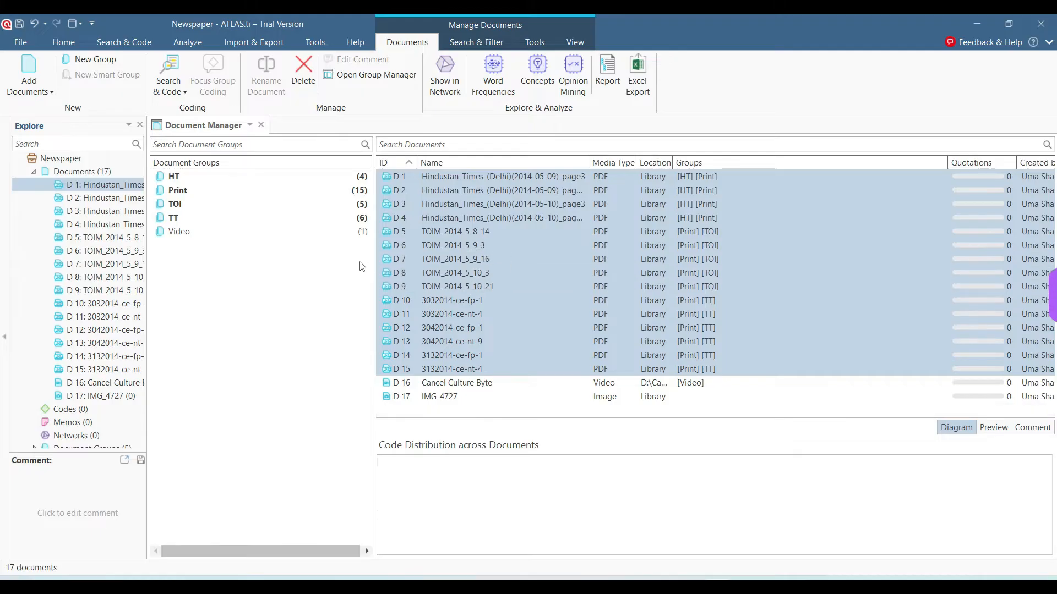
{"action": "left_click", "coordinate": [455, 231]}
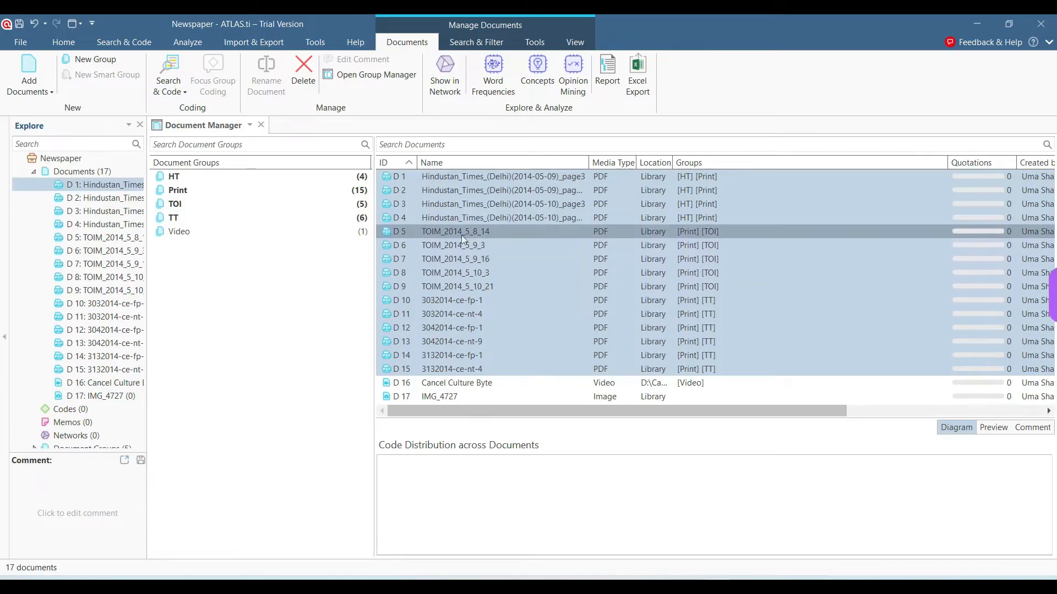
{"action": "left_click", "coordinate": [177, 191]}
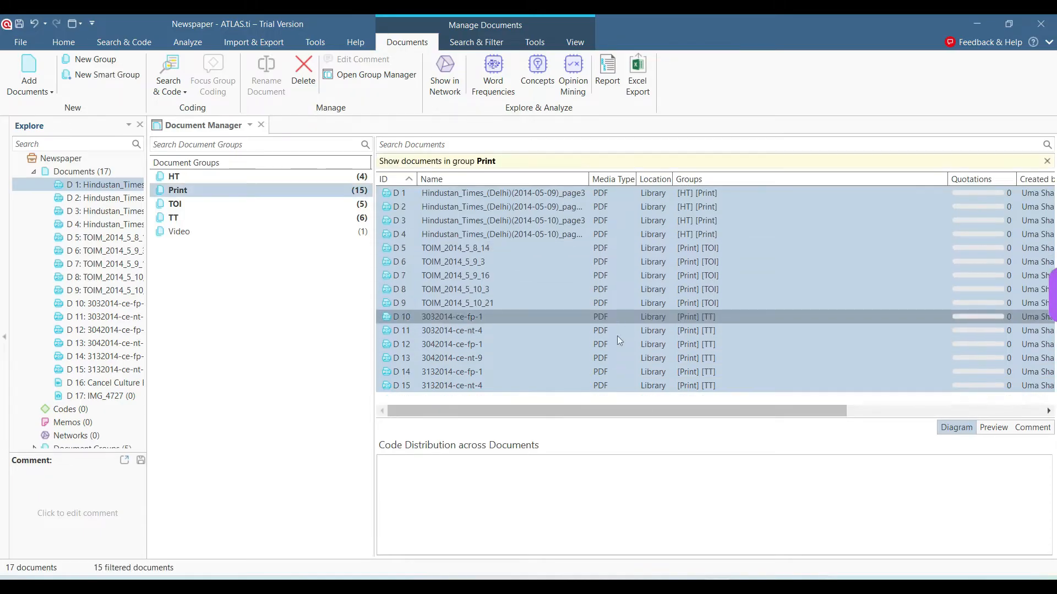
{"action": "left_click", "coordinate": [1047, 161]}
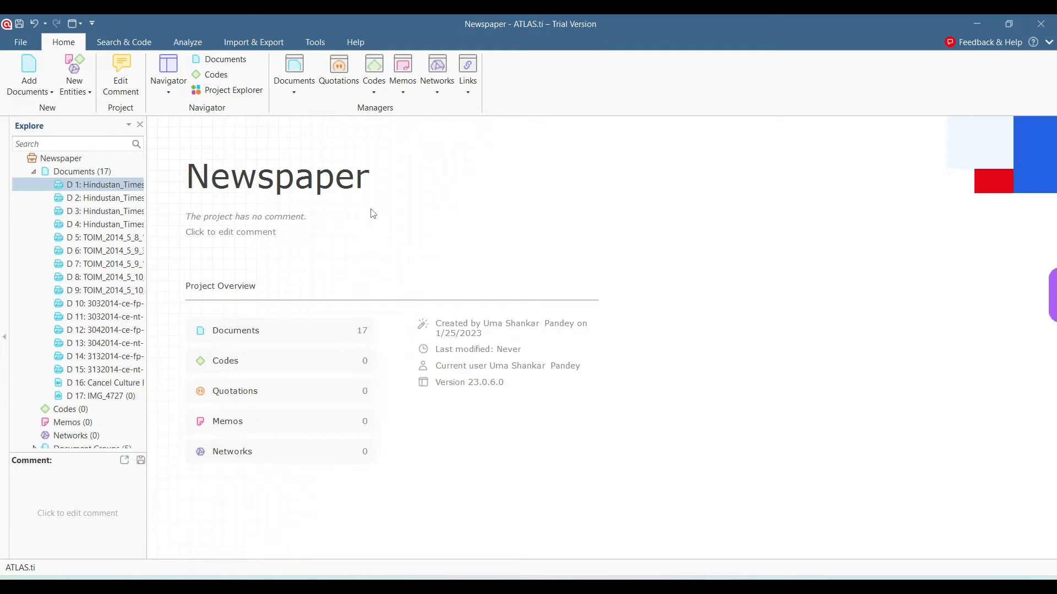
Quote the rain-break weather passage in the first Hindustan Times page and code it Weather.
{"action": "double_click", "coordinate": [106, 185]}
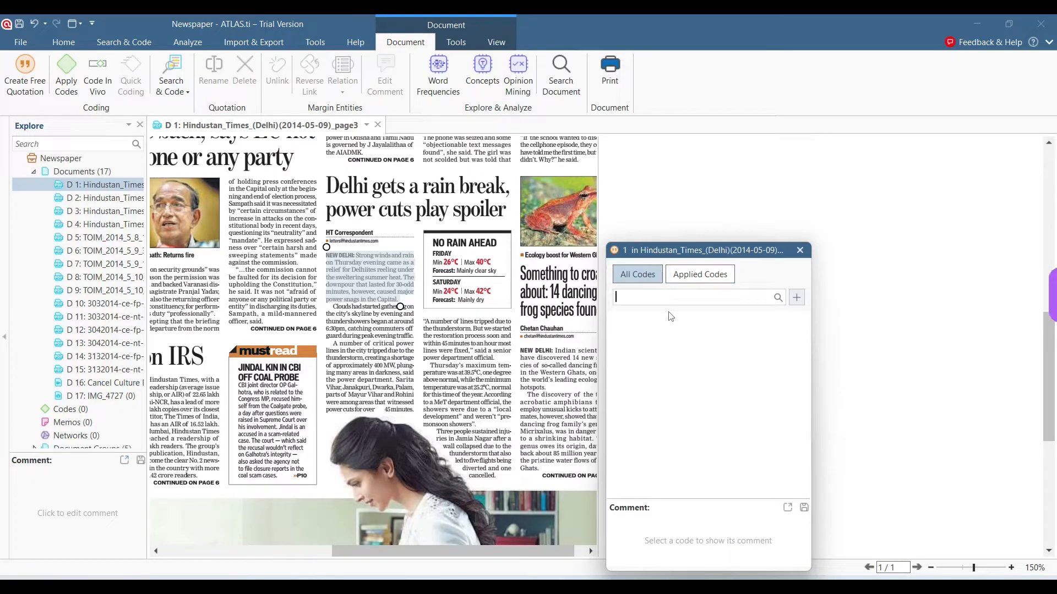
{"action": "type", "text": "Weather"}
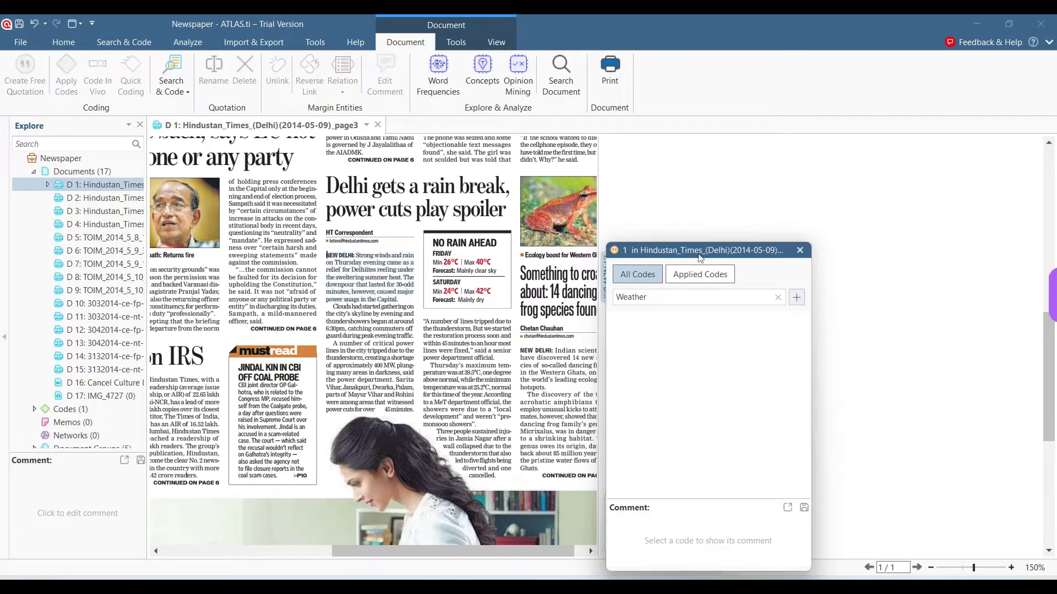
{"action": "left_click", "coordinate": [795, 297]}
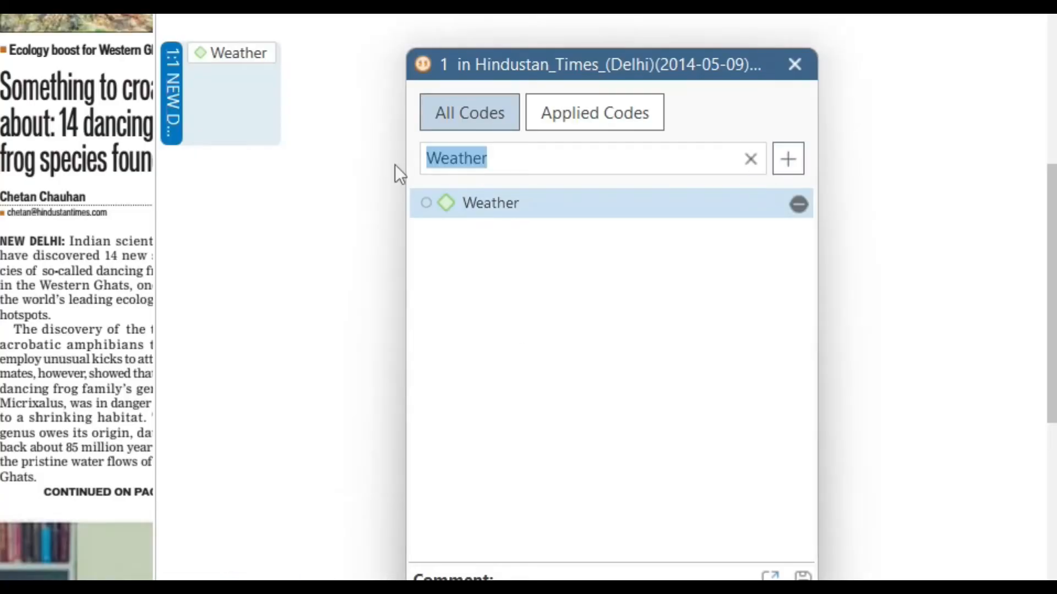
Add a new Delhi code to the same quotation and close its code list.
{"action": "left_click", "coordinate": [750, 158]}
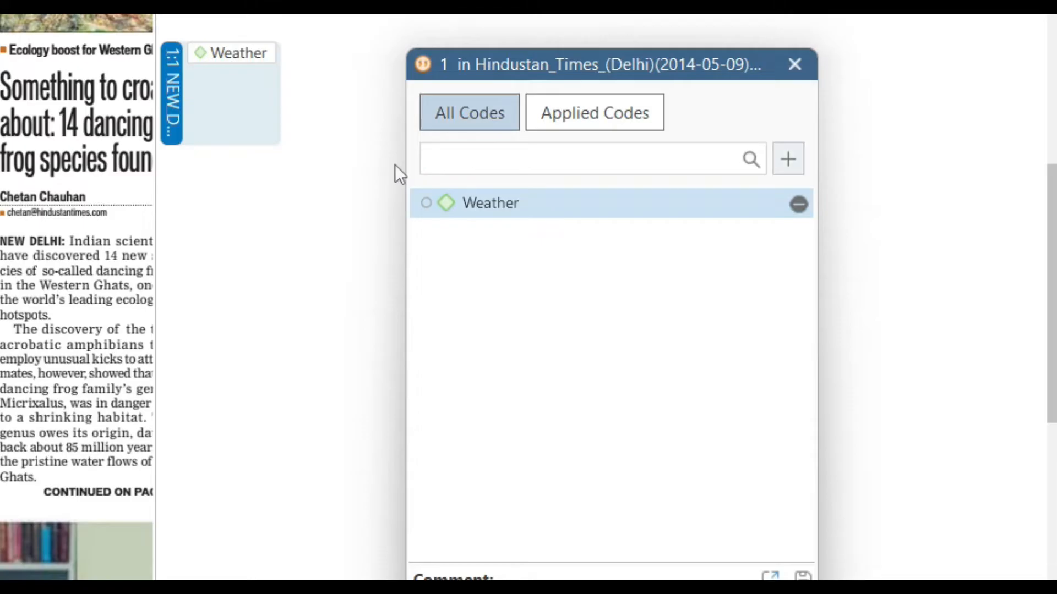
{"action": "type", "text": "Delhi"}
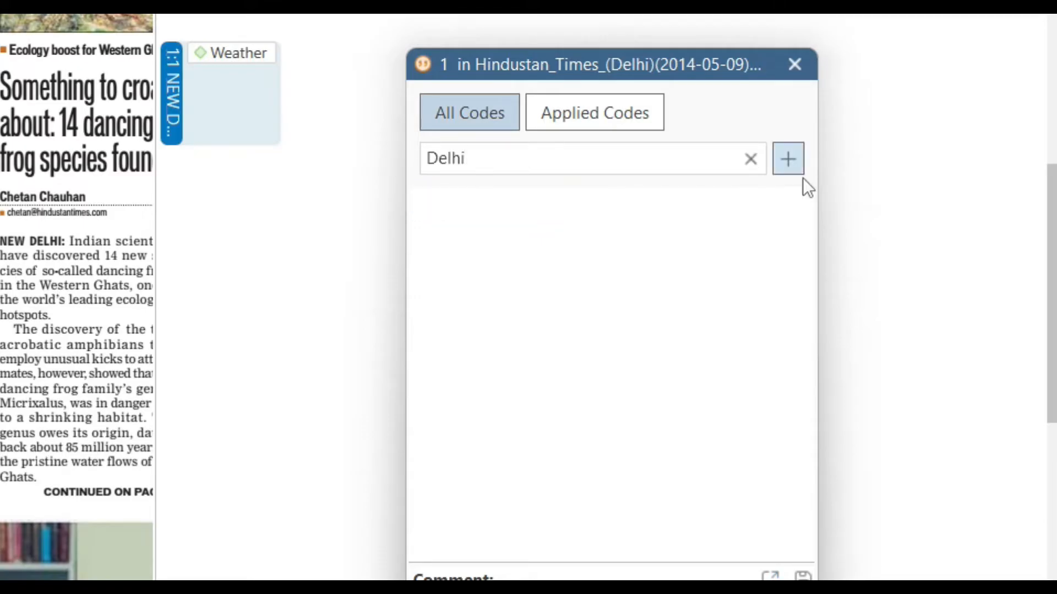
{"action": "left_click", "coordinate": [787, 157]}
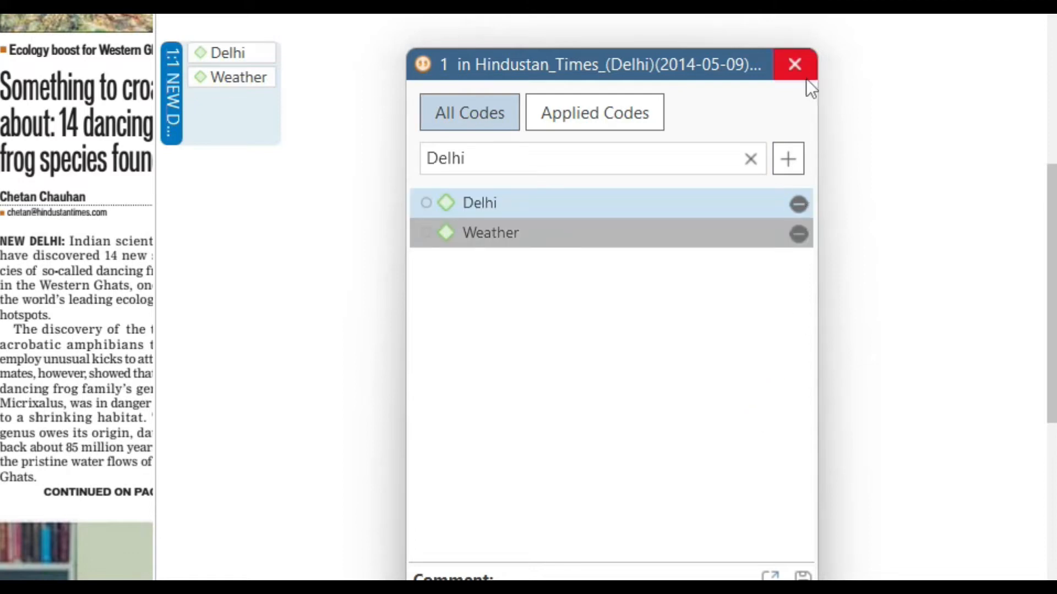
{"action": "left_click", "coordinate": [793, 64]}
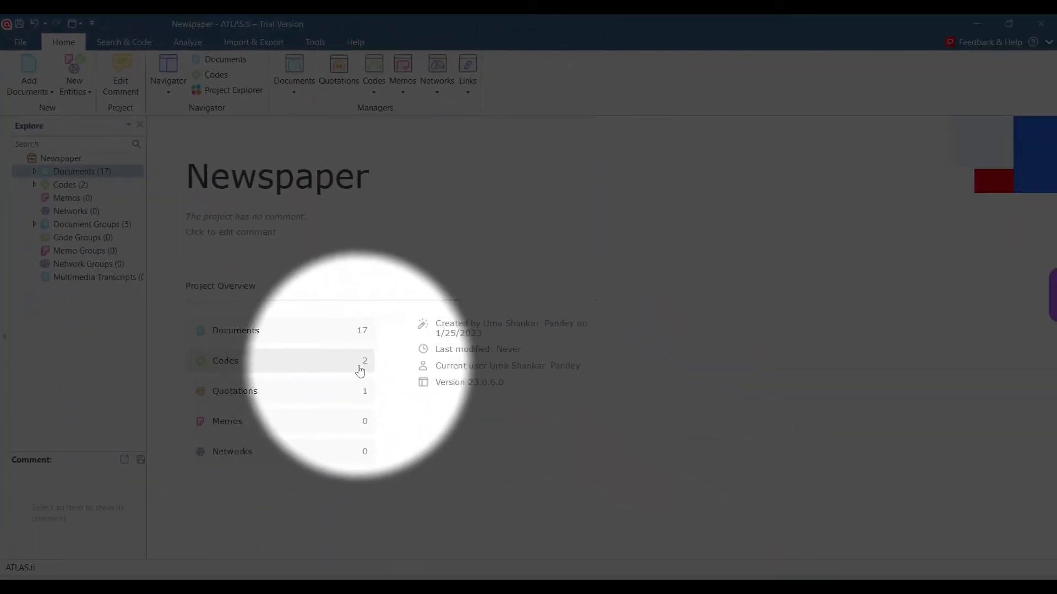
{"action": "mouse_move", "coordinate": [349, 397]}
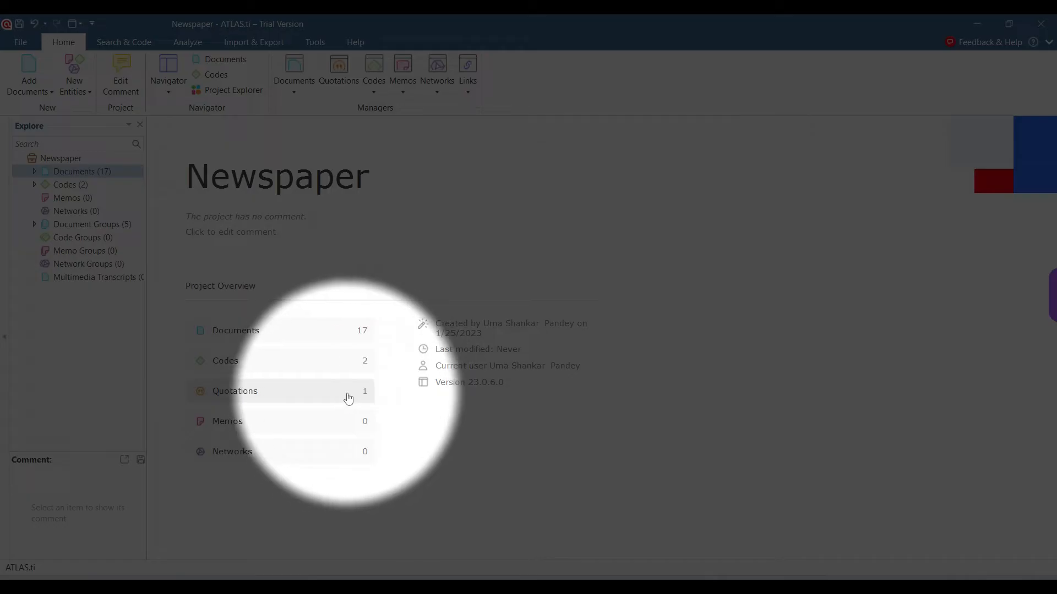
{"action": "mouse_move", "coordinate": [350, 404]}
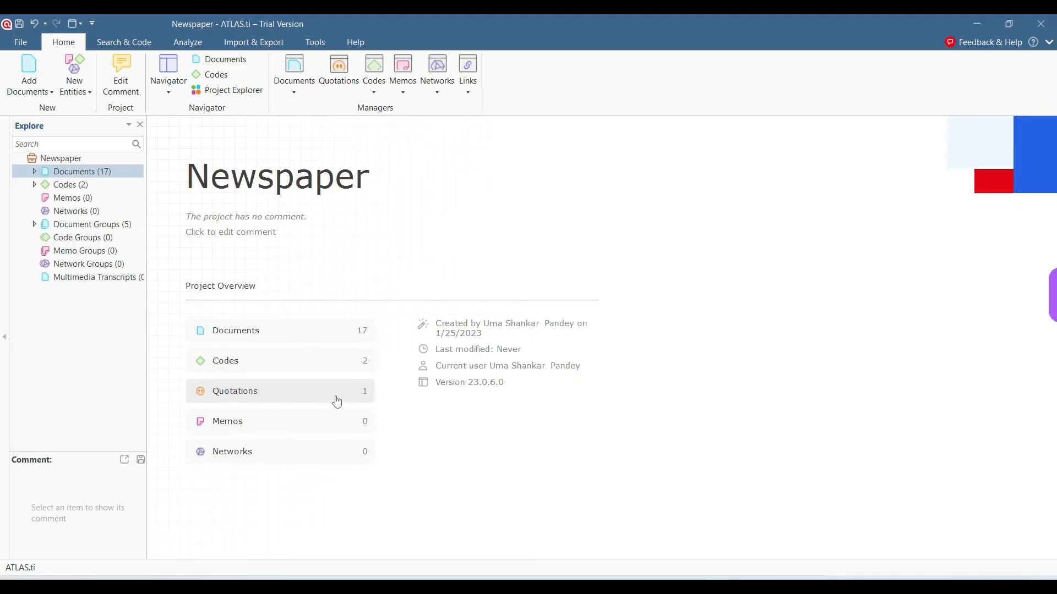
List the quotations coded Weather from the Code Manager, then return to the project.
{"action": "left_click", "coordinate": [73, 197]}
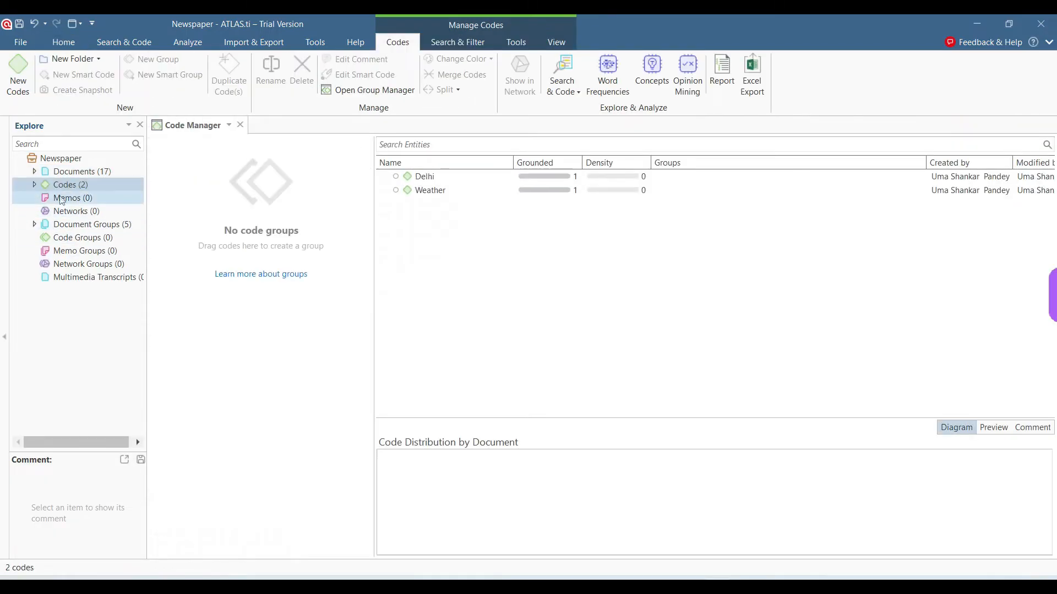
{"action": "double_click", "coordinate": [430, 190]}
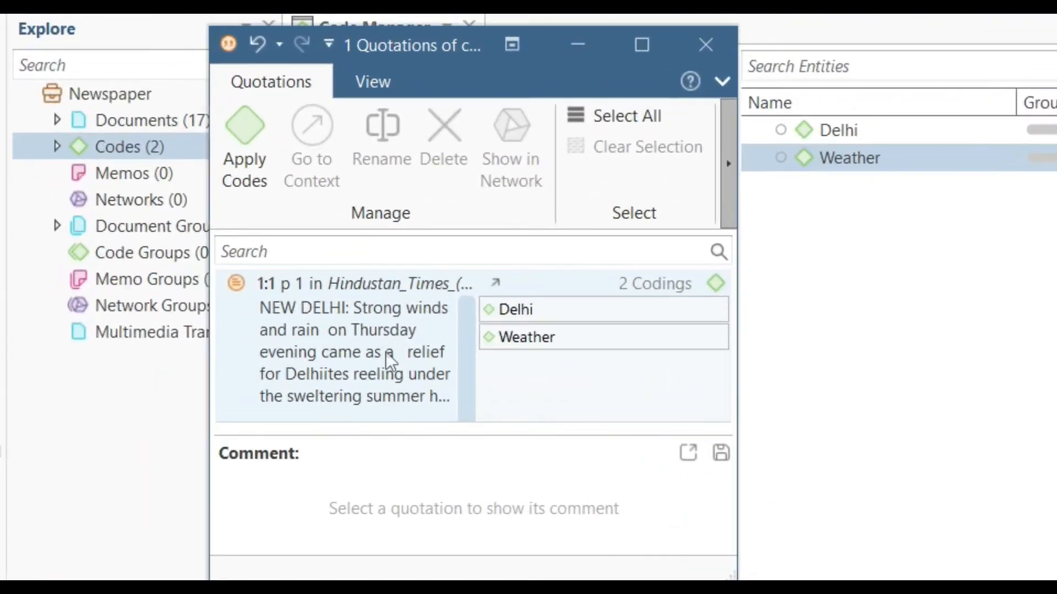
{"action": "left_click", "coordinate": [706, 44]}
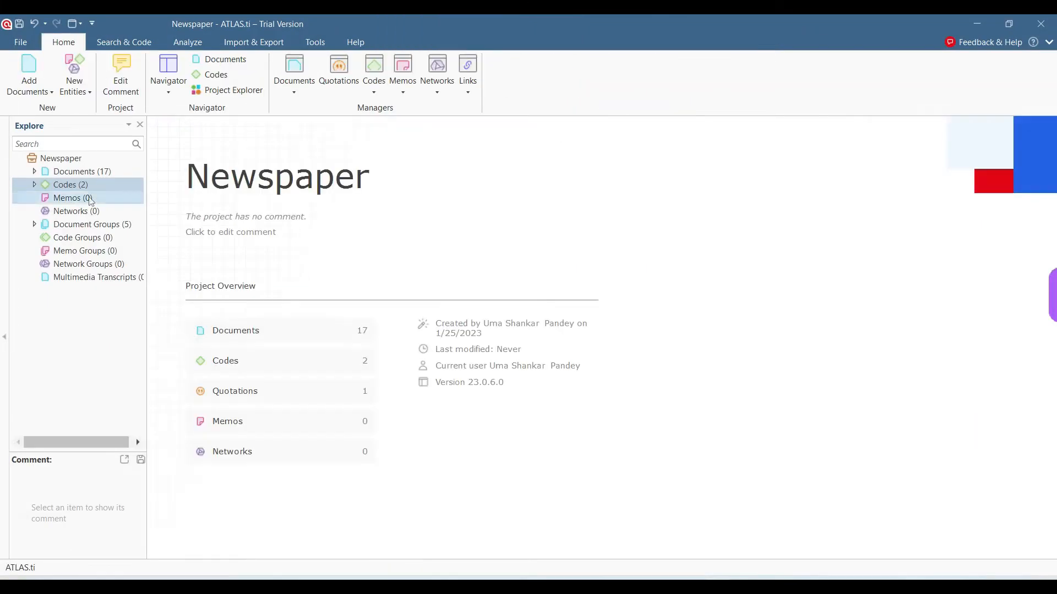
Mark the Babus eye foreign postings headline in TOIM_2014_5_9_3 for coding.
{"action": "left_click", "coordinate": [82, 171]}
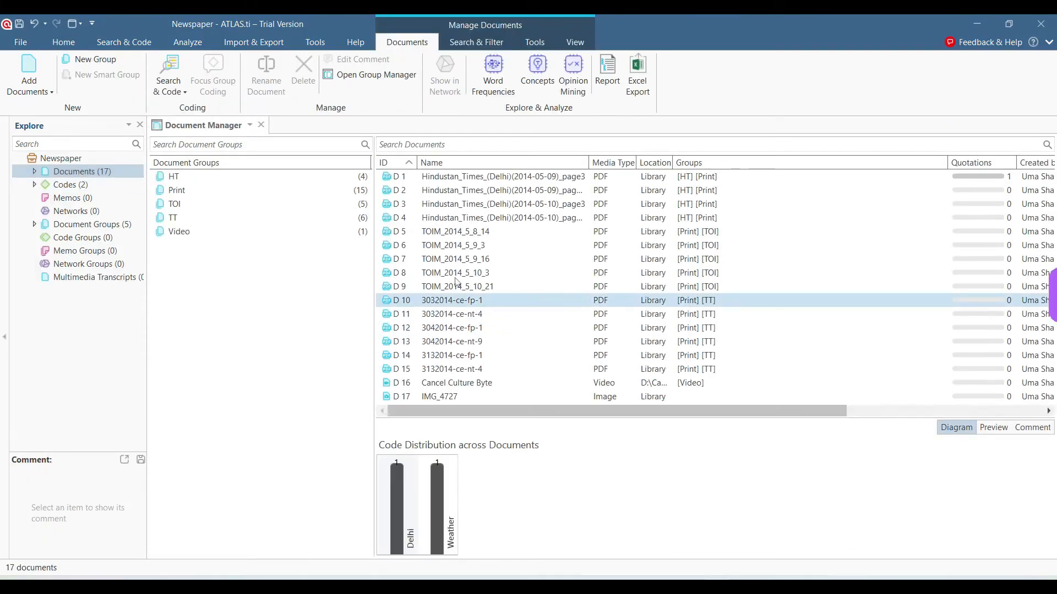
{"action": "double_click", "coordinate": [455, 244]}
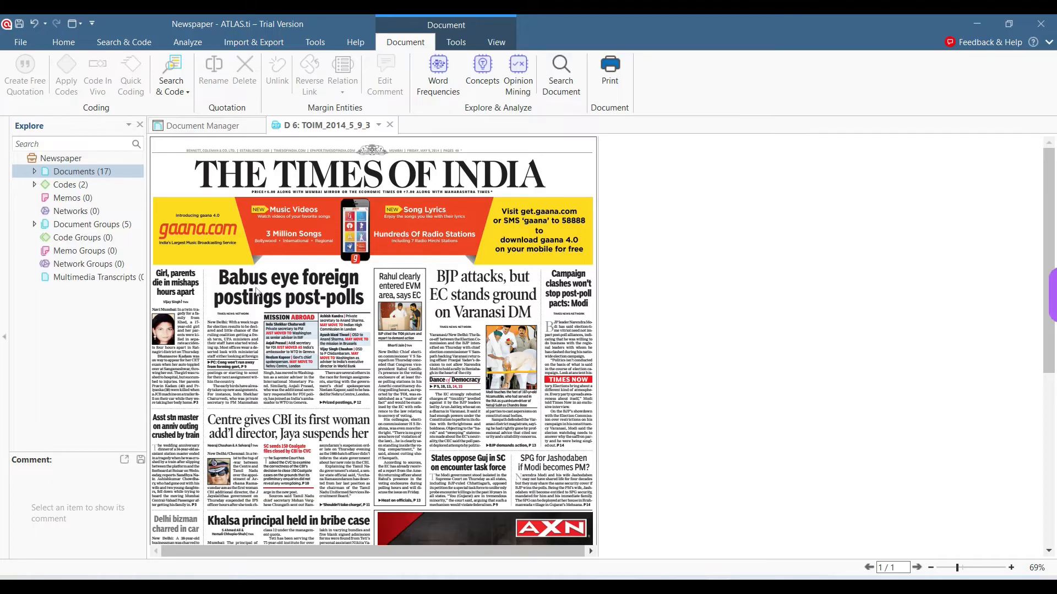
{"action": "mouse_move", "coordinate": [274, 302]}
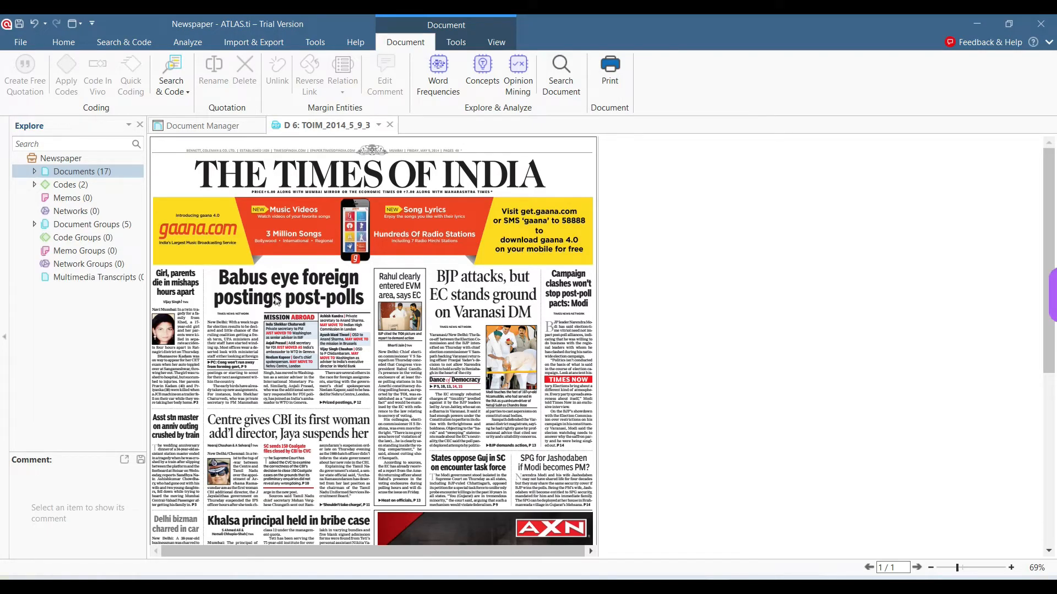
{"action": "left_click_drag", "start_coordinate": [220, 273], "coordinate": [365, 304]}
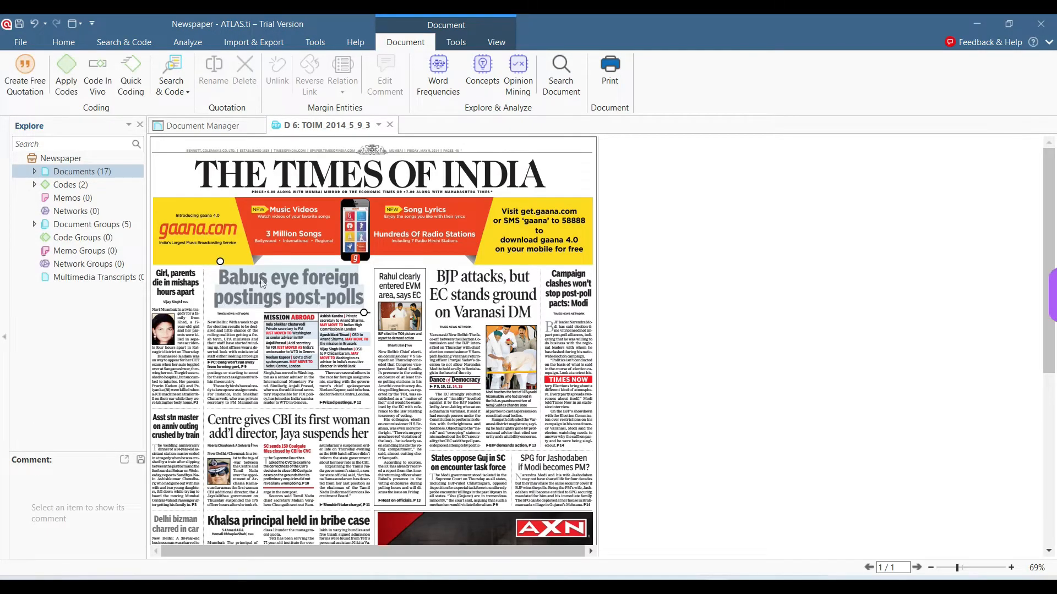
{"action": "right_click", "coordinate": [290, 286]}
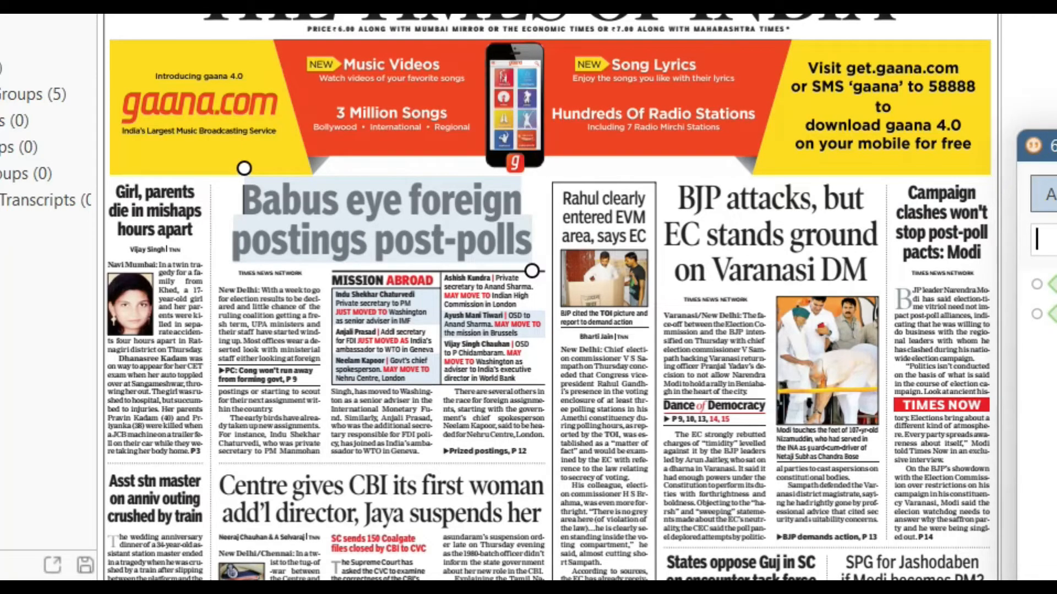
Apply new codes headline, election and foreign to the headline quotation.
{"action": "type", "text": "headline"}
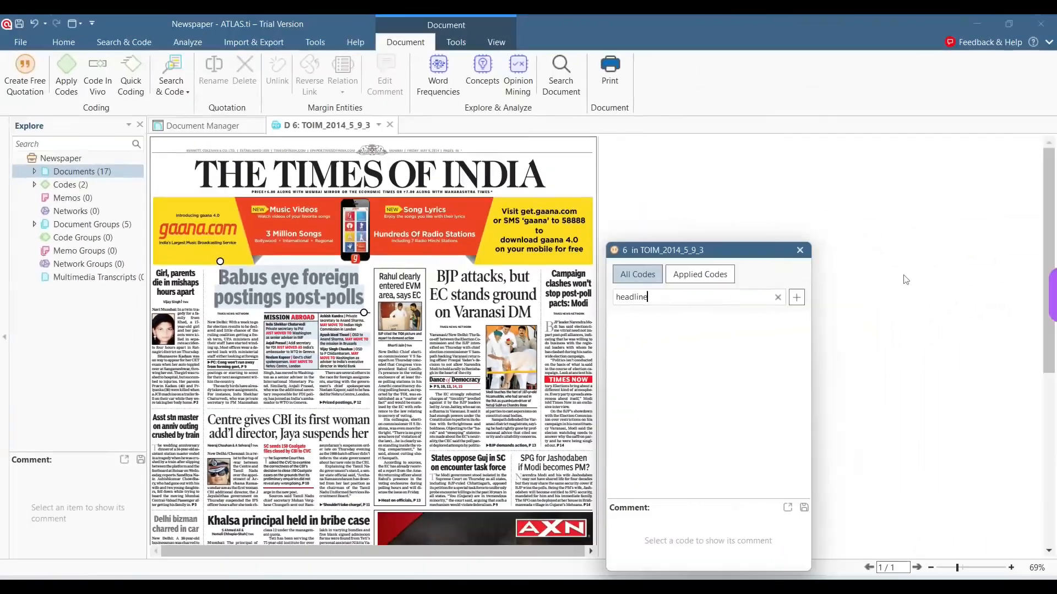
{"action": "left_click", "coordinate": [794, 296]}
{"action": "type", "text": "elect"}
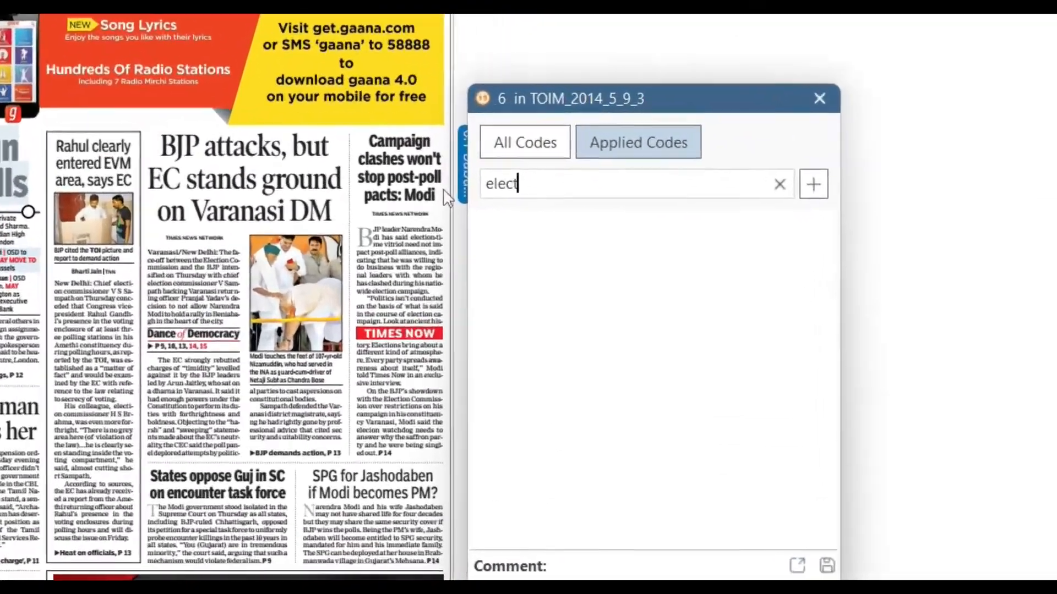
{"action": "type", "text": "ion"}
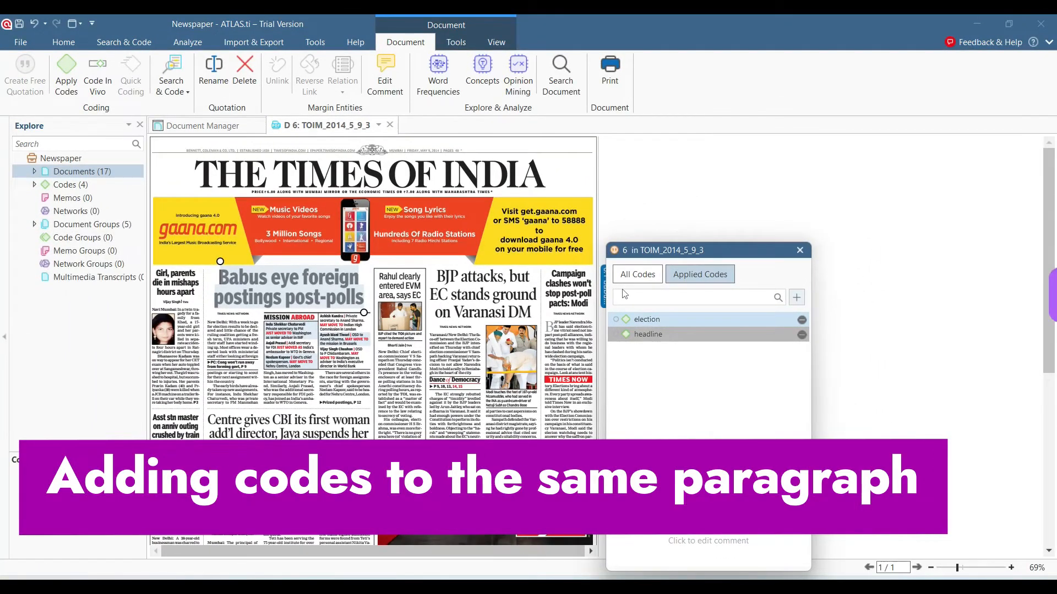
{"action": "type", "text": "fore"}
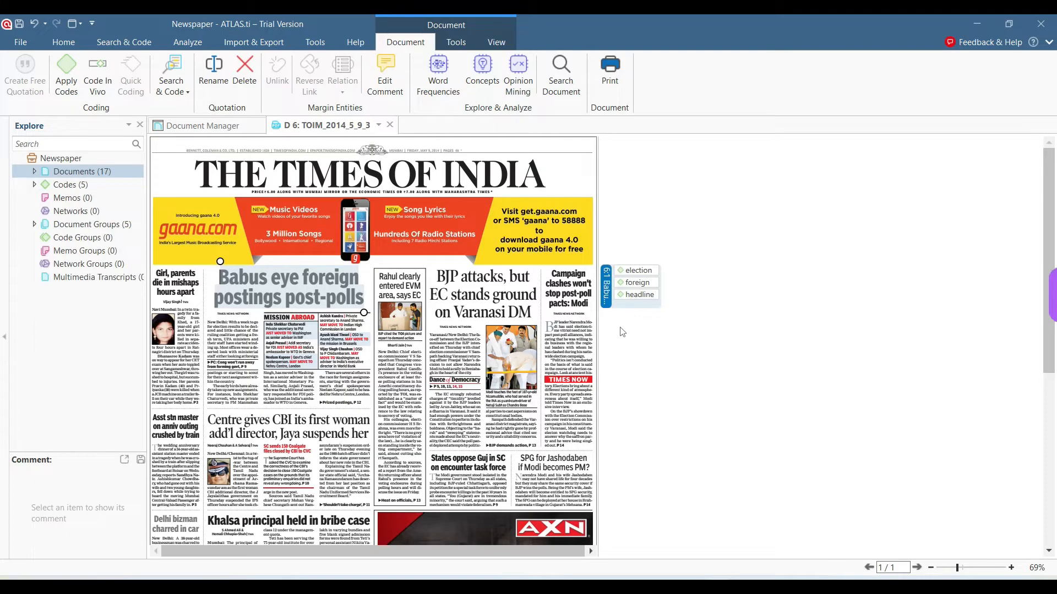
{"action": "mouse_move", "coordinate": [605, 309]}
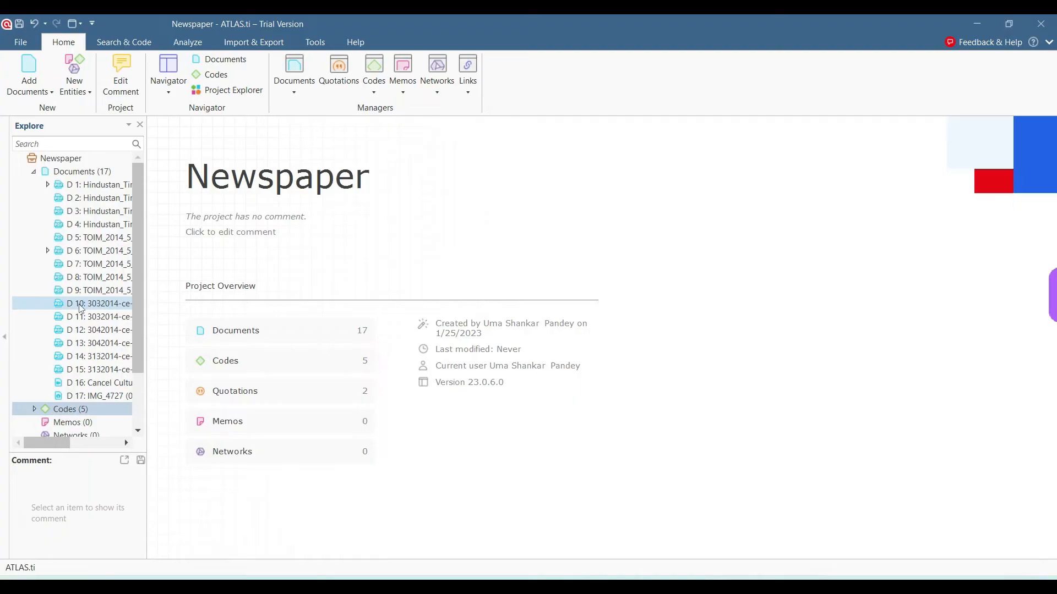
Code the official's wail headline in 3032014-ce-fp-1 with new codes official and complaint.
{"action": "double_click", "coordinate": [99, 304]}
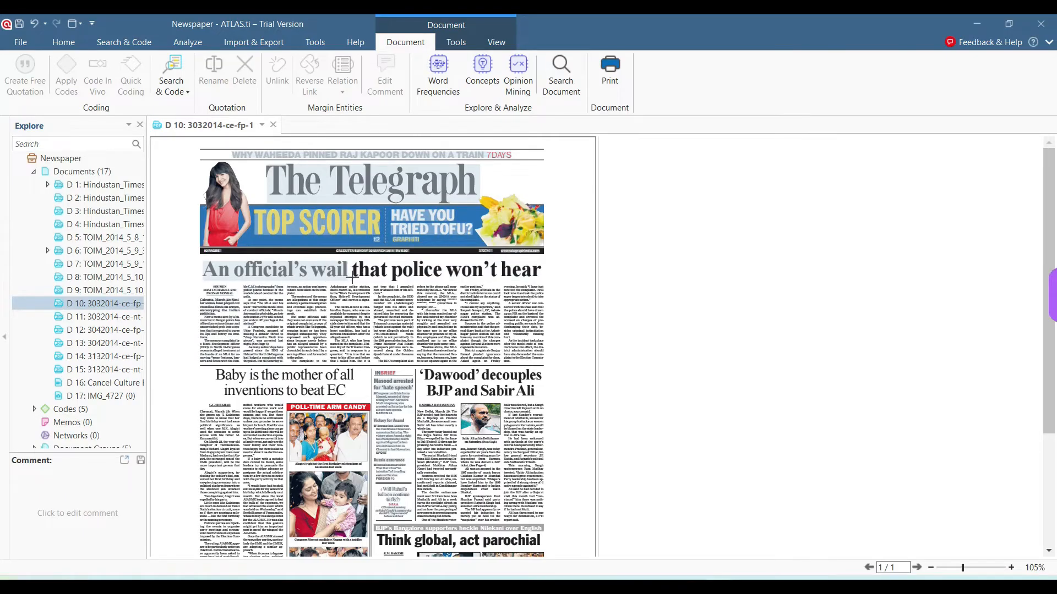
{"action": "right_click", "coordinate": [428, 275]}
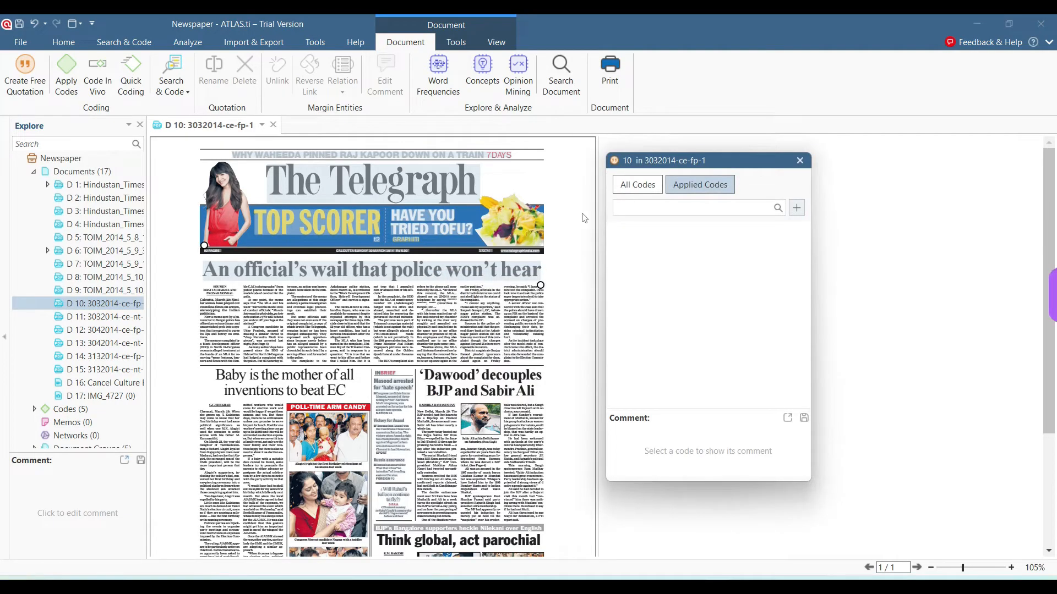
{"action": "mouse_move", "coordinate": [647, 235]}
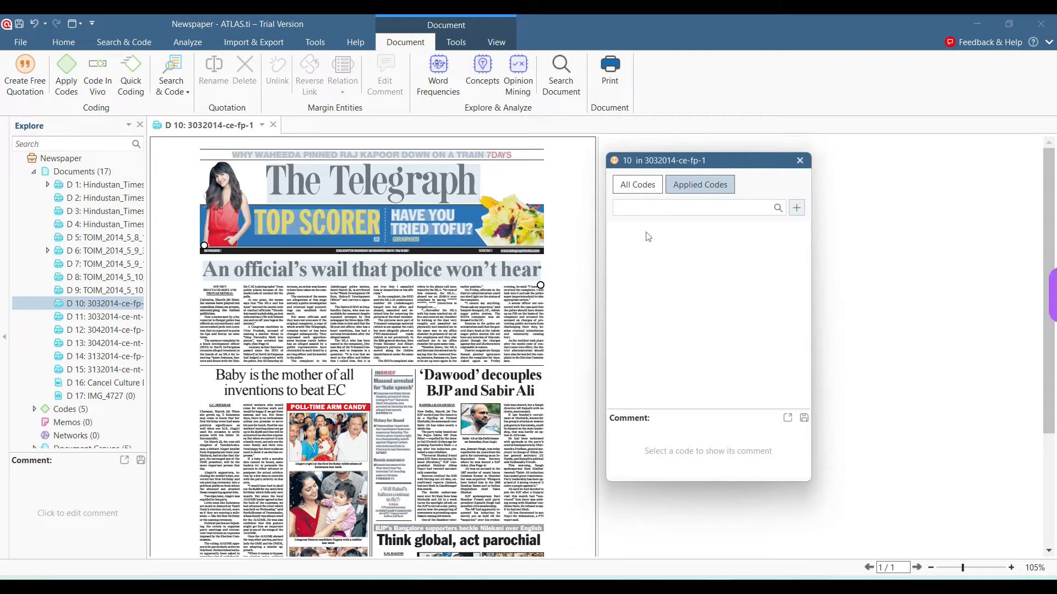
{"action": "type", "text": "offic"}
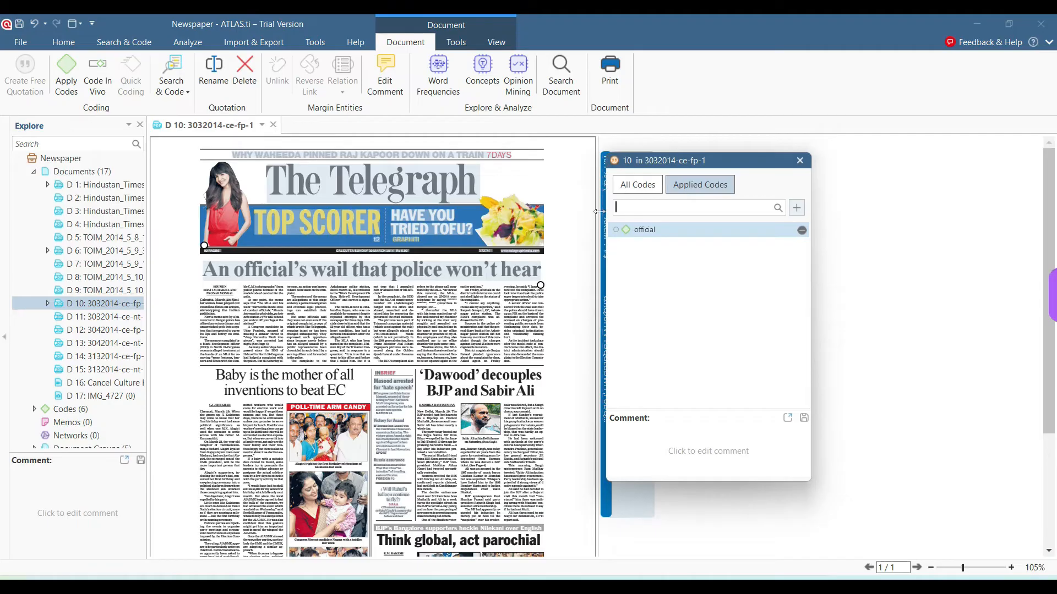
{"action": "type", "text": "complaint"}
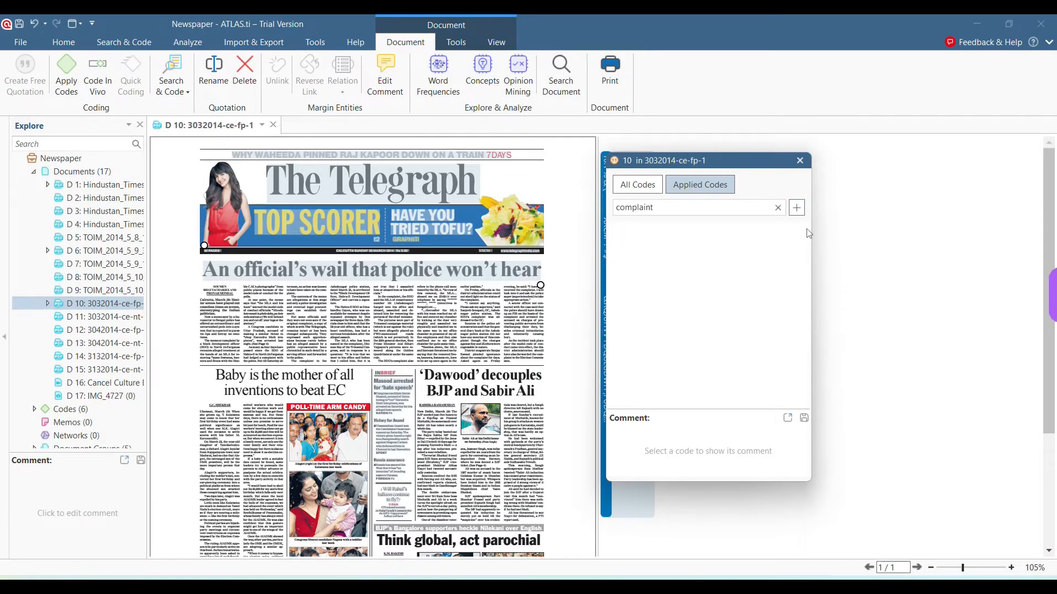
{"action": "left_click", "coordinate": [796, 208]}
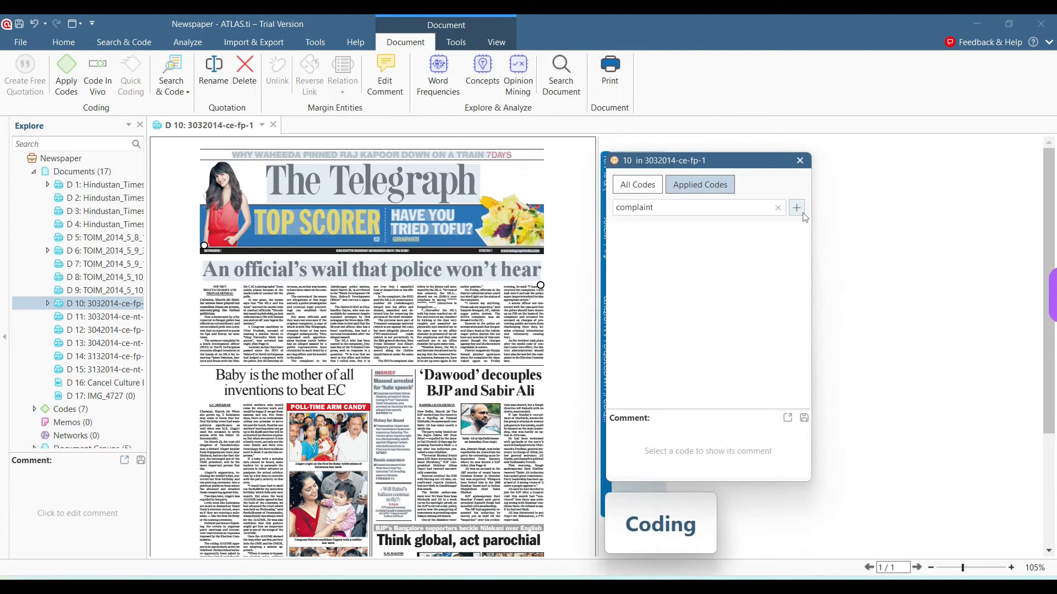
{"action": "left_click", "coordinate": [796, 208]}
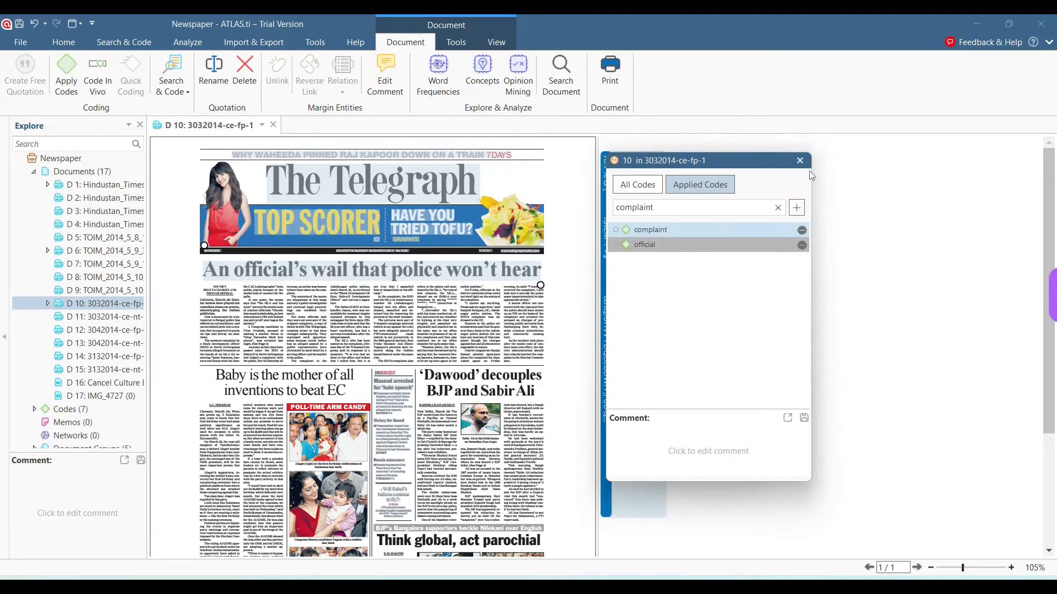
{"action": "left_click", "coordinate": [801, 161]}
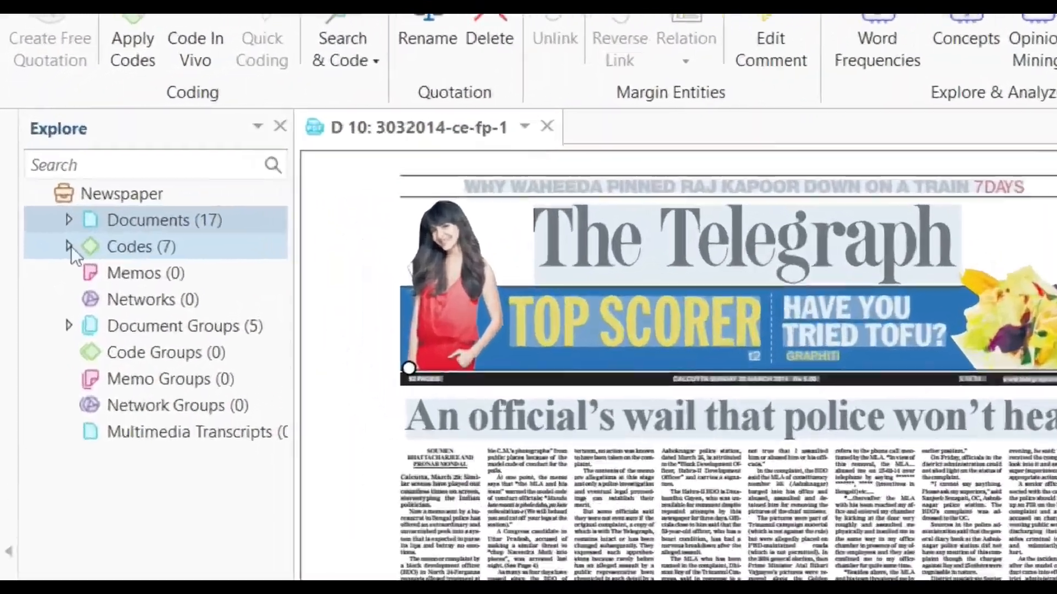
From the code list, add headline to that quotation and election to the Baby headline.
{"action": "left_click", "coordinate": [67, 247]}
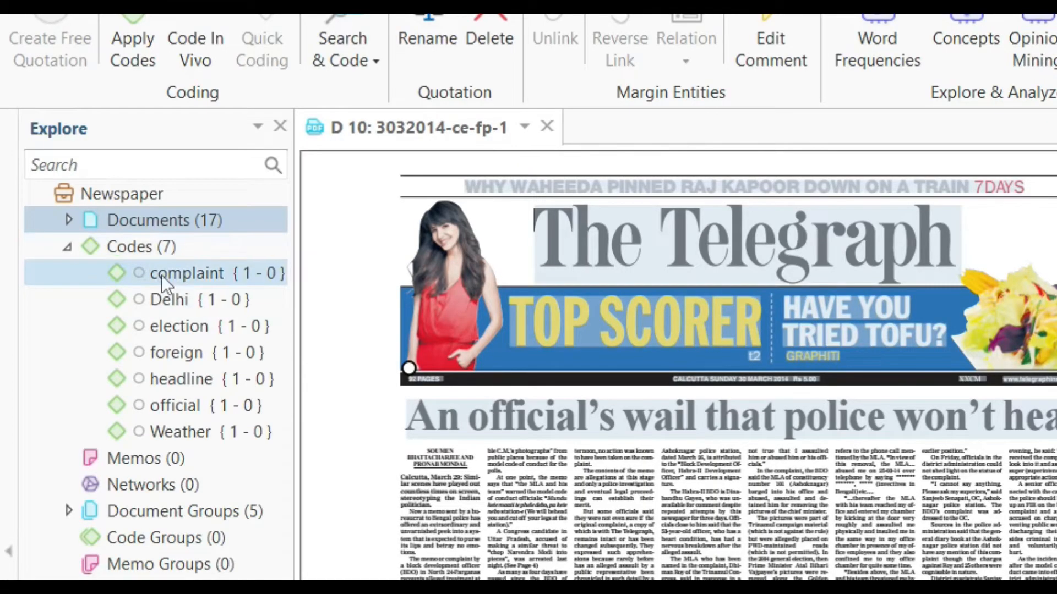
{"action": "left_click", "coordinate": [178, 326]}
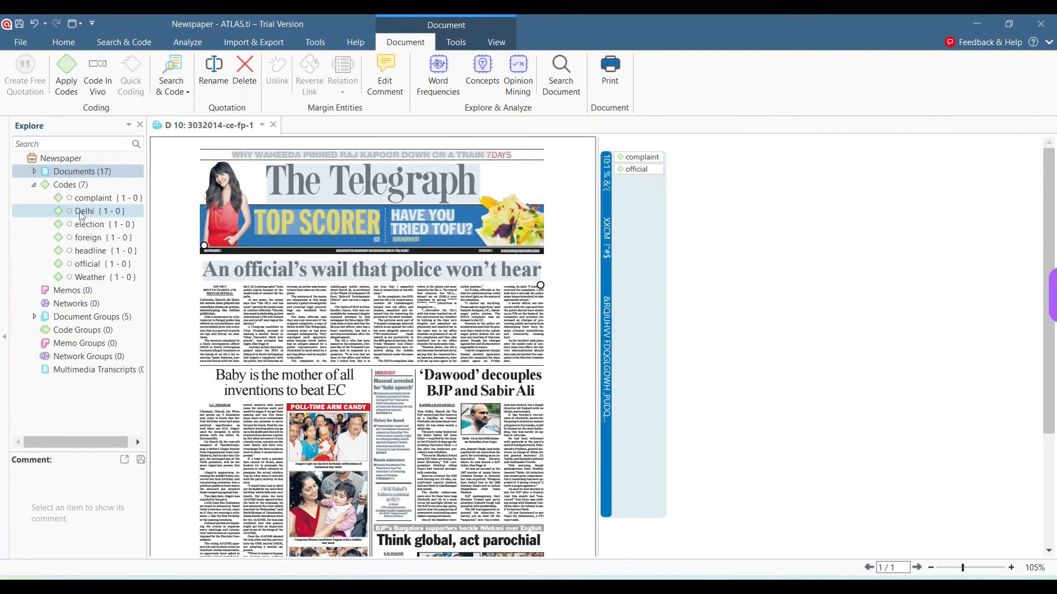
{"action": "left_click", "coordinate": [88, 211]}
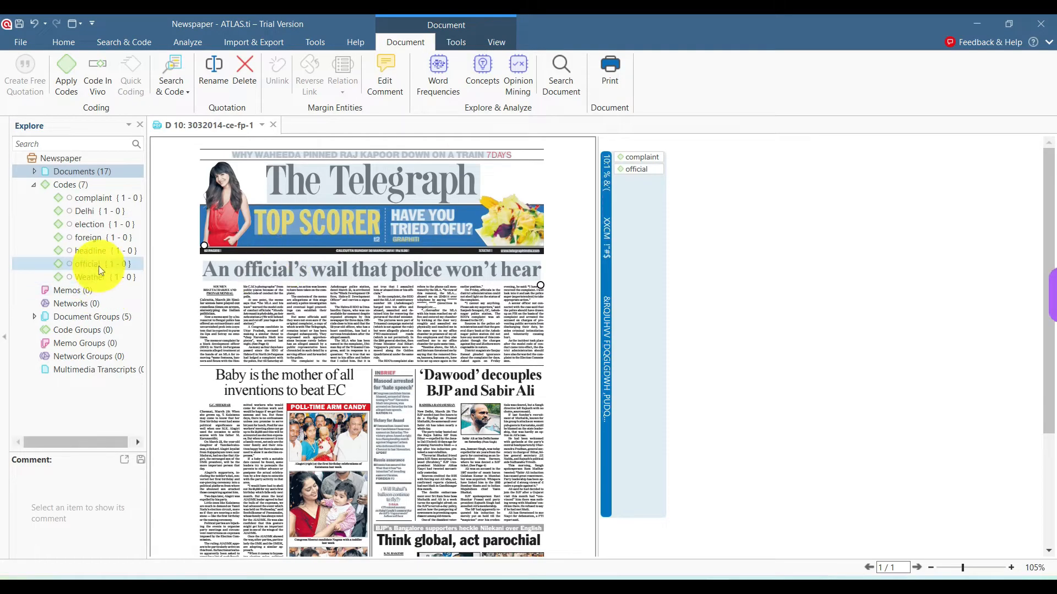
{"action": "left_click", "coordinate": [89, 251]}
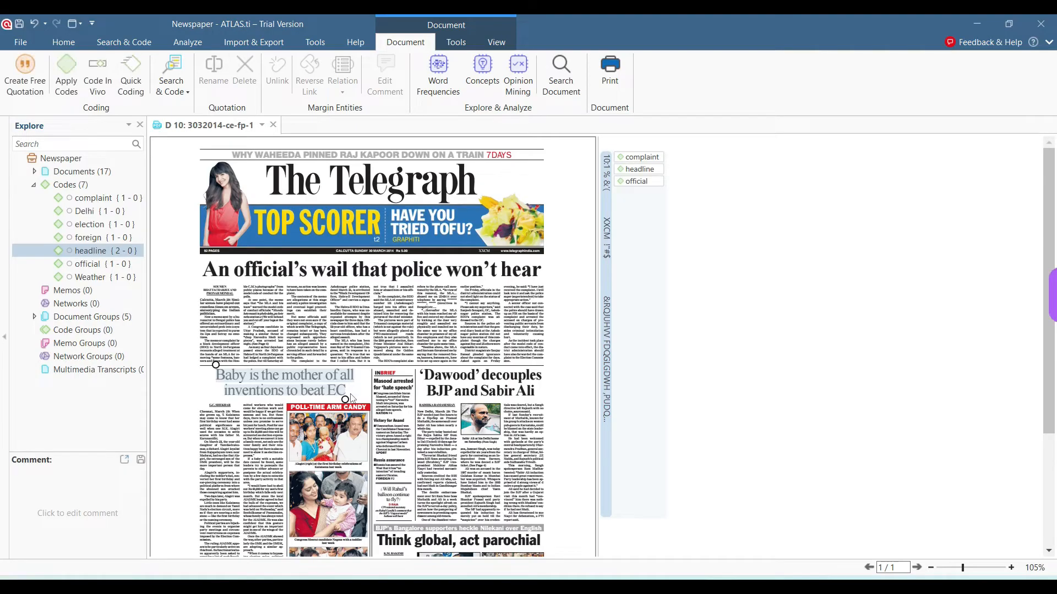
{"action": "left_click", "coordinate": [89, 224]}
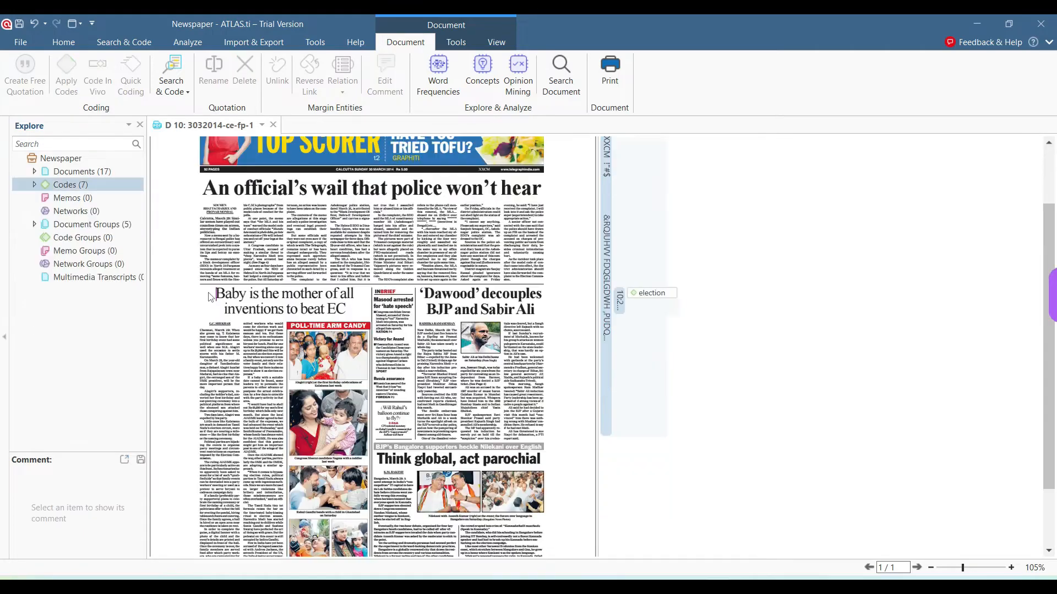
Apply a new soft story code to the Baby is the mother of all inventions headline.
{"action": "right_click", "coordinate": [283, 301]}
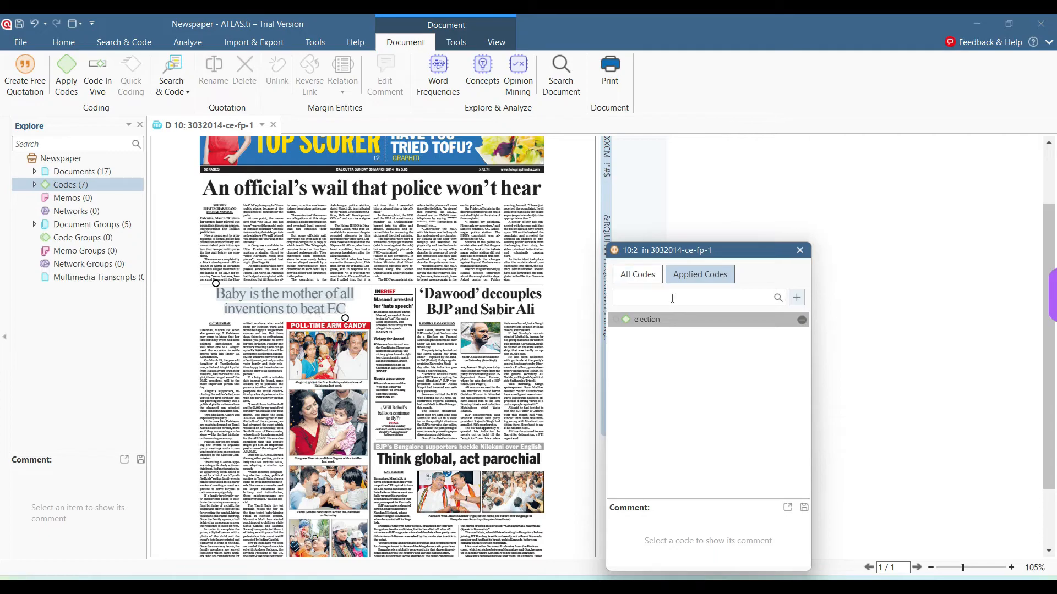
{"action": "type", "text": "soft sto"}
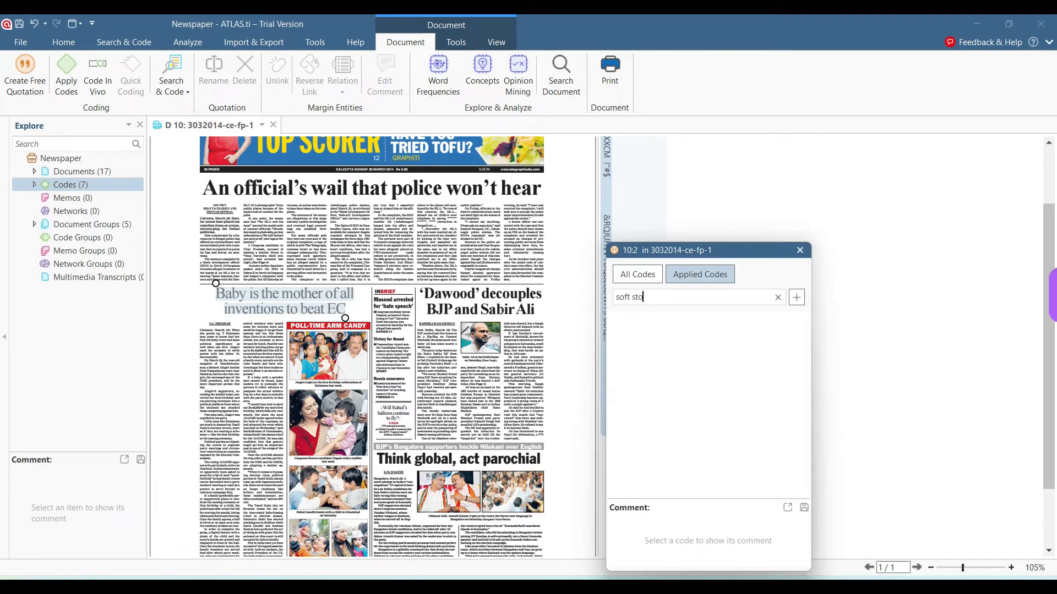
{"action": "type", "text": "ry"}
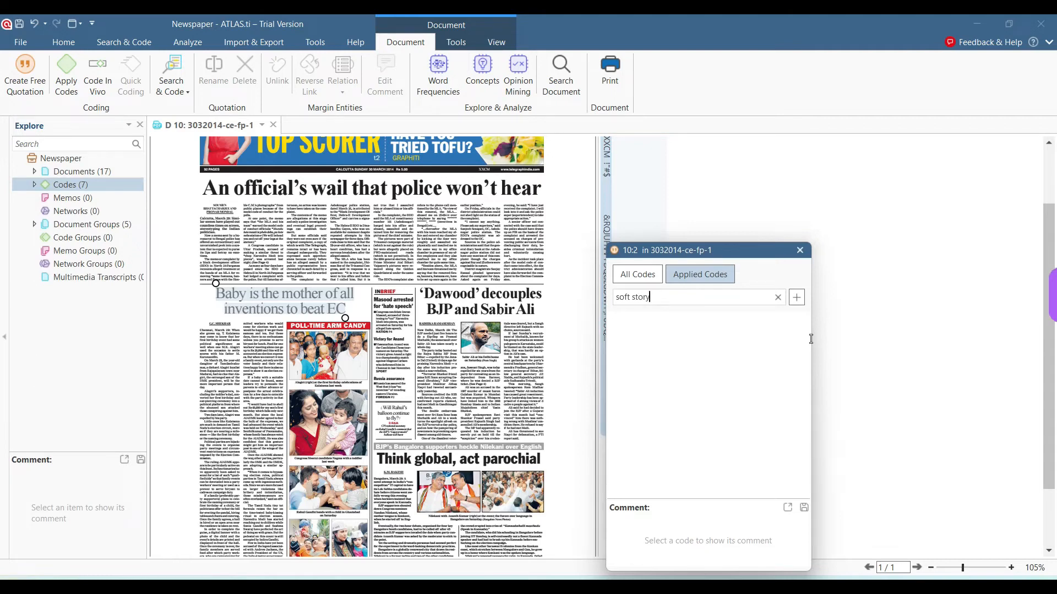
{"action": "left_click", "coordinate": [796, 297]}
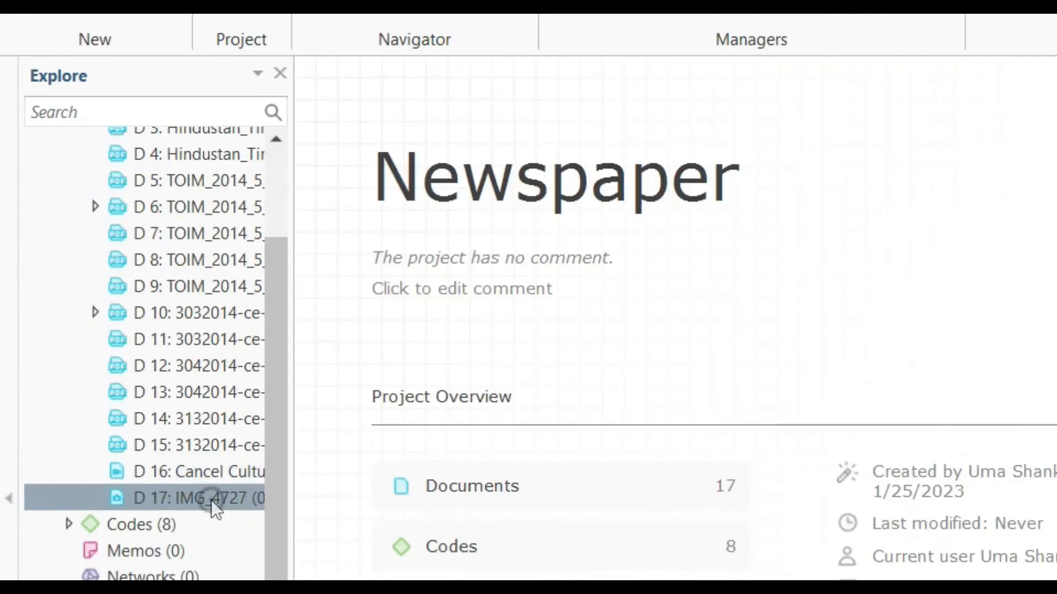
Quick-code the tax-regime article region of image IMG_4727 with soft story.
{"action": "double_click", "coordinate": [196, 498]}
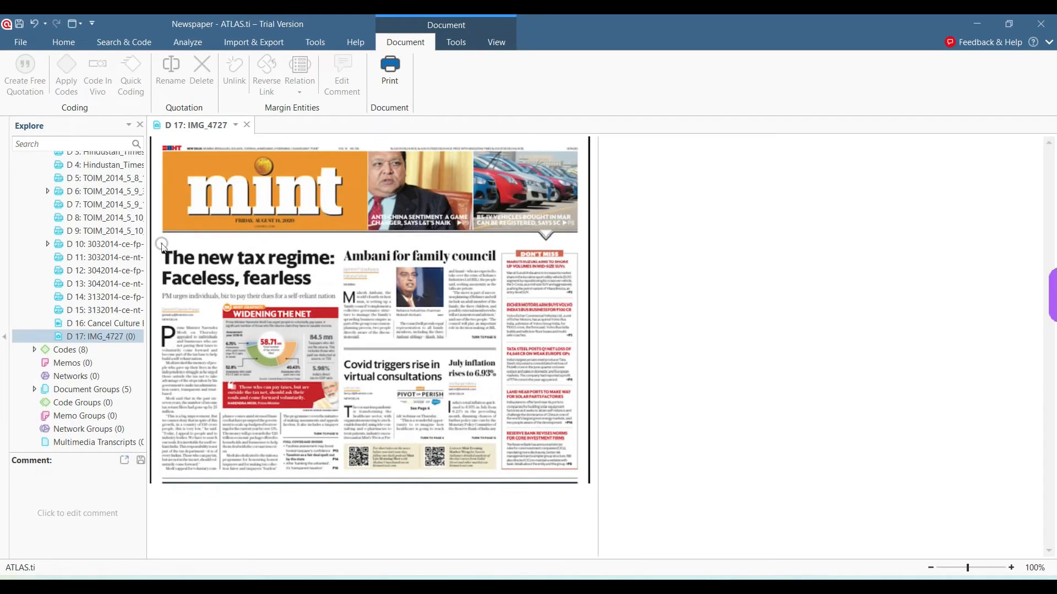
{"action": "left_click_drag", "start_coordinate": [162, 245], "coordinate": [308, 439]}
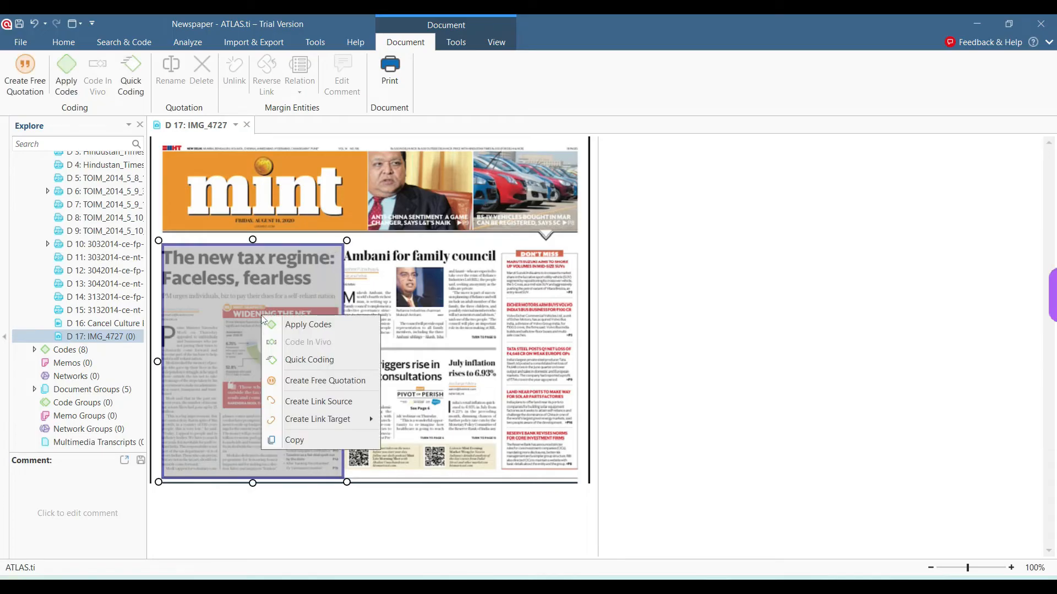
{"action": "mouse_move", "coordinate": [309, 360]}
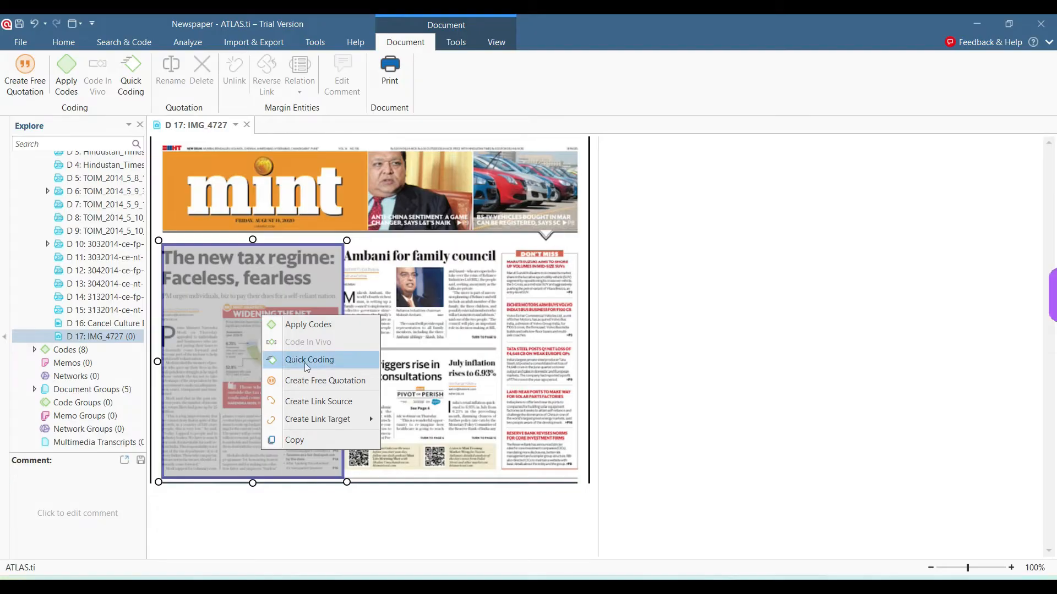
{"action": "left_click", "coordinate": [309, 359]}
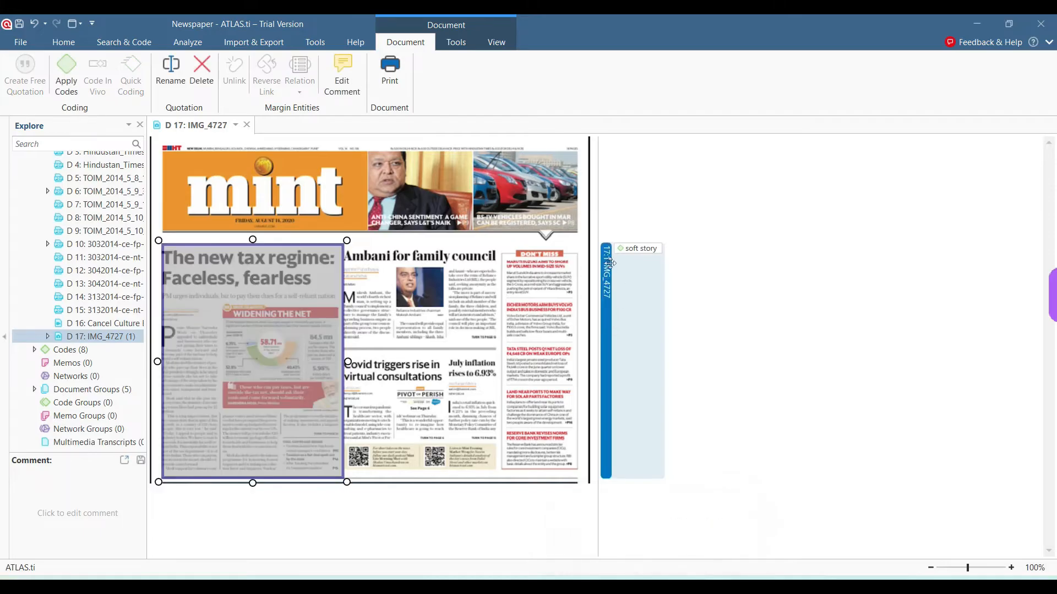
{"action": "mouse_move", "coordinate": [621, 258]}
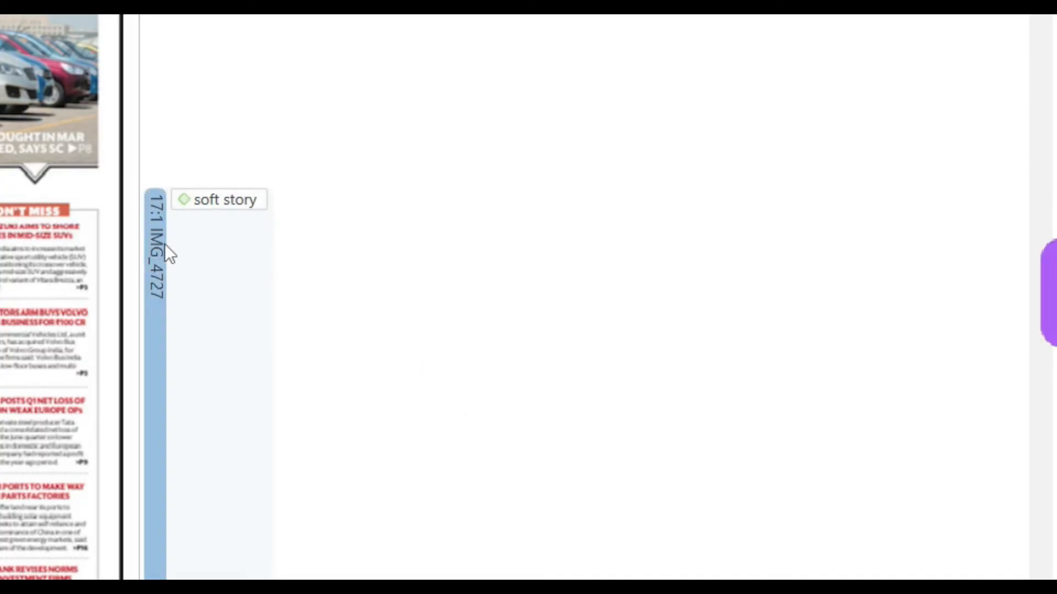
Add a tax code to the image quotation and return to the project overview.
{"action": "right_click", "coordinate": [162, 253]}
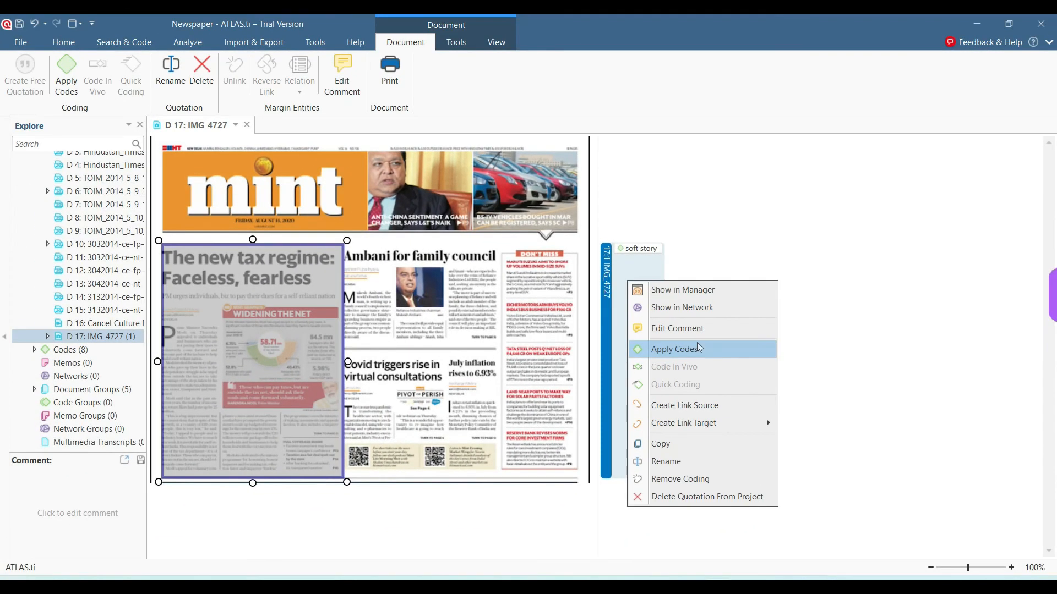
{"action": "left_click", "coordinate": [675, 349]}
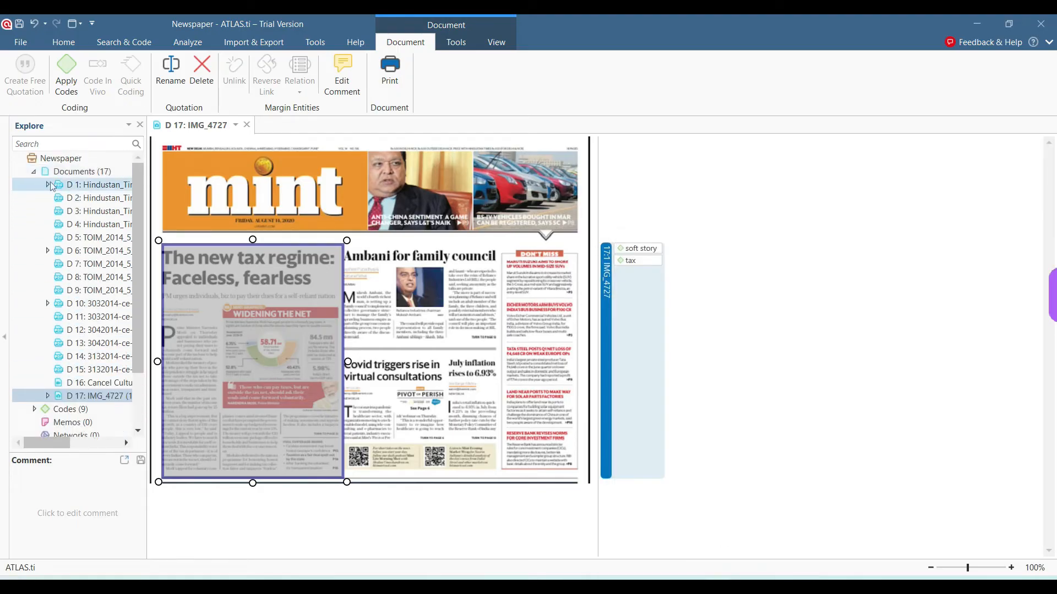
{"action": "left_click", "coordinate": [32, 172]}
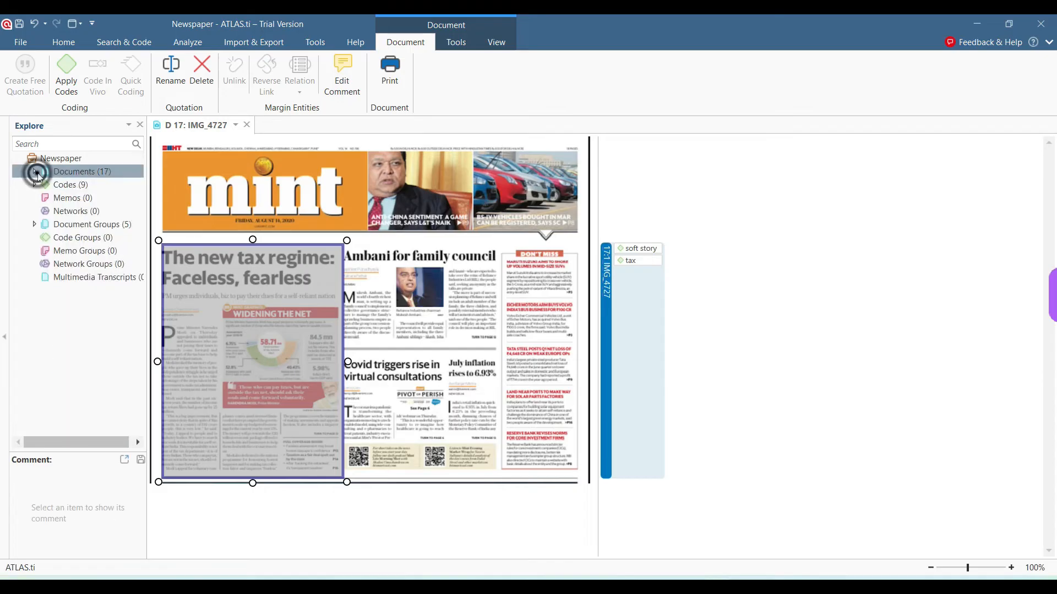
{"action": "left_click", "coordinate": [65, 185]}
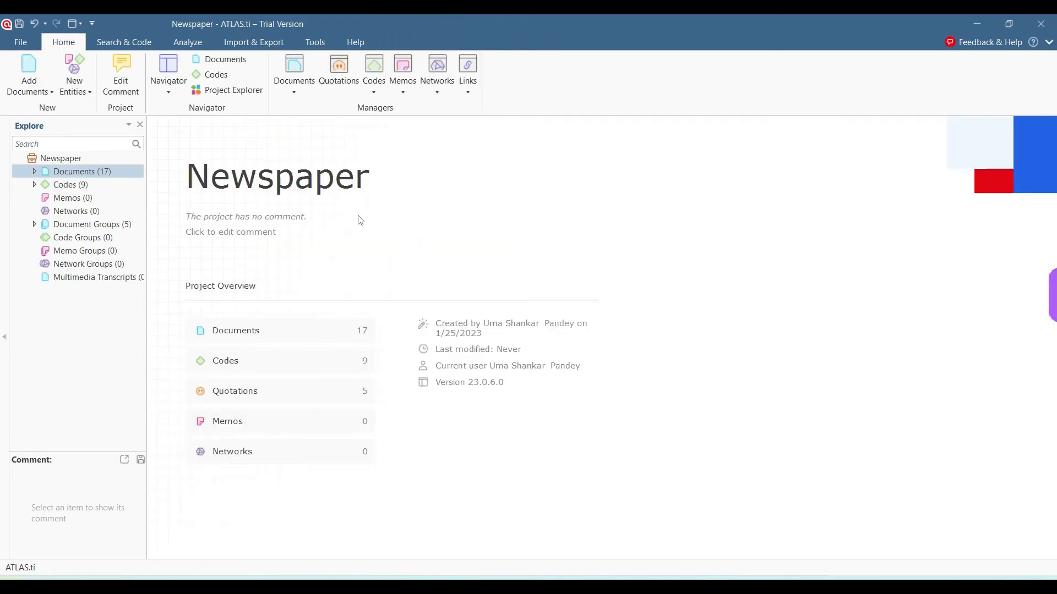
{"action": "mouse_move", "coordinate": [374, 70]}
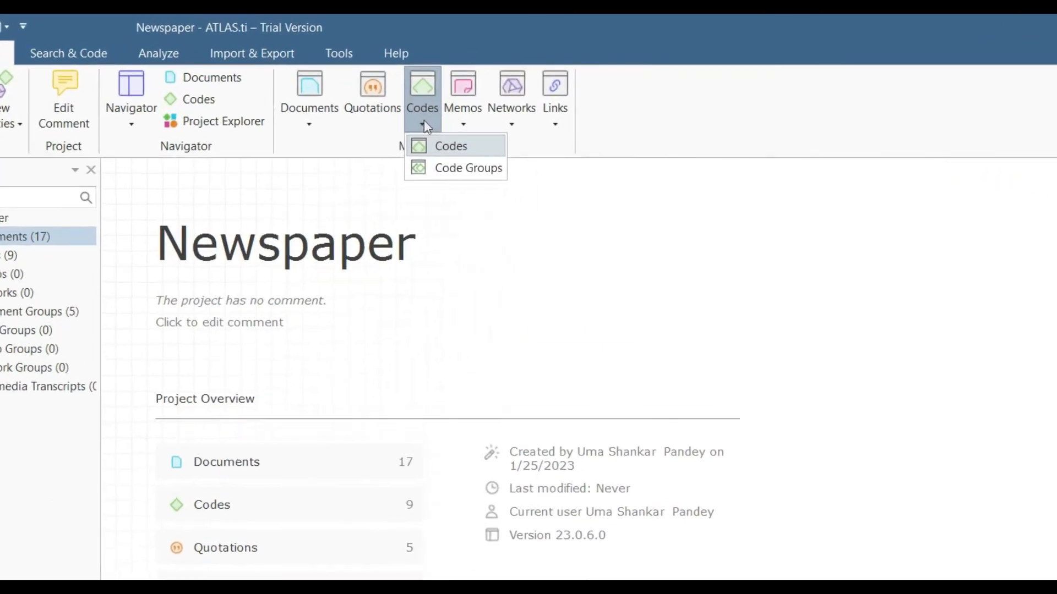
Show the Code Manager for all codes, inspecting election's distribution and selecting headline.
{"action": "left_click", "coordinate": [451, 146]}
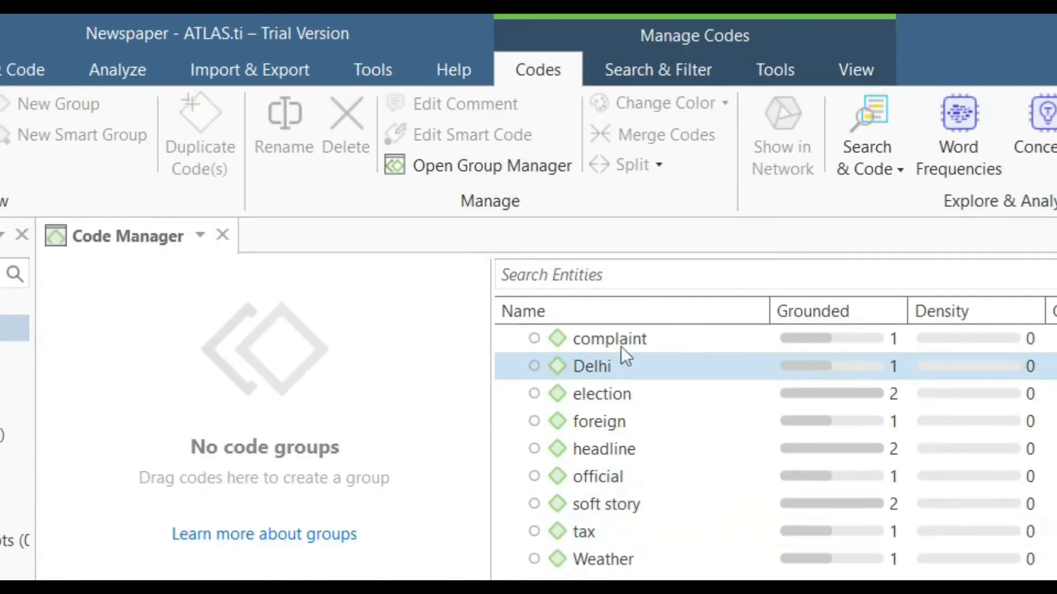
{"action": "left_click", "coordinate": [602, 559]}
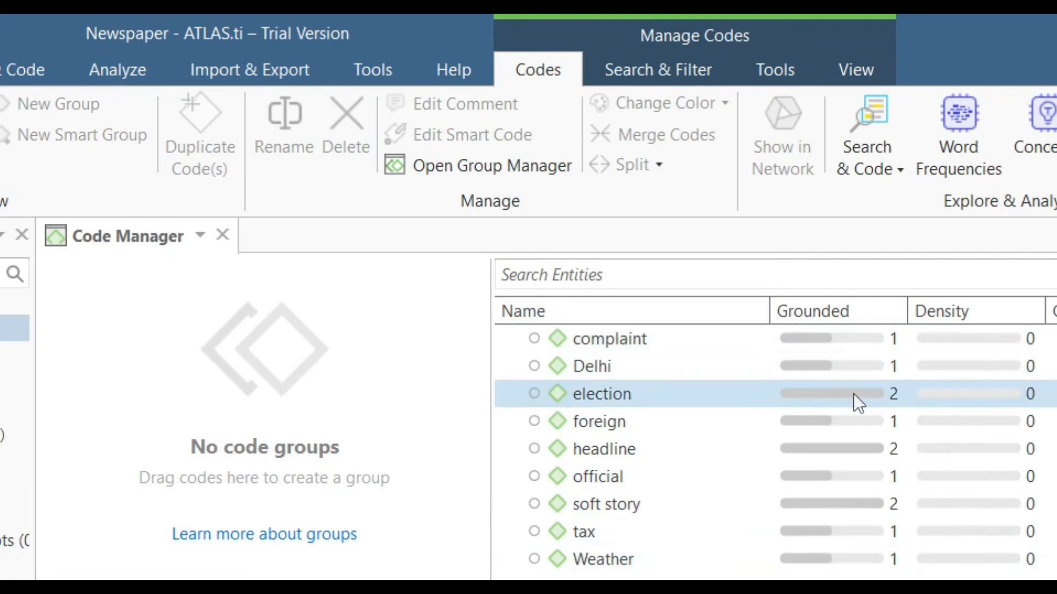
{"action": "left_click", "coordinate": [602, 449]}
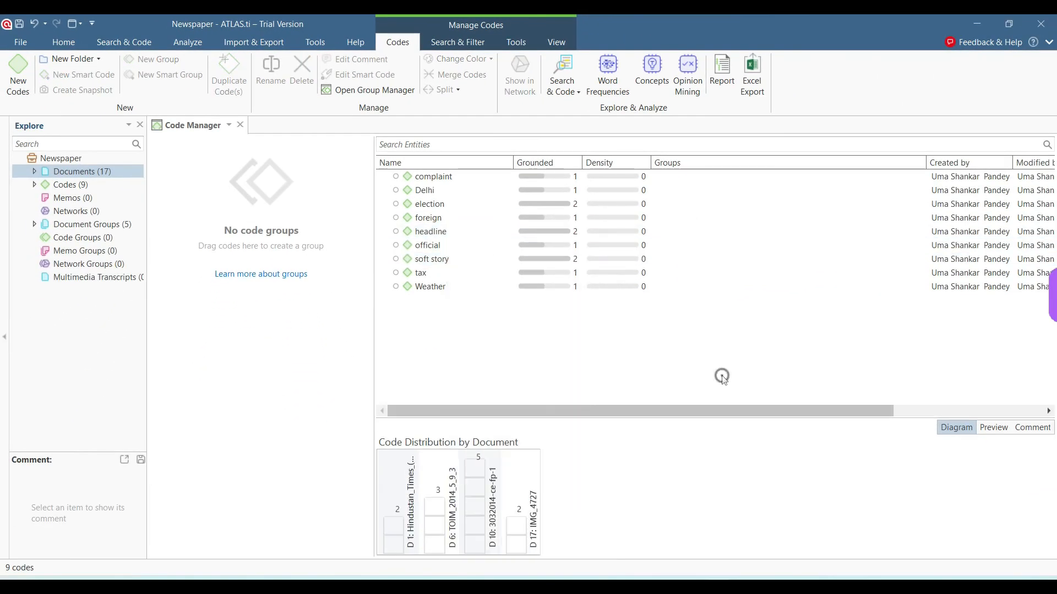
{"action": "left_click", "coordinate": [429, 231]}
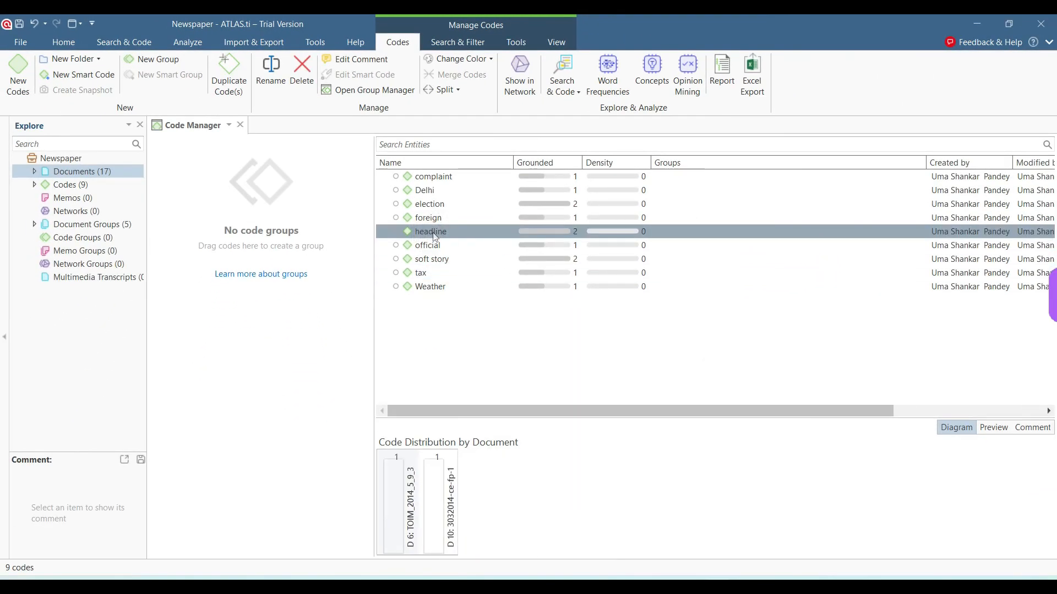
Create code group Placement from the selected headline and soft story codes.
{"action": "right_click", "coordinate": [430, 259]}
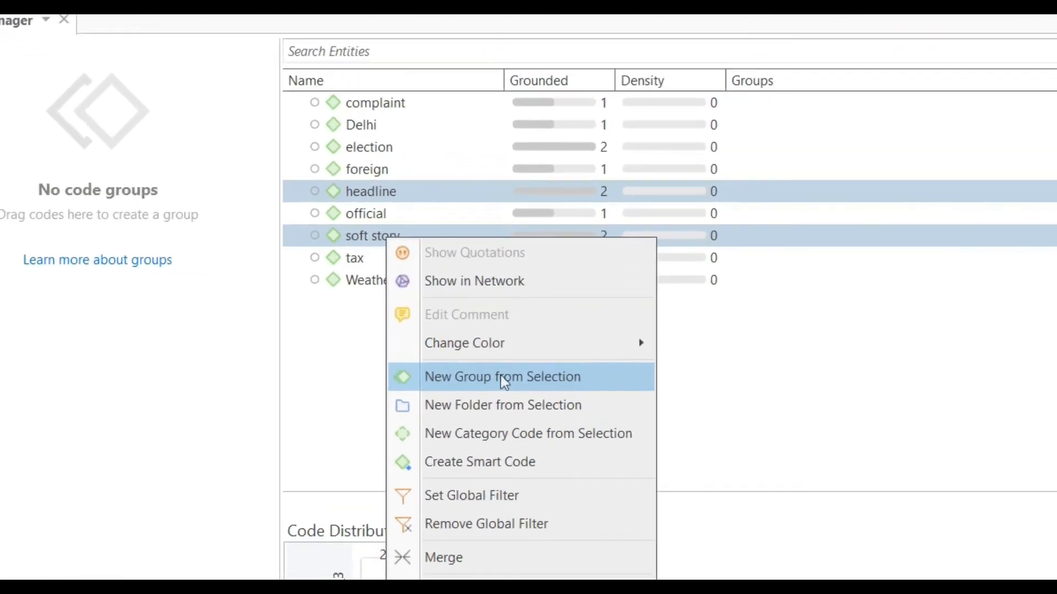
{"action": "left_click", "coordinate": [502, 376]}
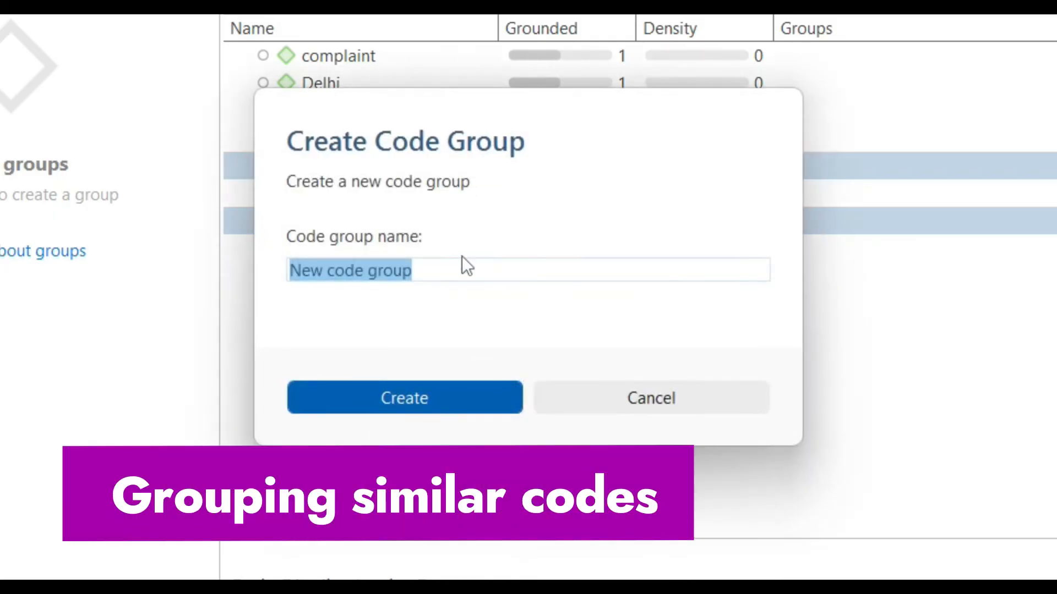
{"action": "type", "text": "Placeme"}
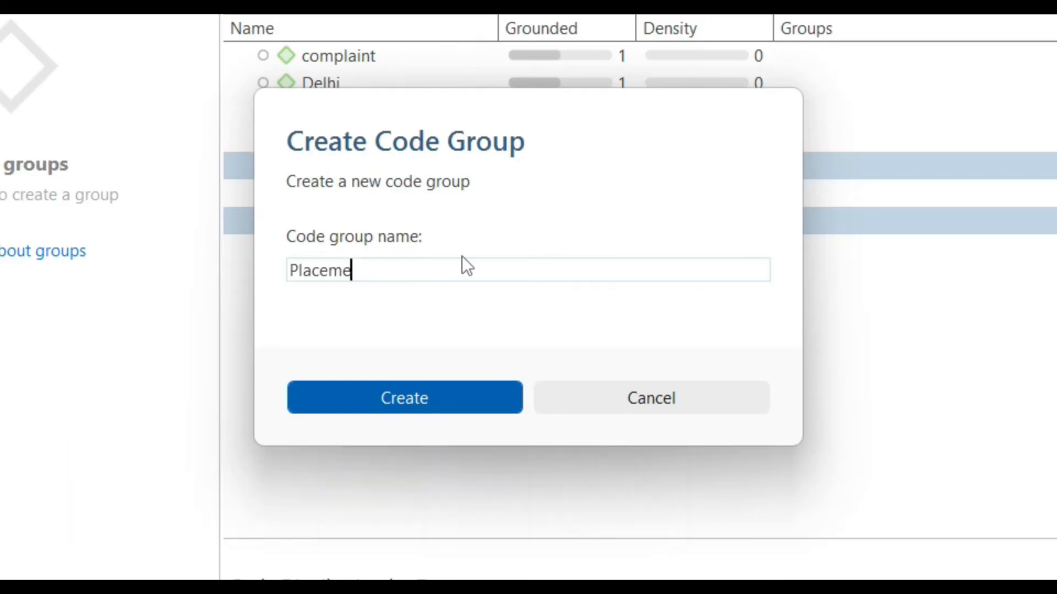
{"action": "left_click", "coordinate": [404, 397]}
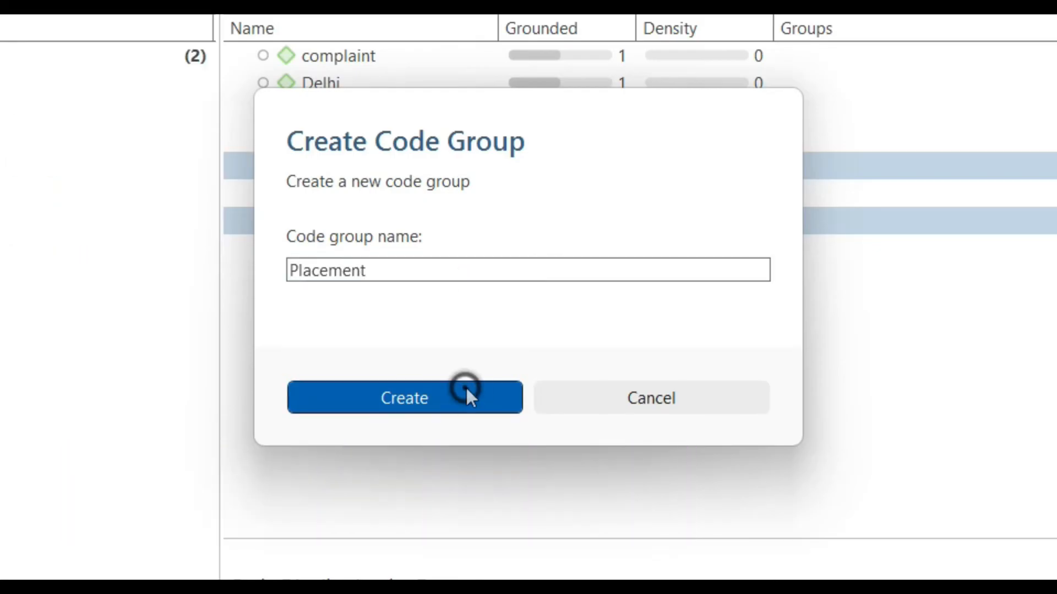
{"action": "left_click", "coordinate": [404, 397]}
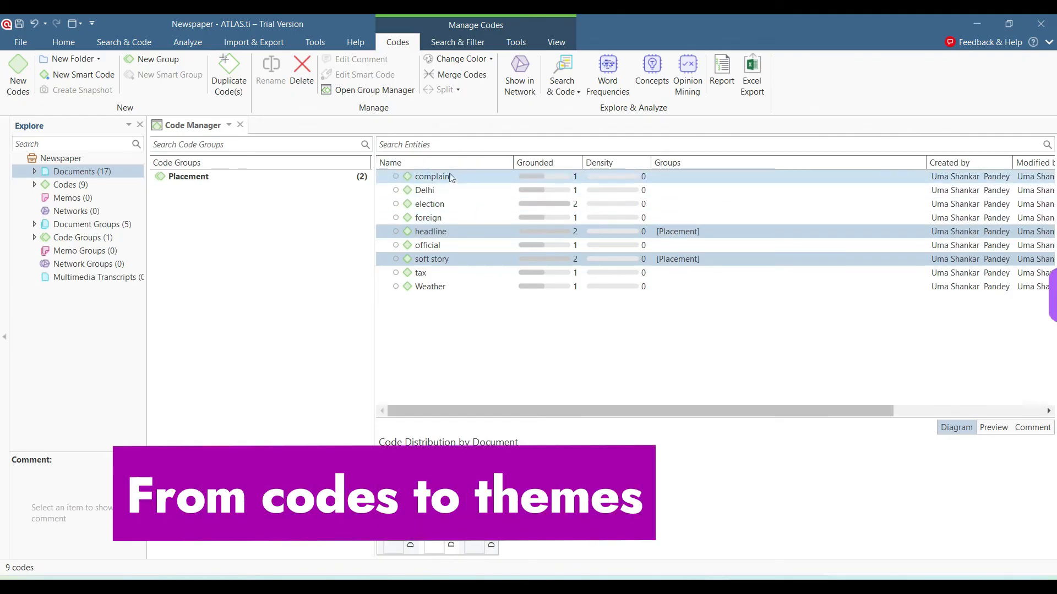
Create code group Election from complaint, Delhi, election, foreign and Weather.
{"action": "left_click", "coordinate": [428, 217]}
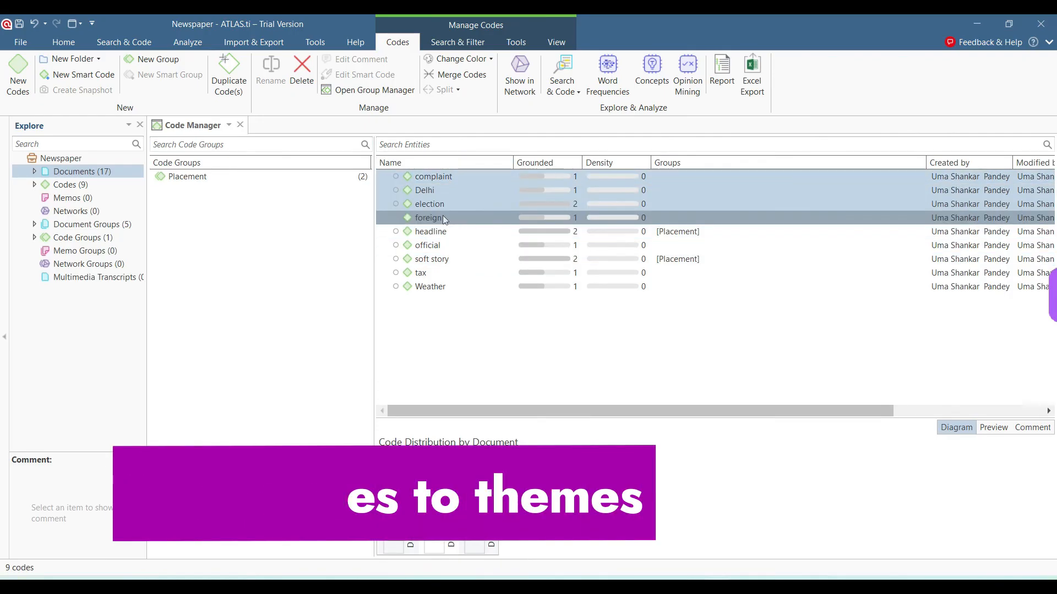
{"action": "left_click", "coordinate": [430, 286]}
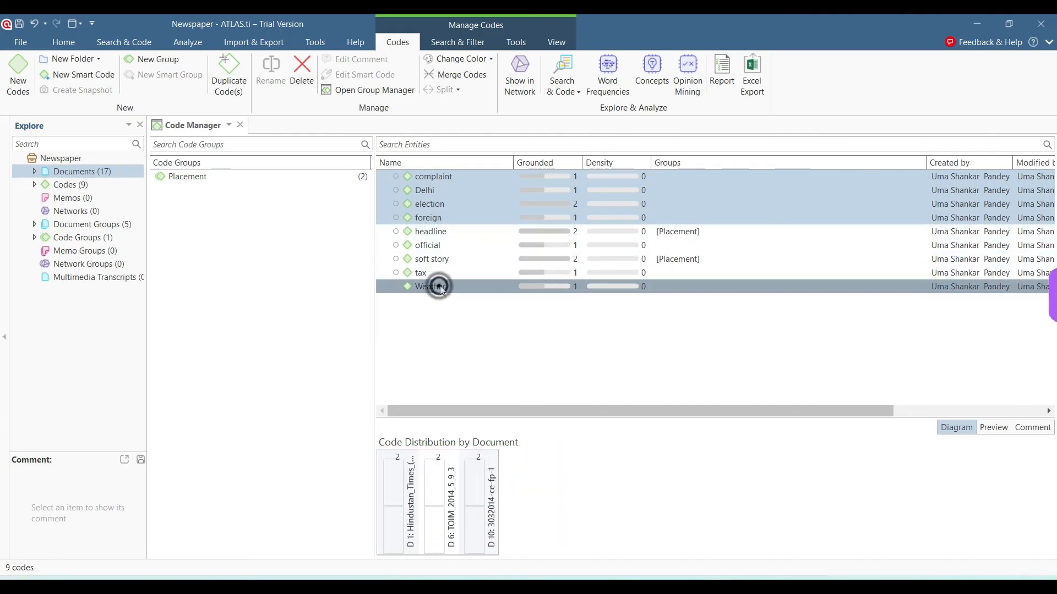
{"action": "right_click", "coordinate": [431, 287]}
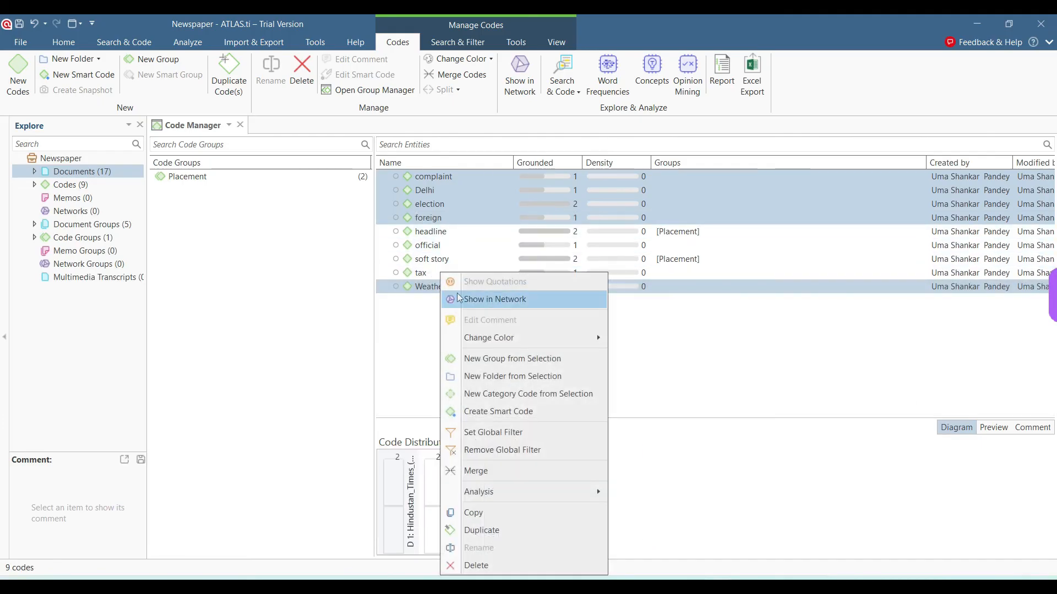
{"action": "left_click", "coordinate": [512, 358]}
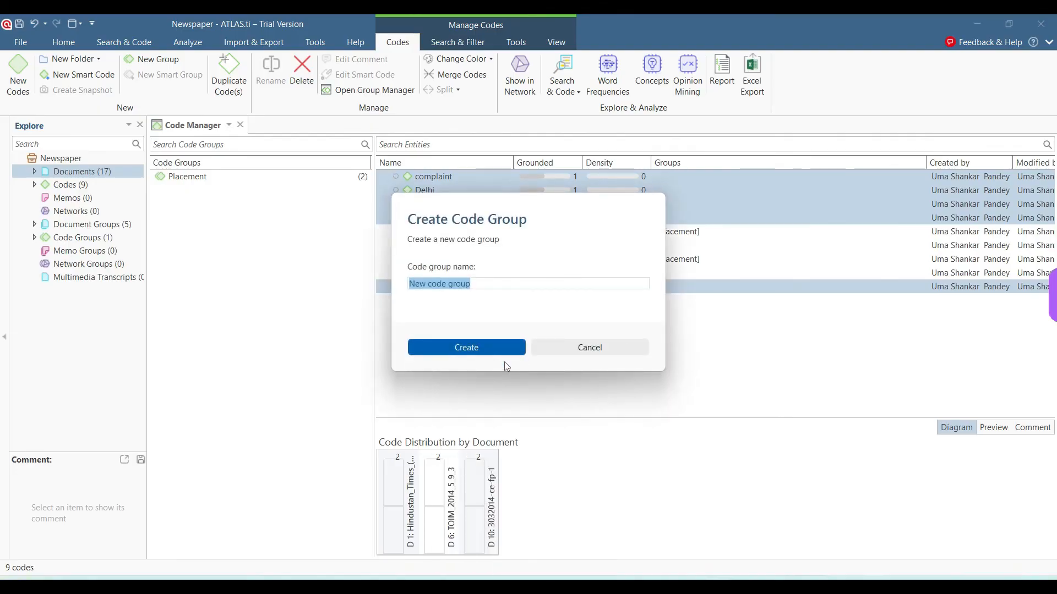
{"action": "type", "text": "Elect"}
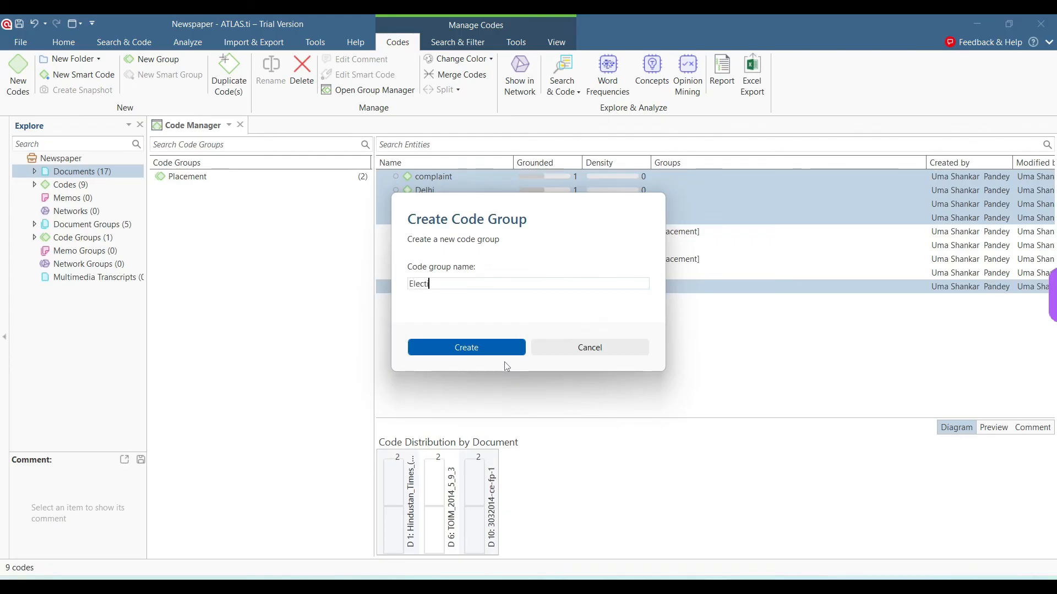
{"action": "type", "text": "ion"}
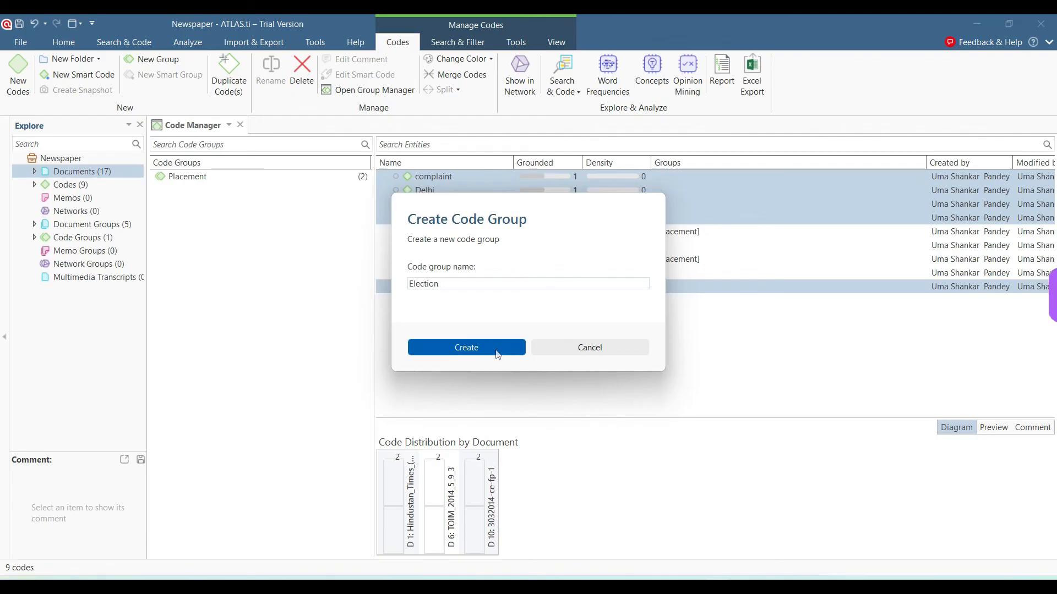
{"action": "left_click", "coordinate": [466, 347]}
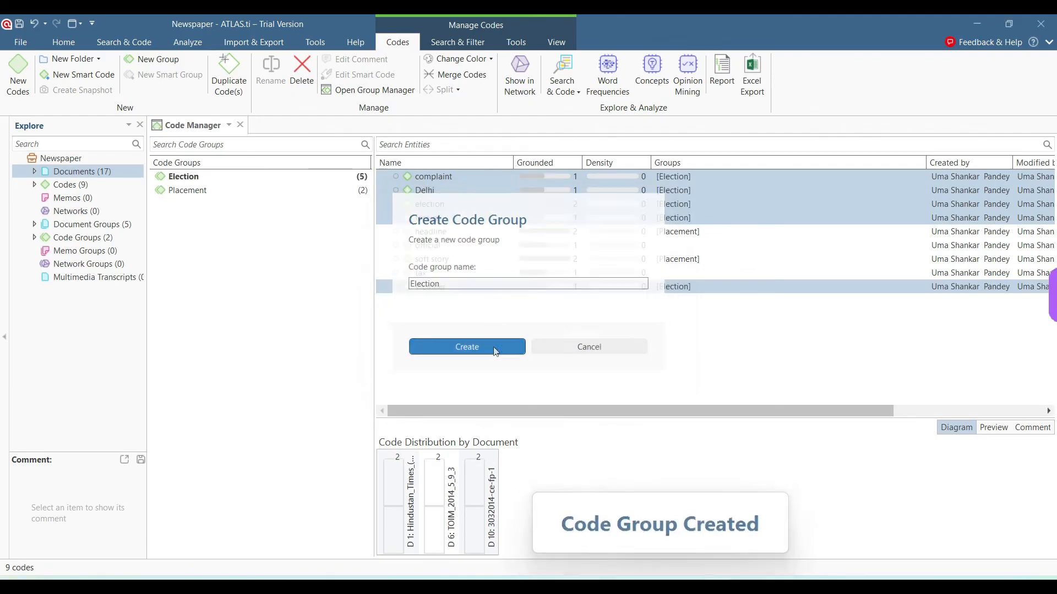
Review the member codes of the Election and Placement groups.
{"action": "left_click", "coordinate": [466, 347]}
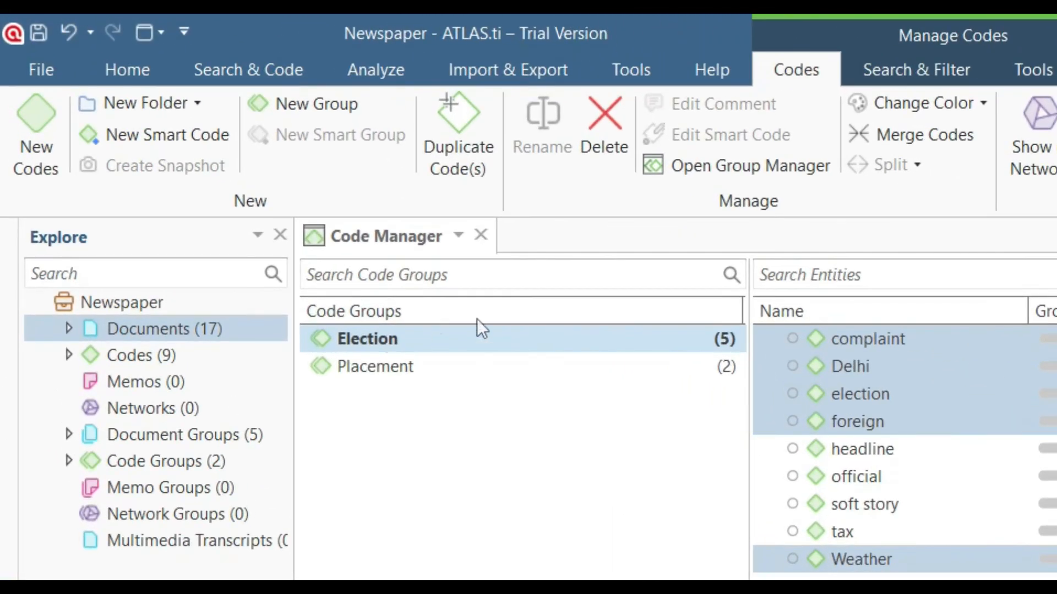
{"action": "left_click", "coordinate": [374, 366]}
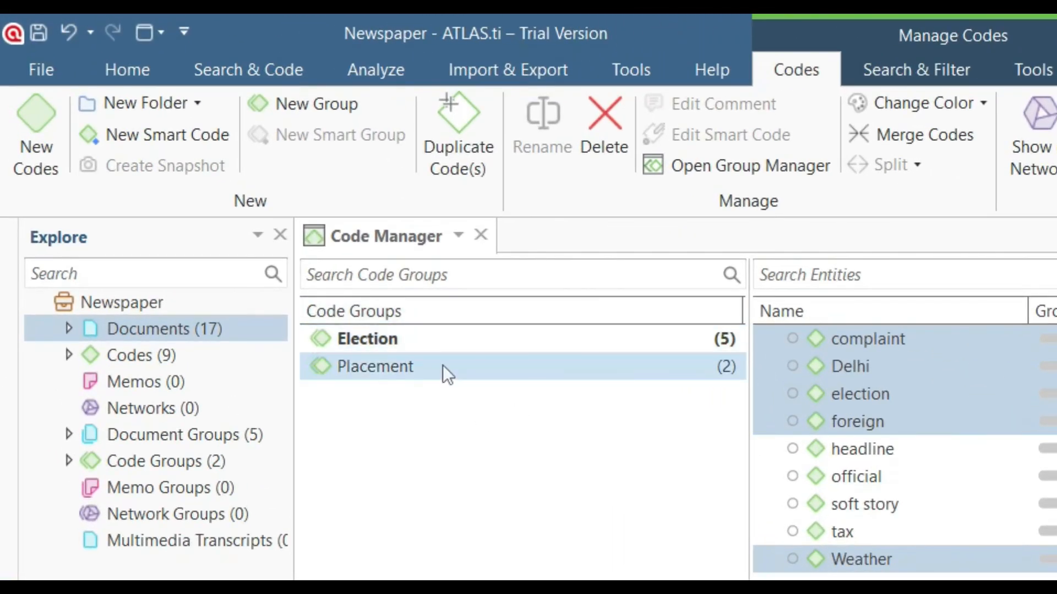